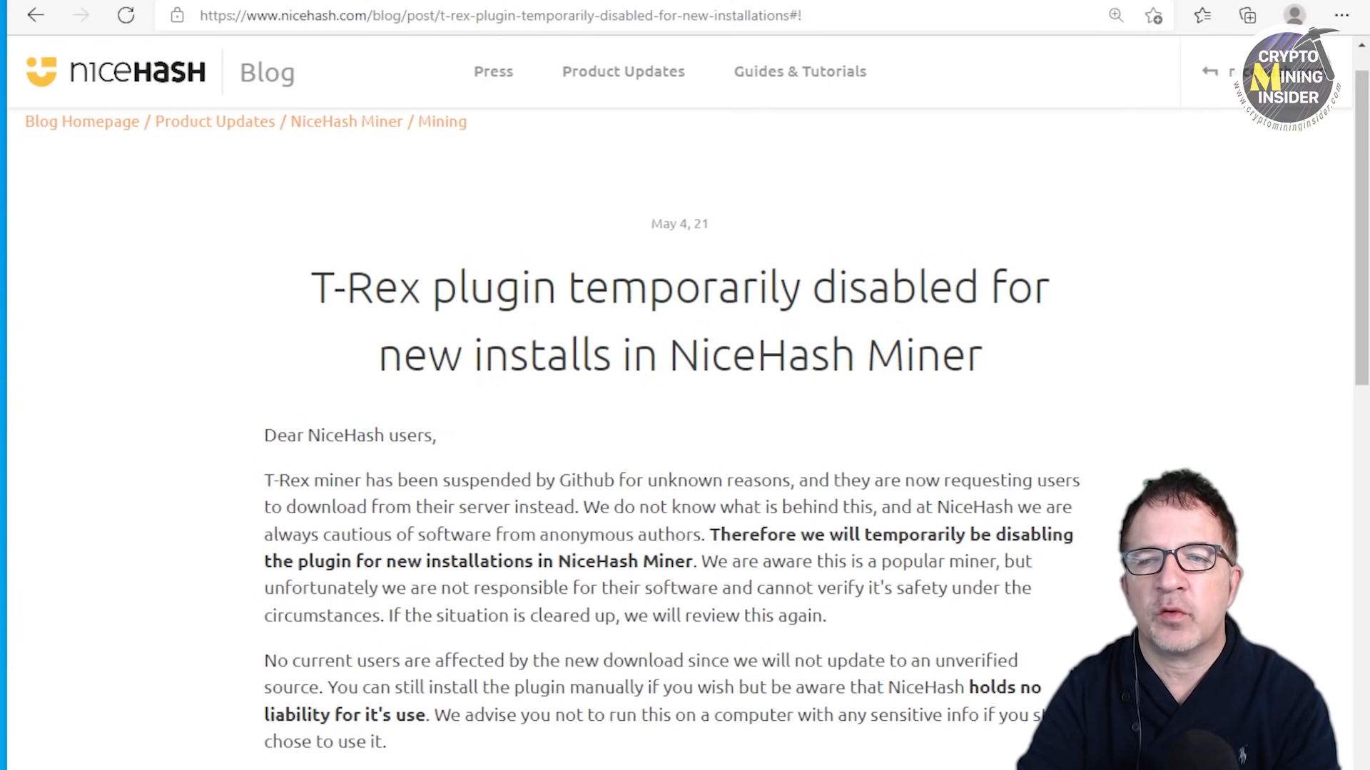
Step: Bring up the trexminer/T-Rex releases page on GitHub showing 0.24.8 as latest
scroll("down", 3)
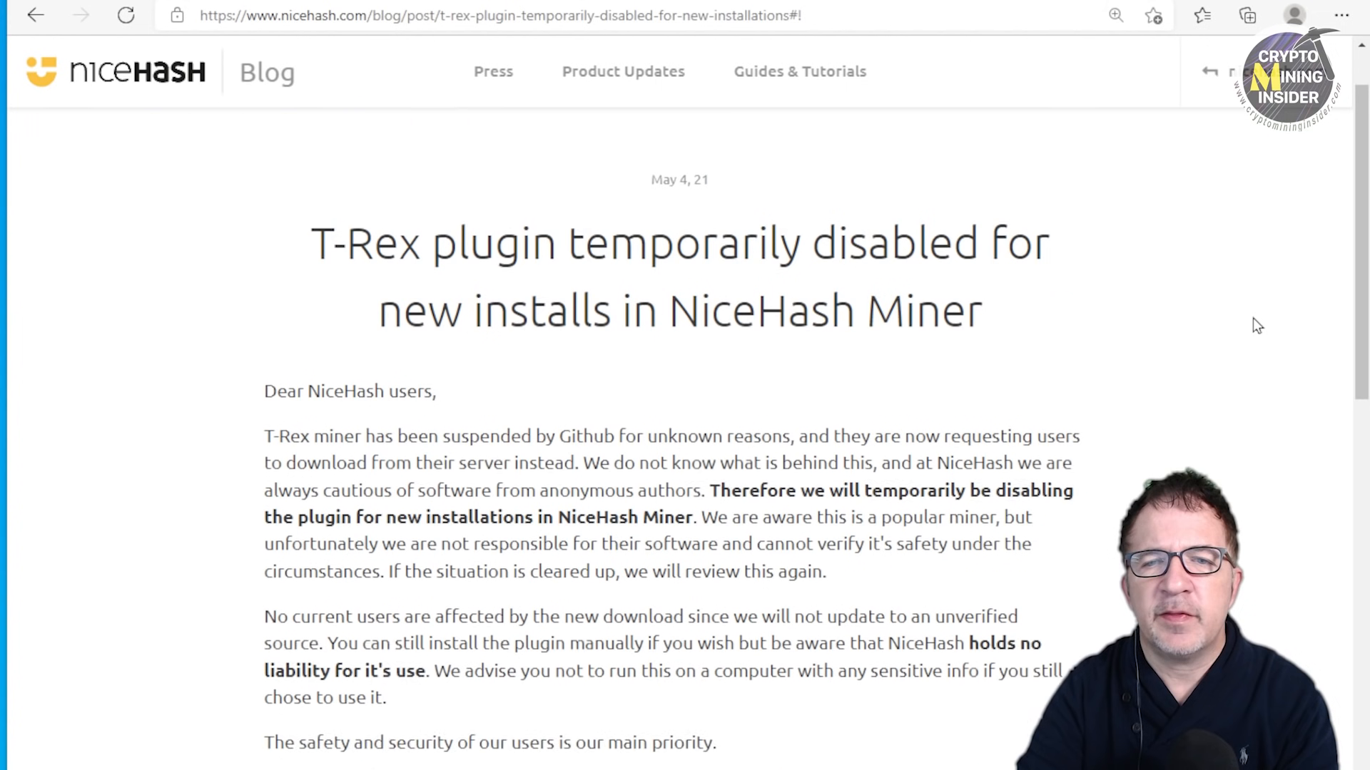
scroll("down", 3)
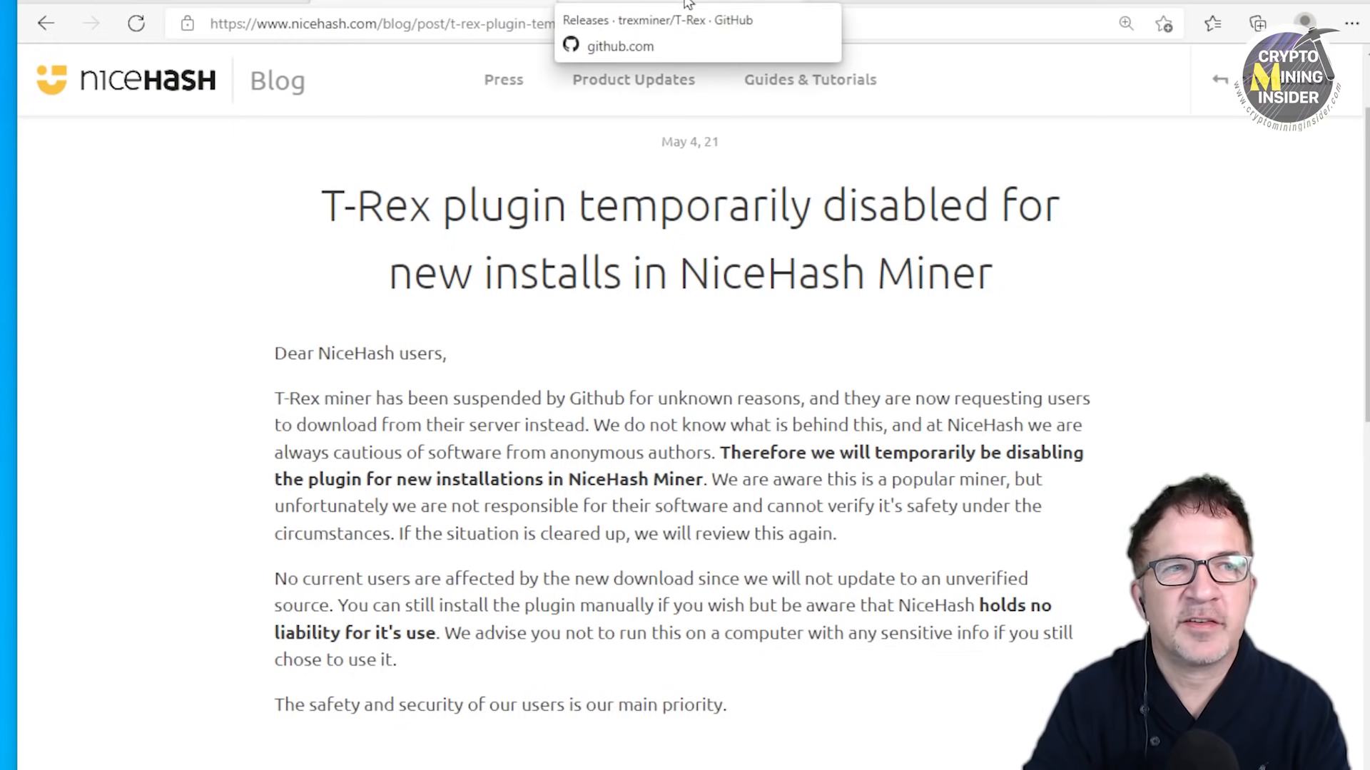
left_click(620, 46)
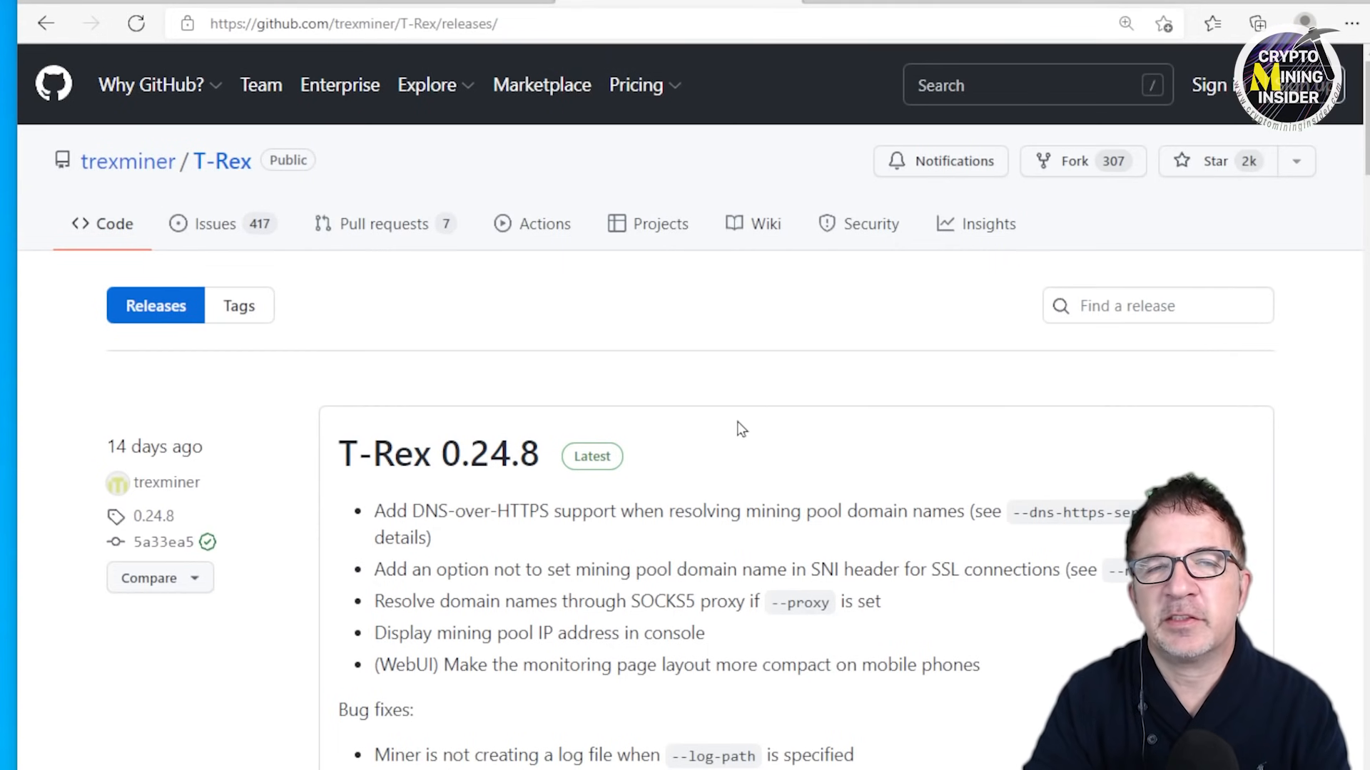
mouse_move(803, 449)
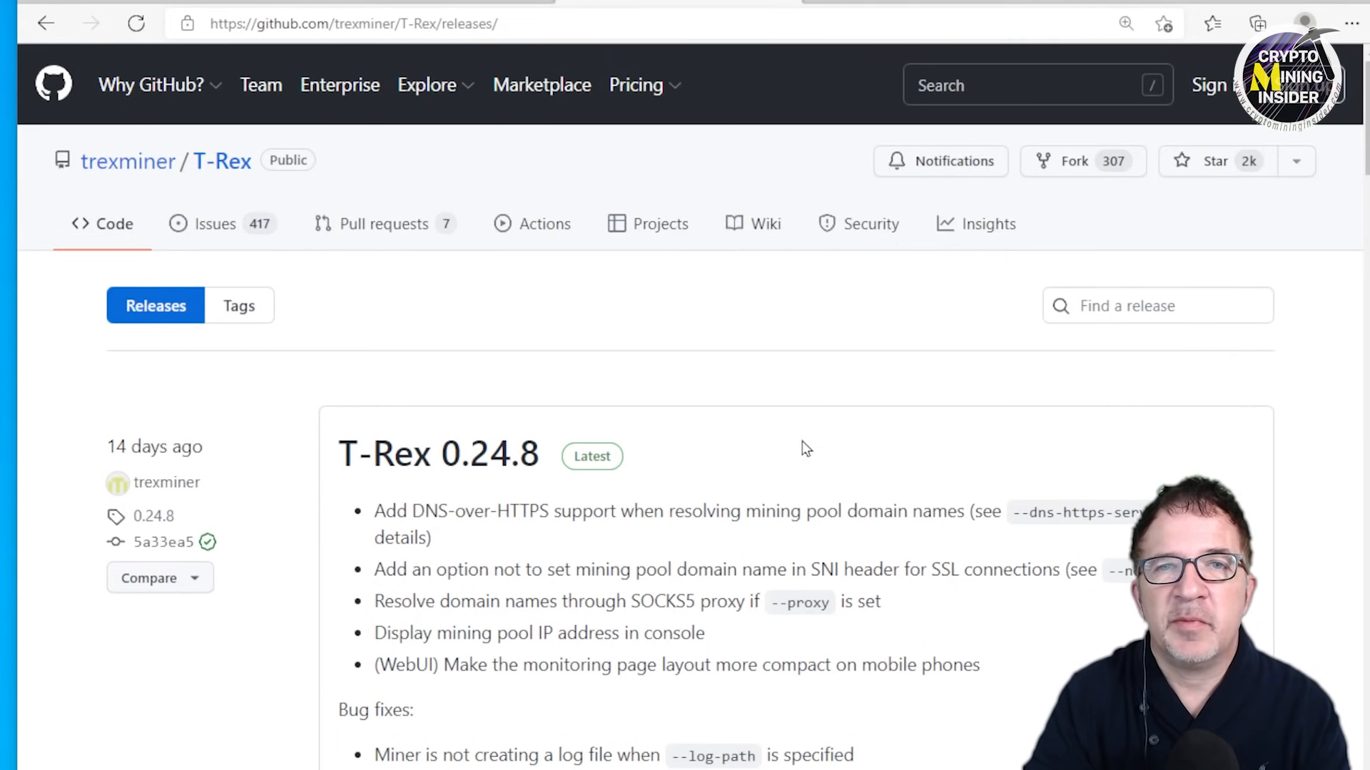
mouse_move(709, 367)
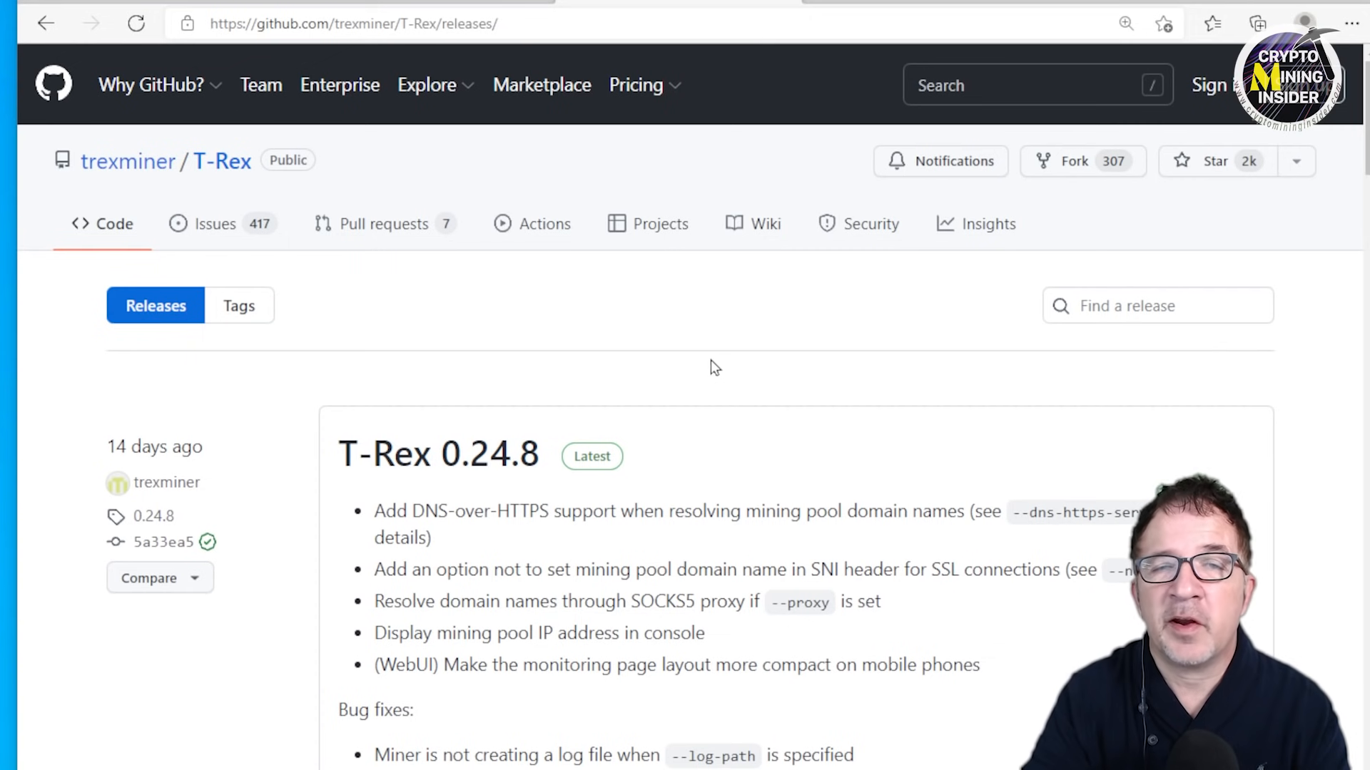
mouse_move(711, 374)
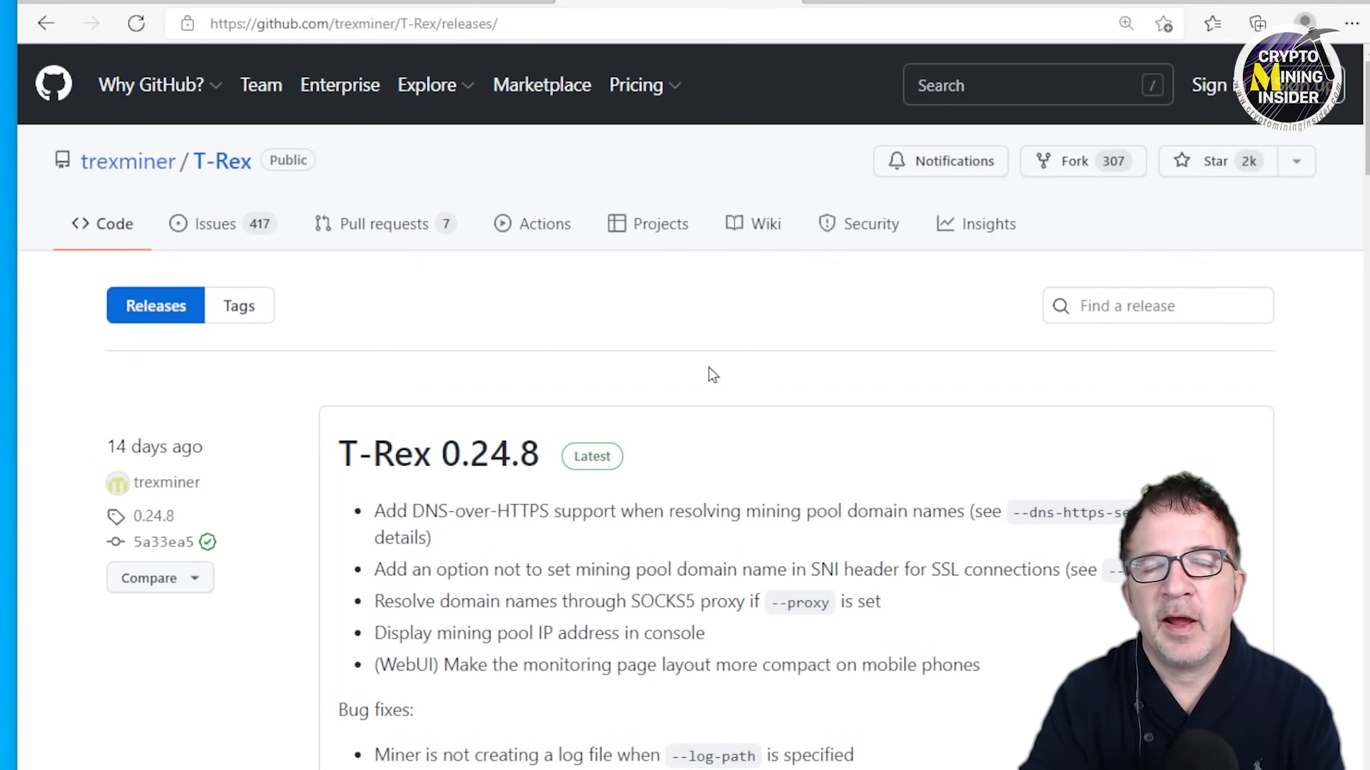
mouse_move(752, 297)
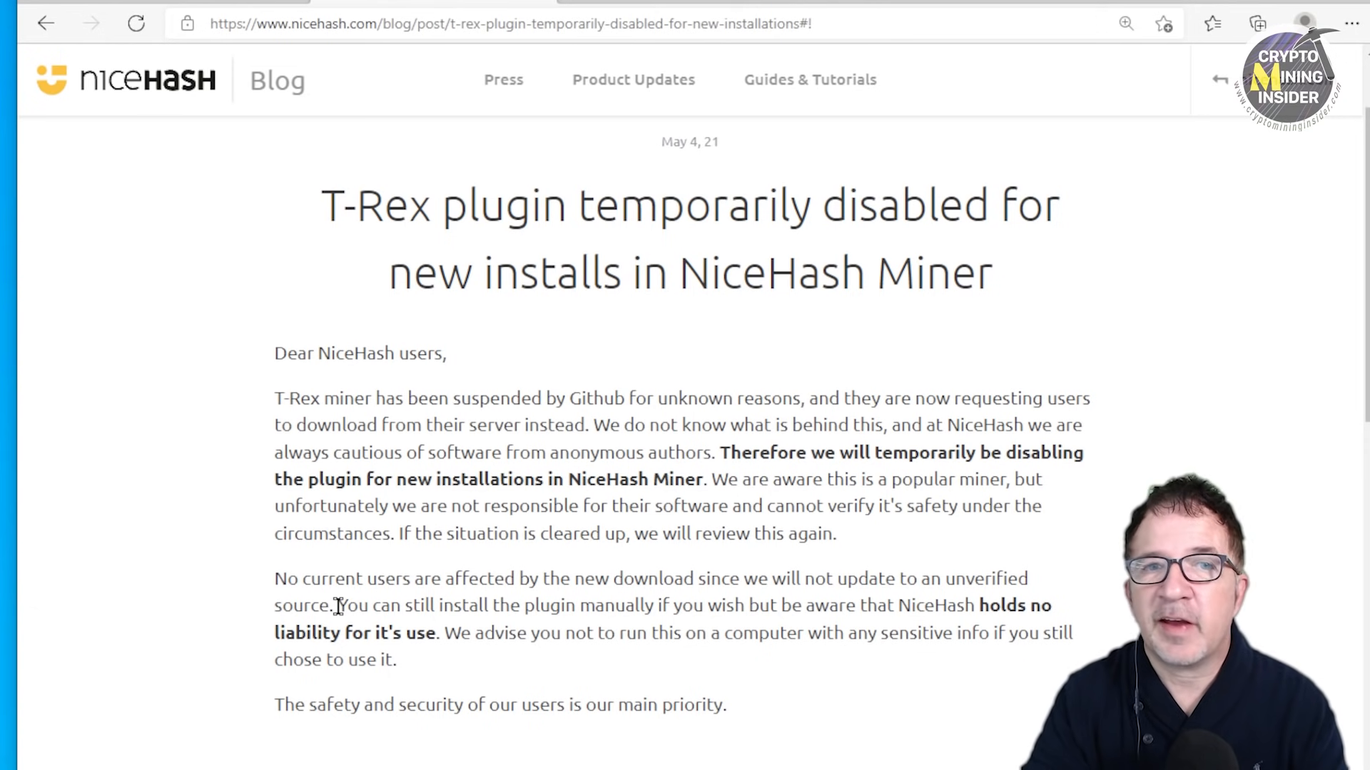
Step: Highlight the blog sentence 'You can still install the plugin manually'
left_click_drag(338, 605, 646, 605)
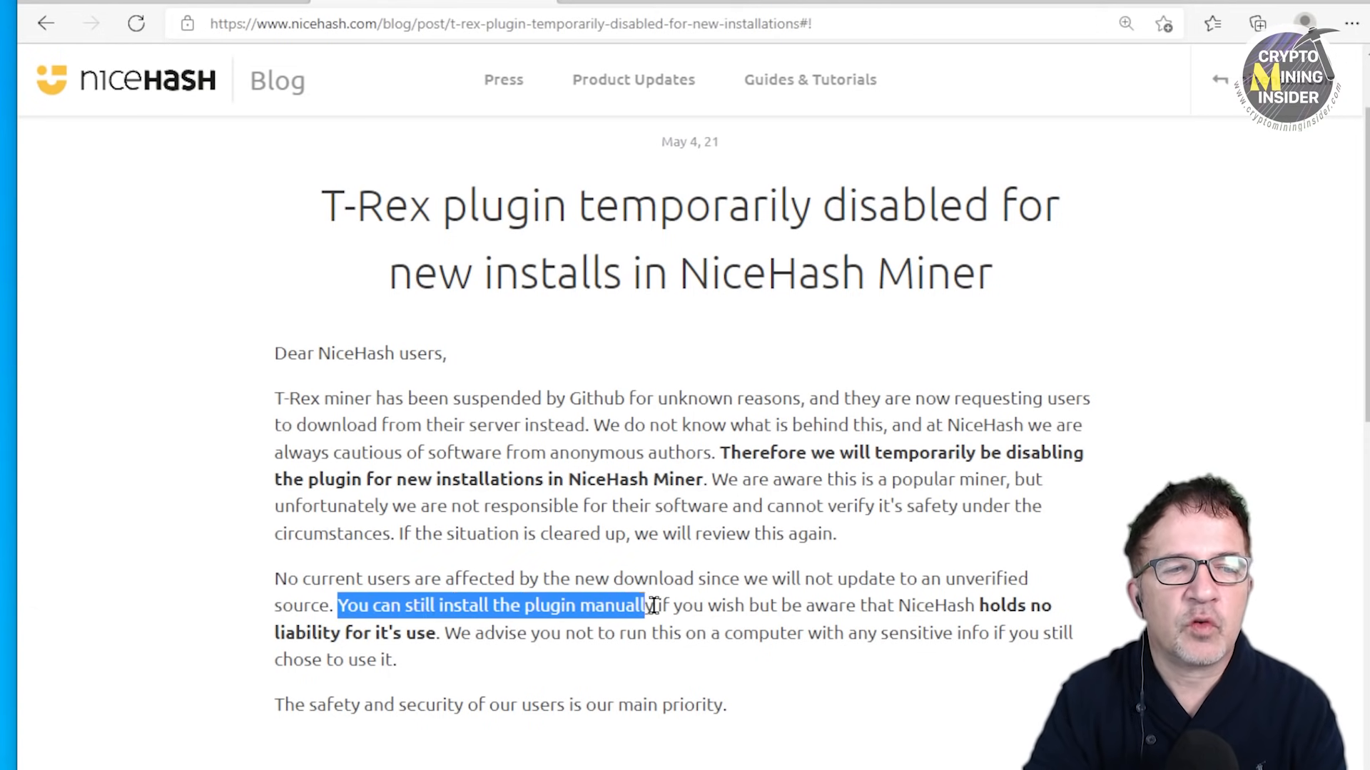
left_click_drag(651, 605, 987, 605)
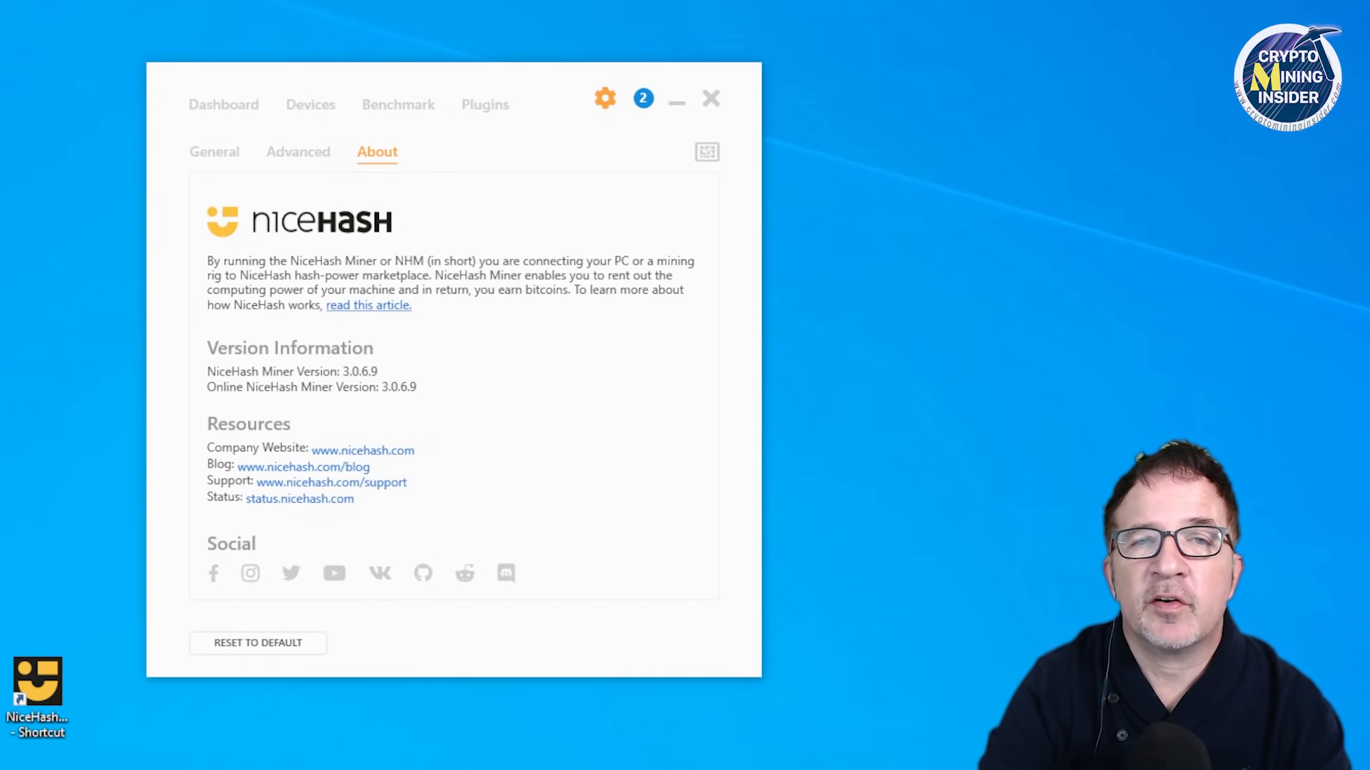
mouse_move(535, 134)
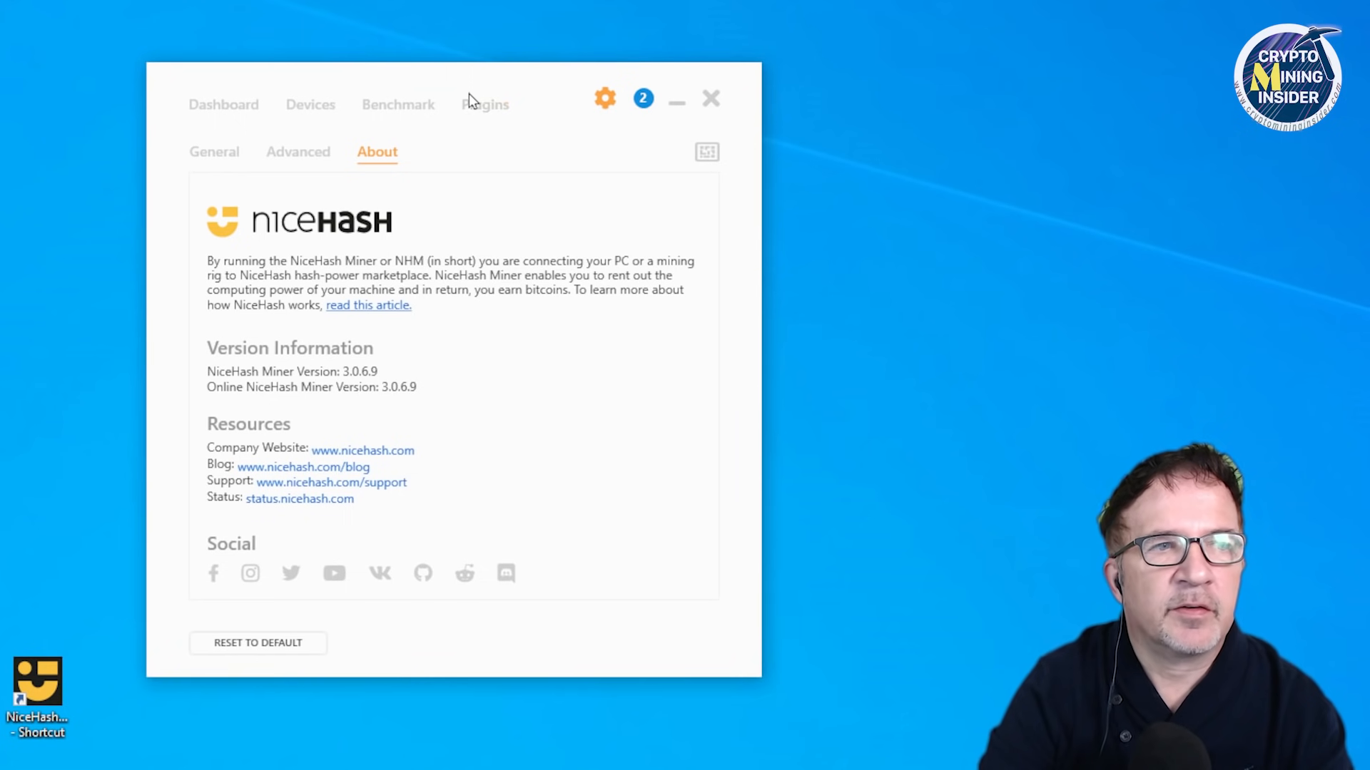
Step: Browse the Plugins list and use NBMiner's Show Internals to reveal its folder on disk
left_click(484, 104)
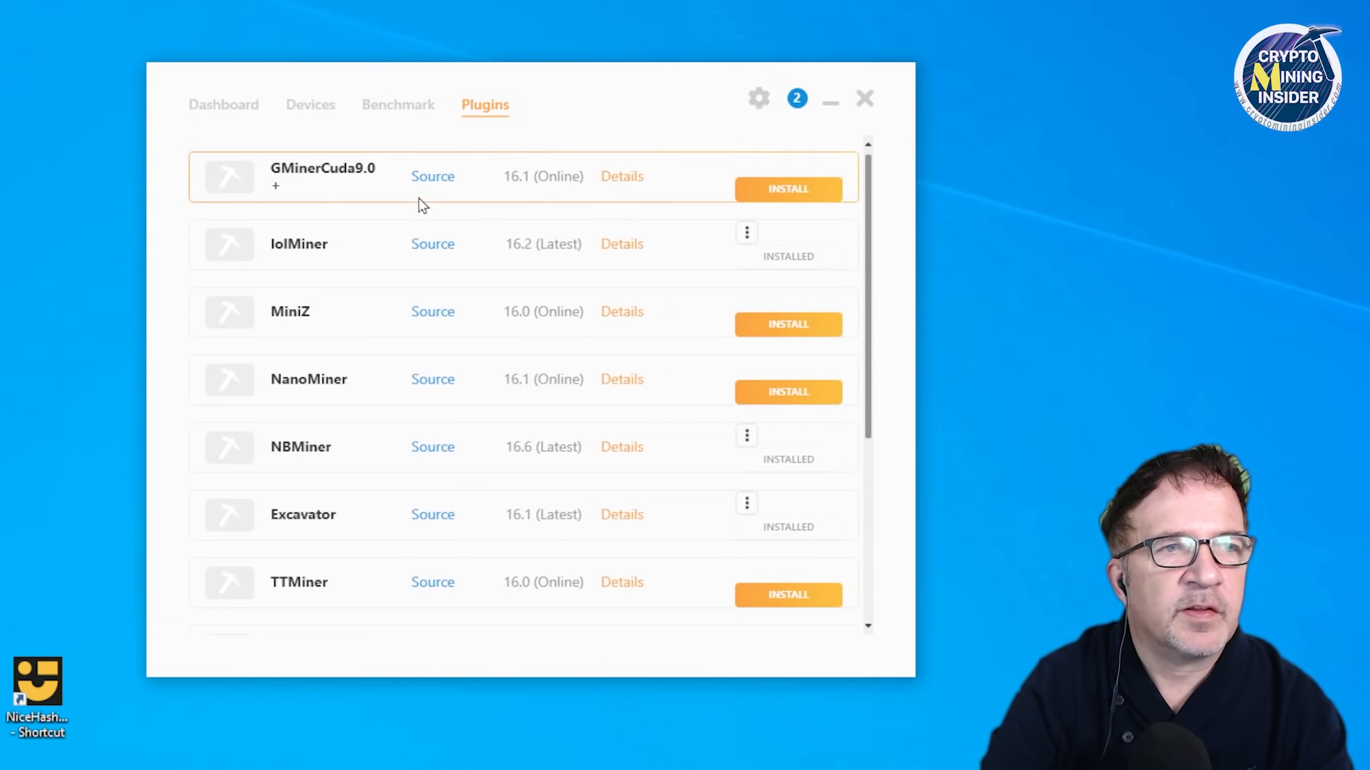
scroll("down", 3)
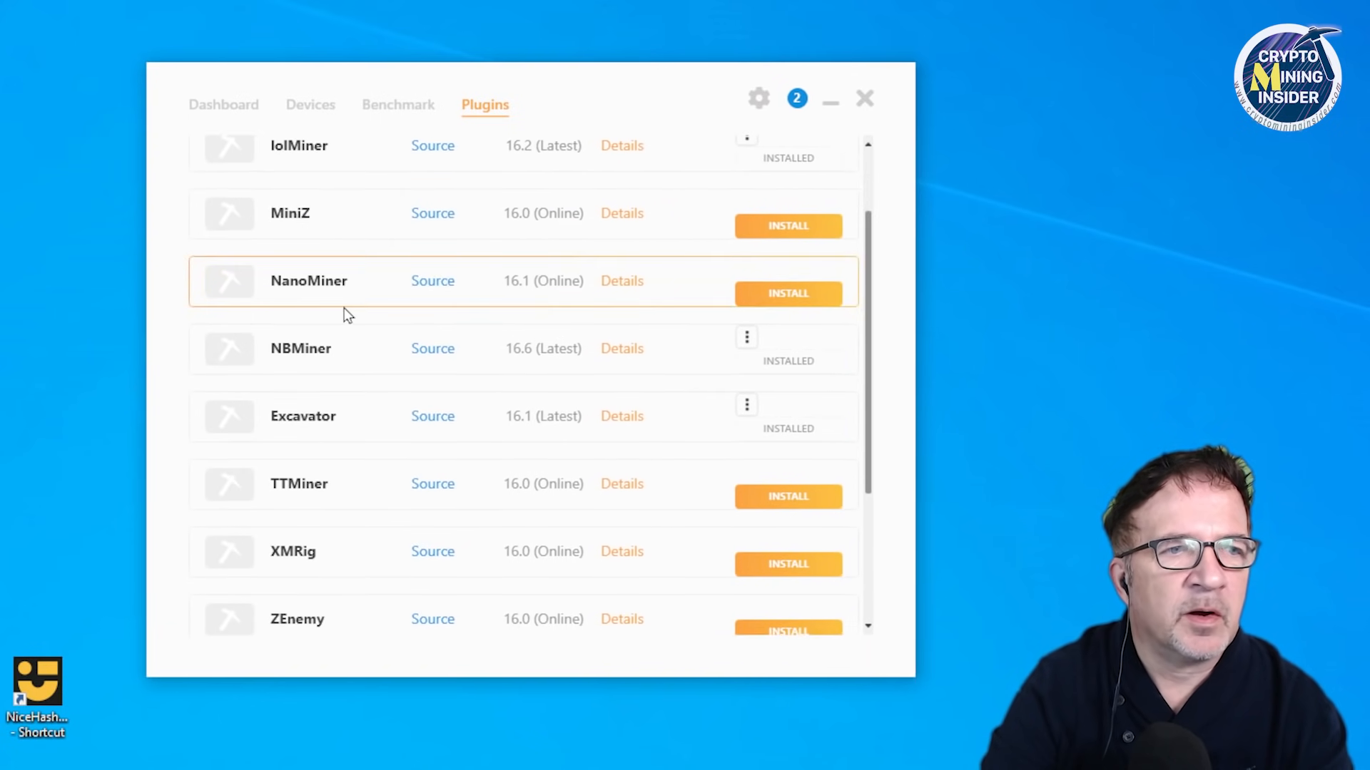
scroll("down", 3)
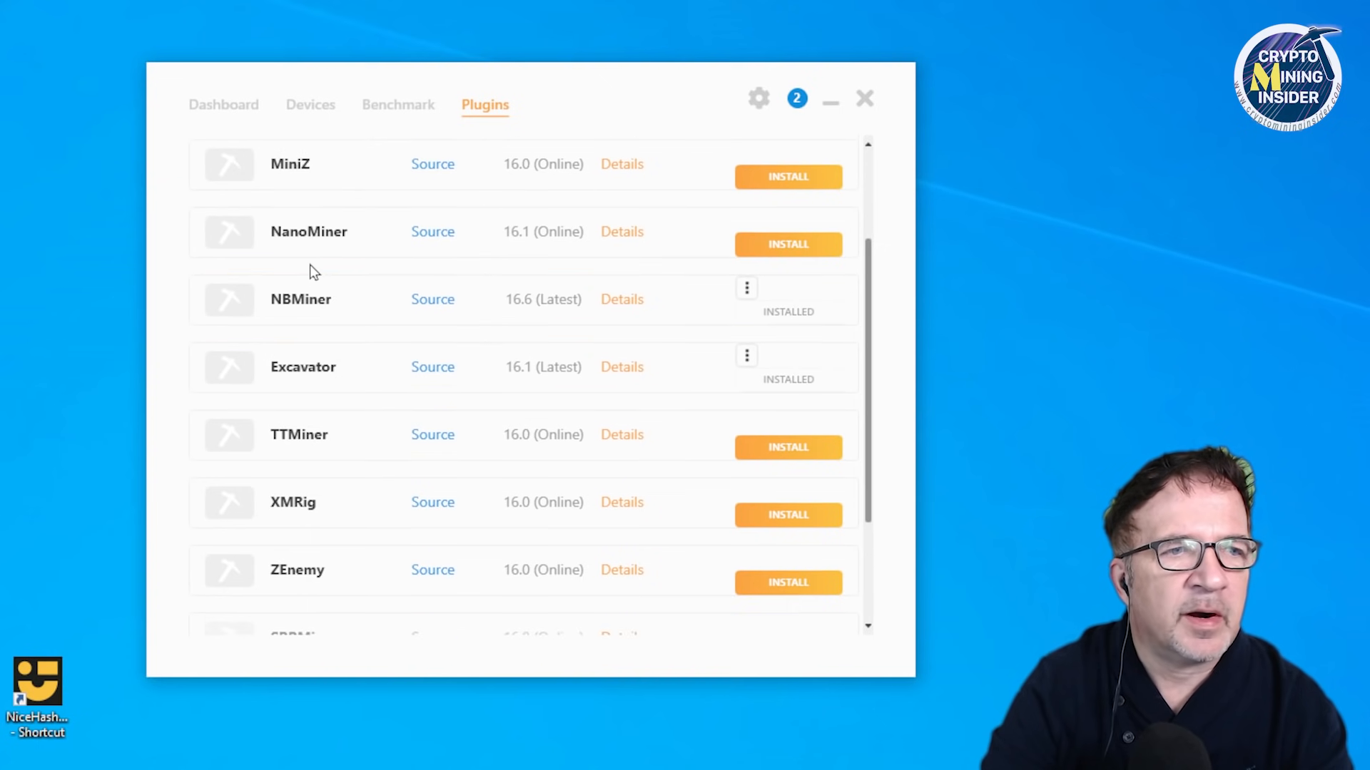
scroll("down", 3)
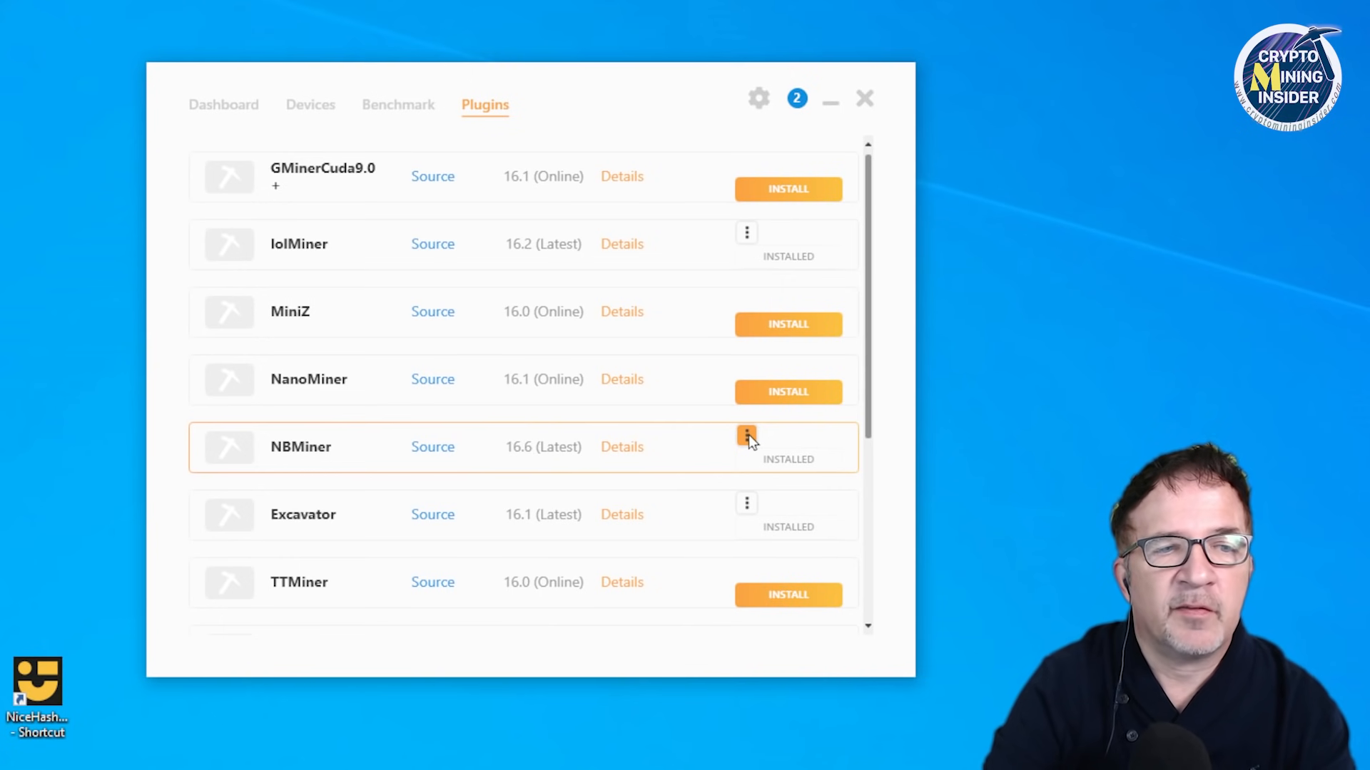
left_click(746, 438)
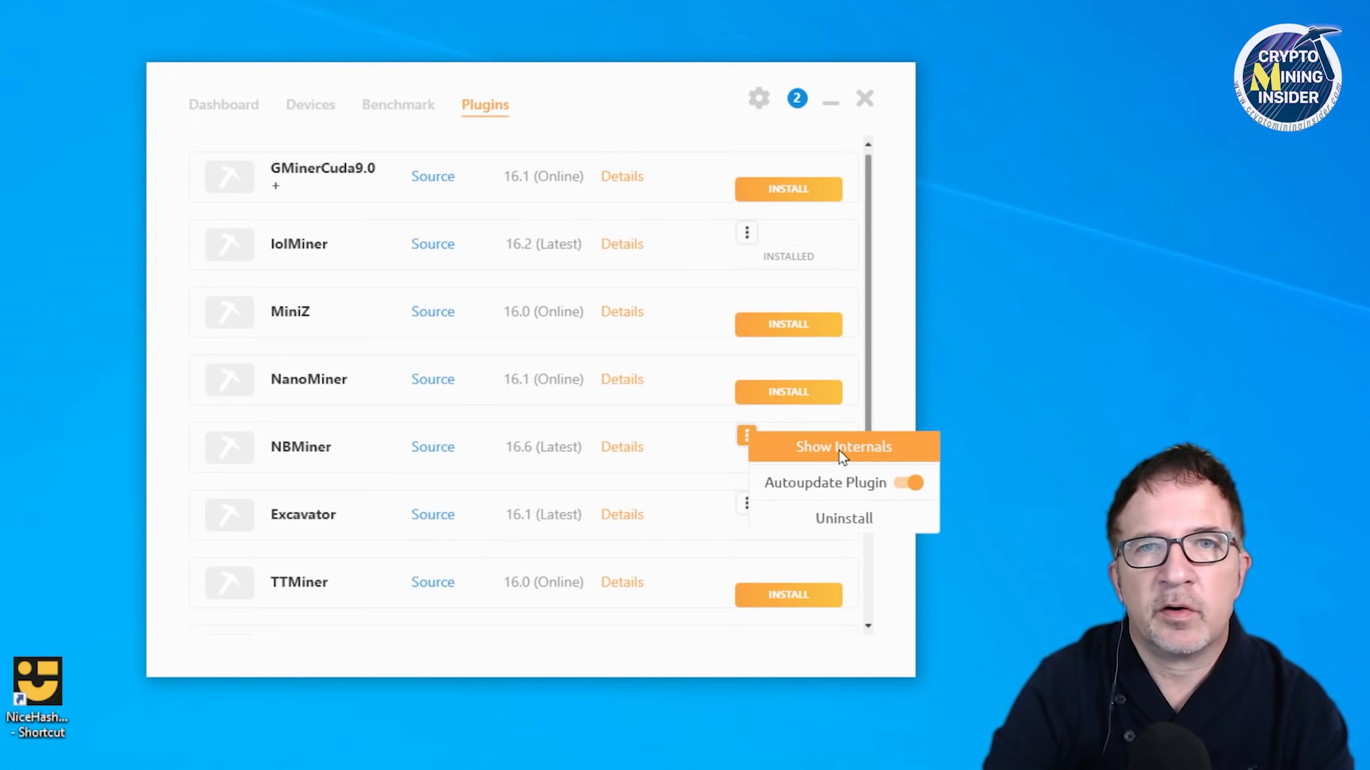
left_click(842, 446)
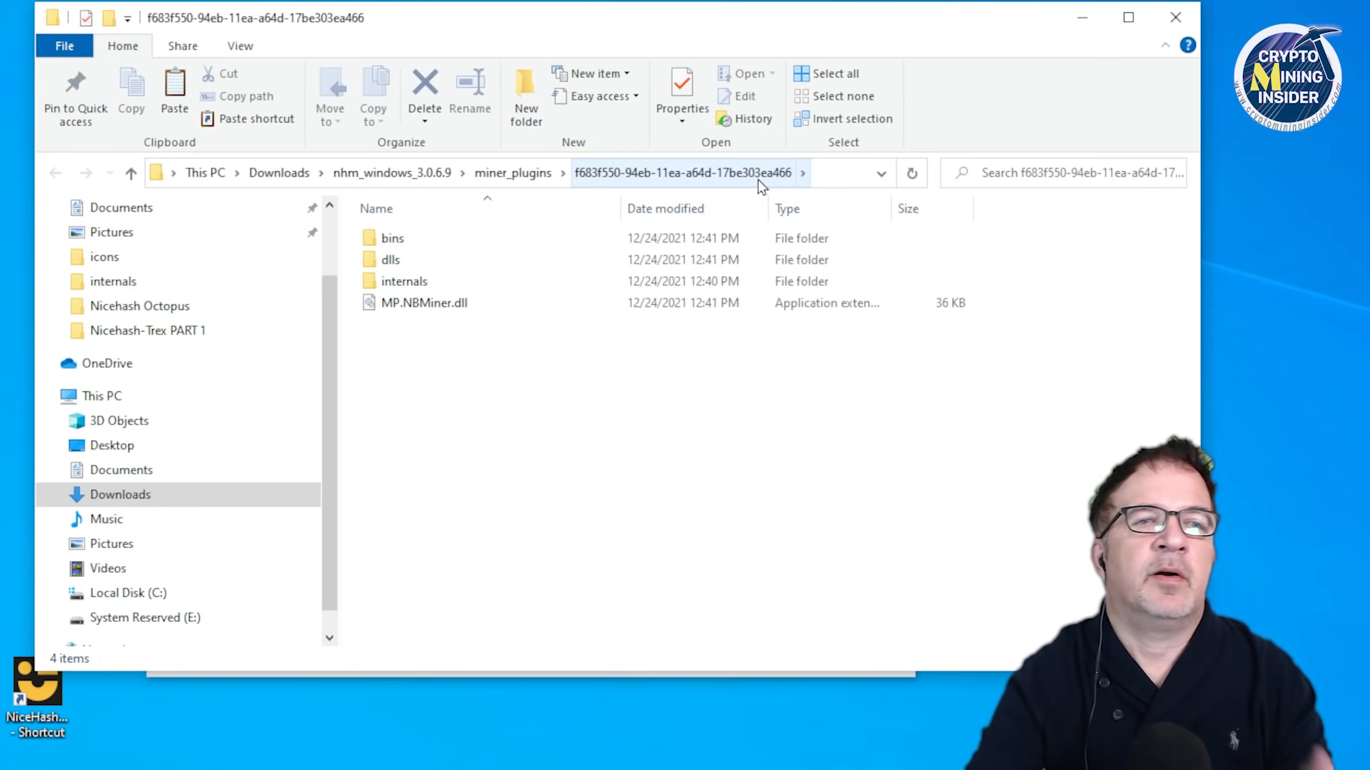
mouse_move(423, 303)
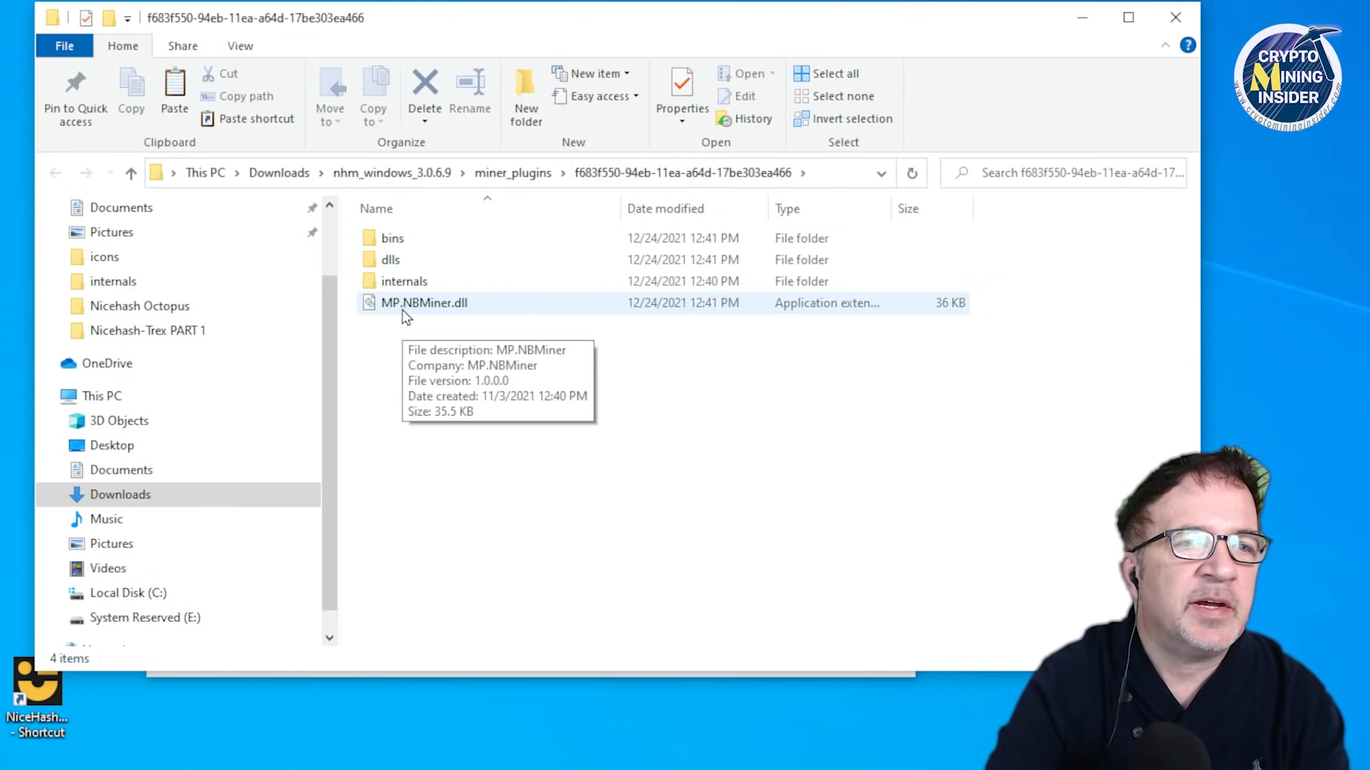
mouse_move(473, 316)
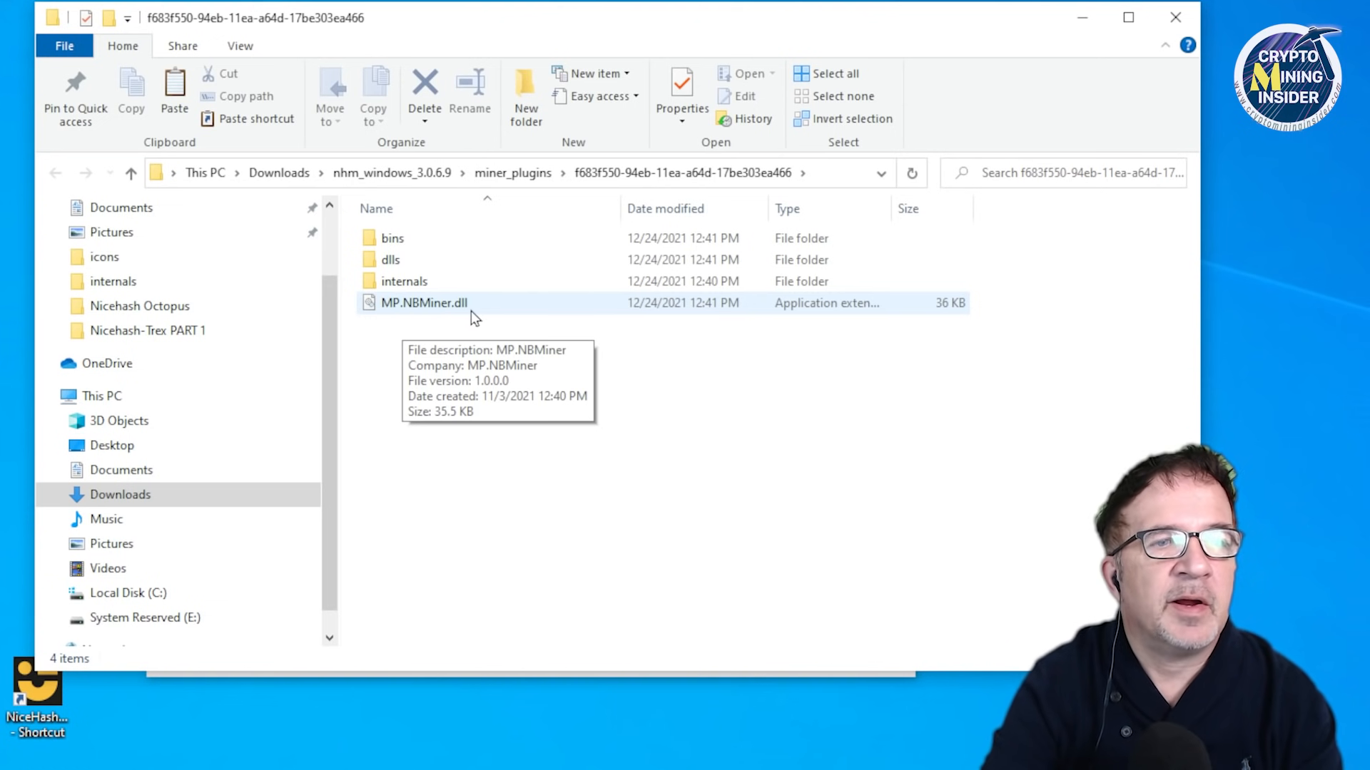
mouse_move(404, 281)
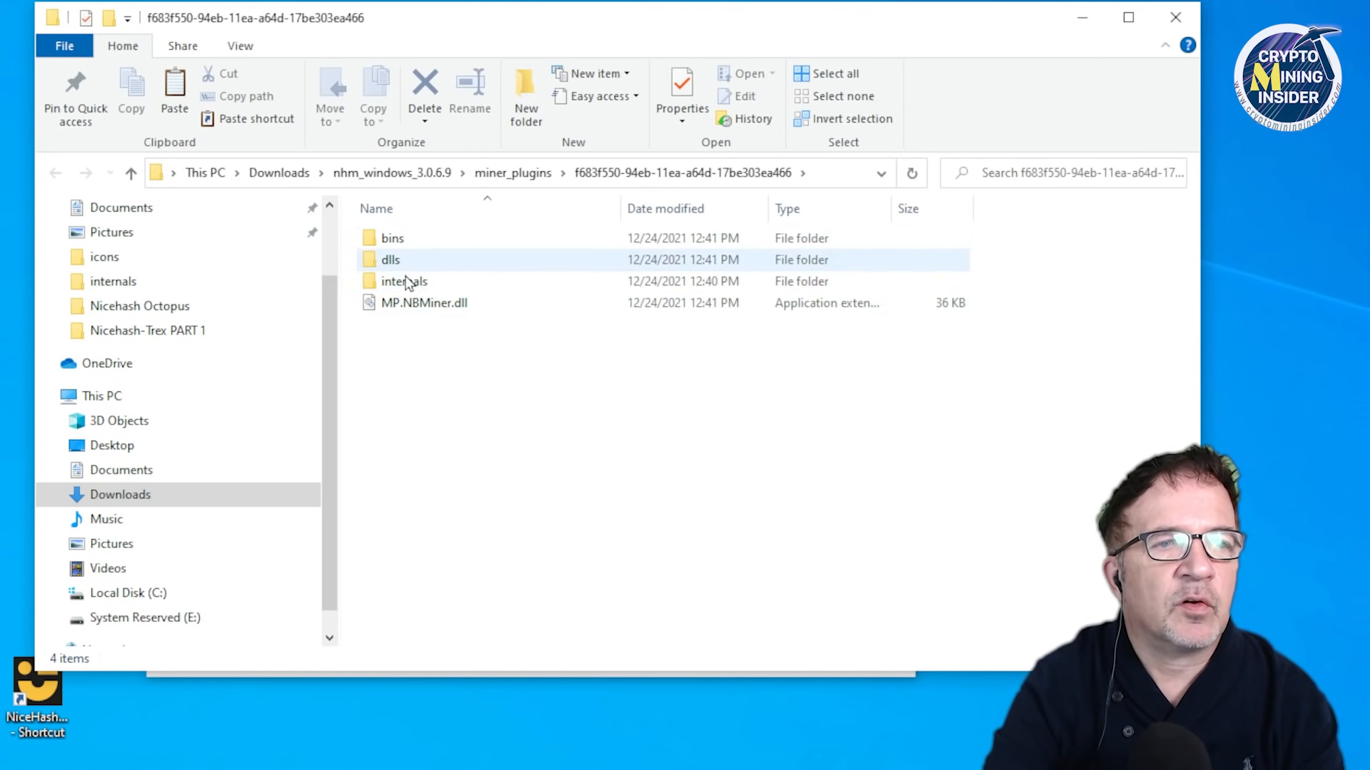
Step: Navigate up to nhm_windows_3.0.6.9 and into its plugins_packages folder of plugin zips
left_click(404, 281)
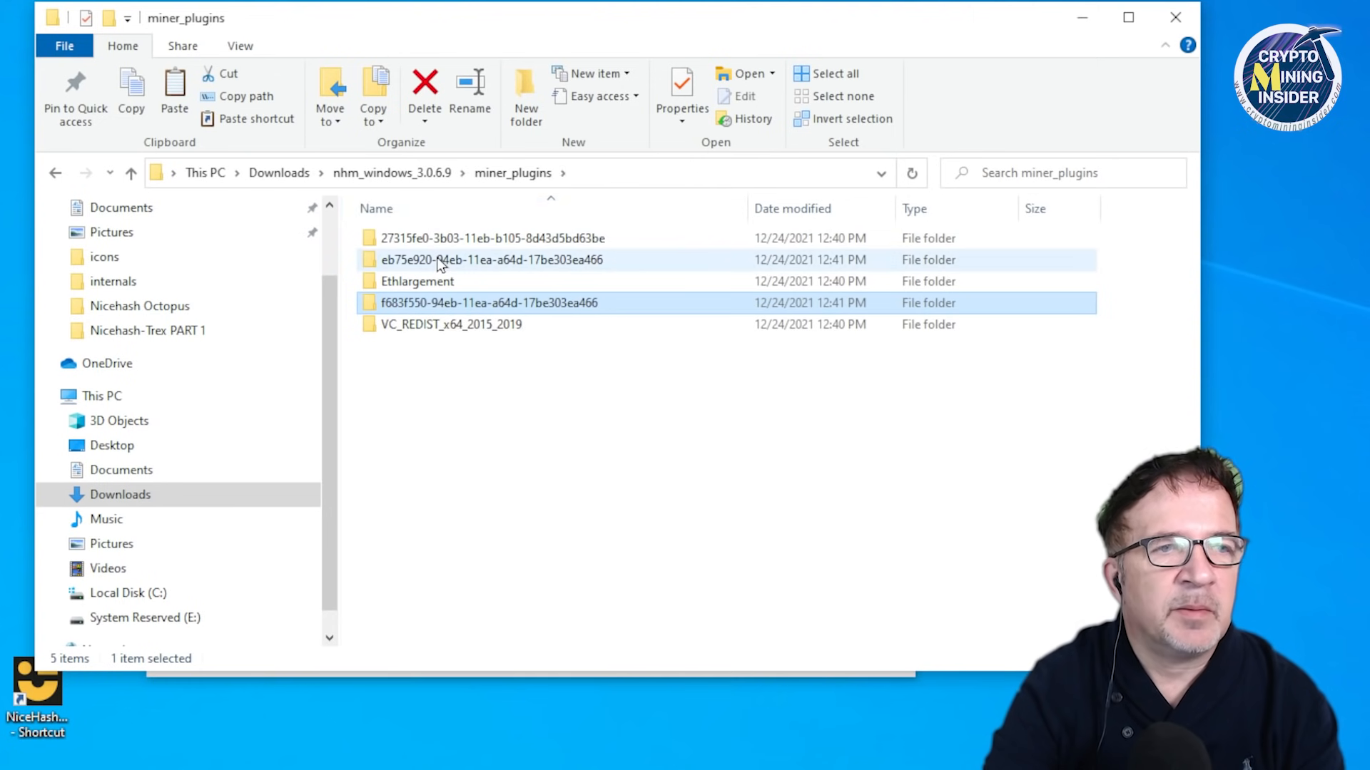
double_click(493, 259)
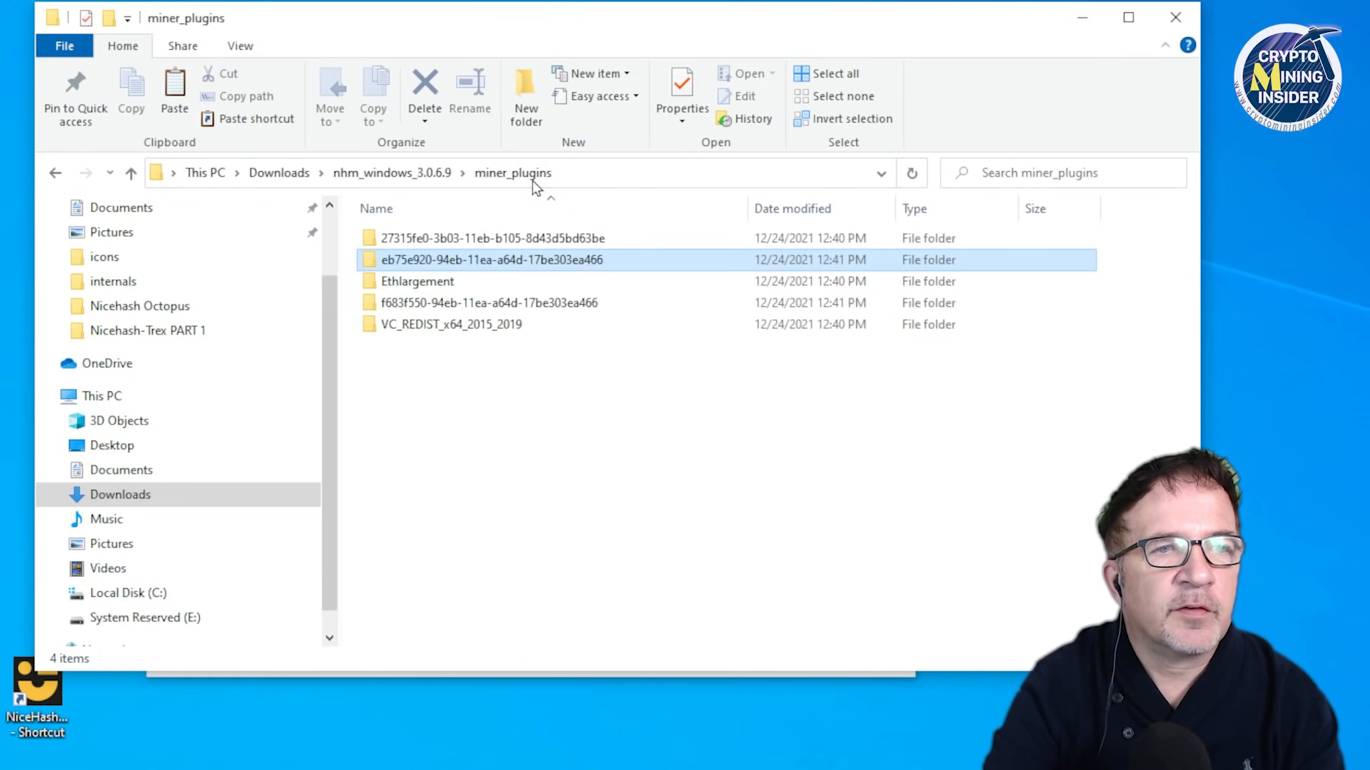
double_click(491, 238)
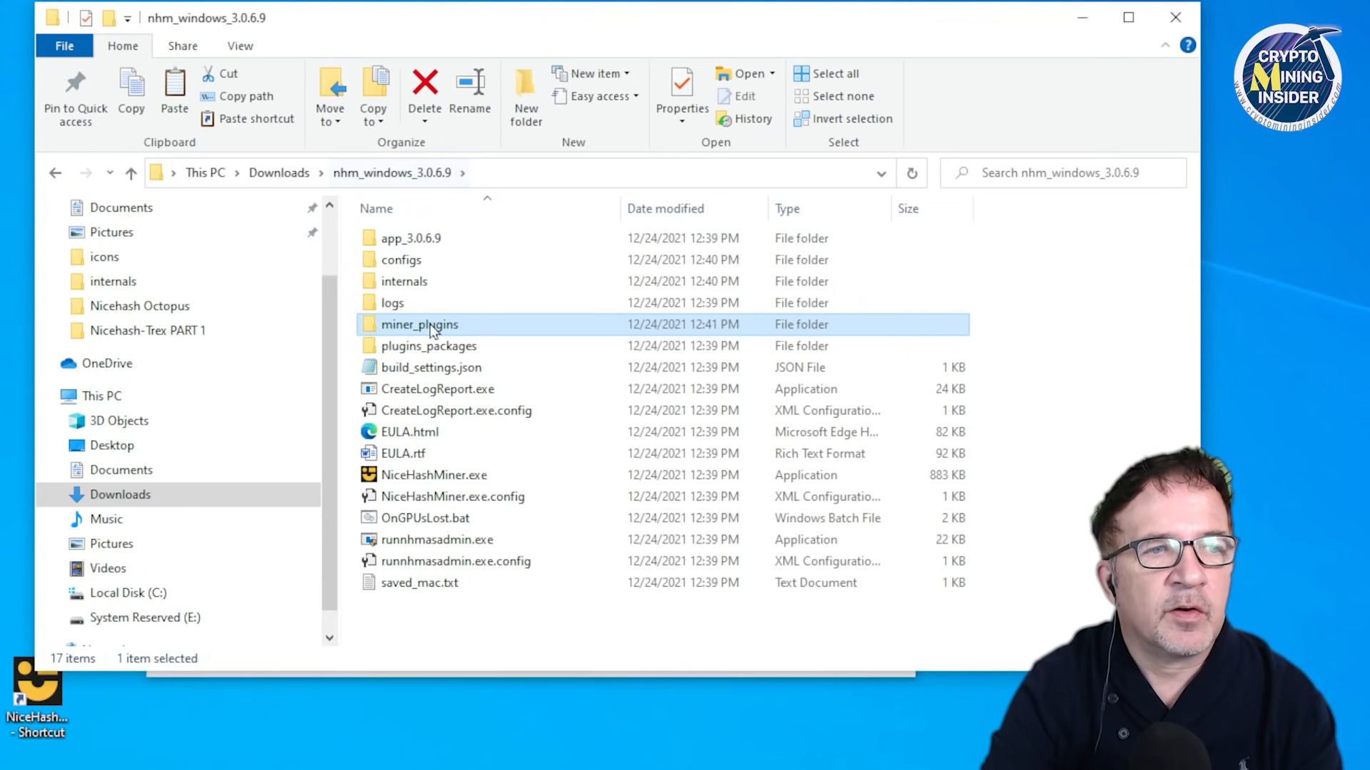
left_click(429, 345)
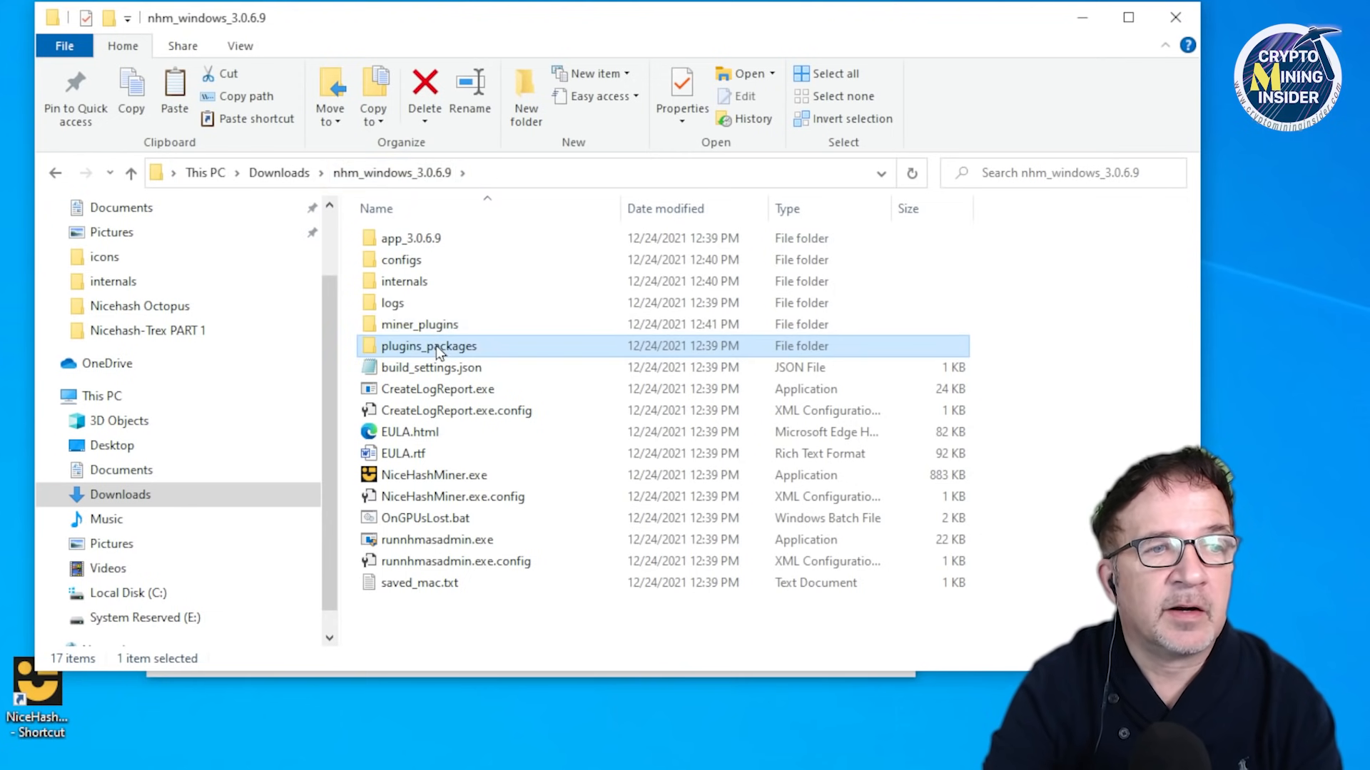
double_click(429, 345)
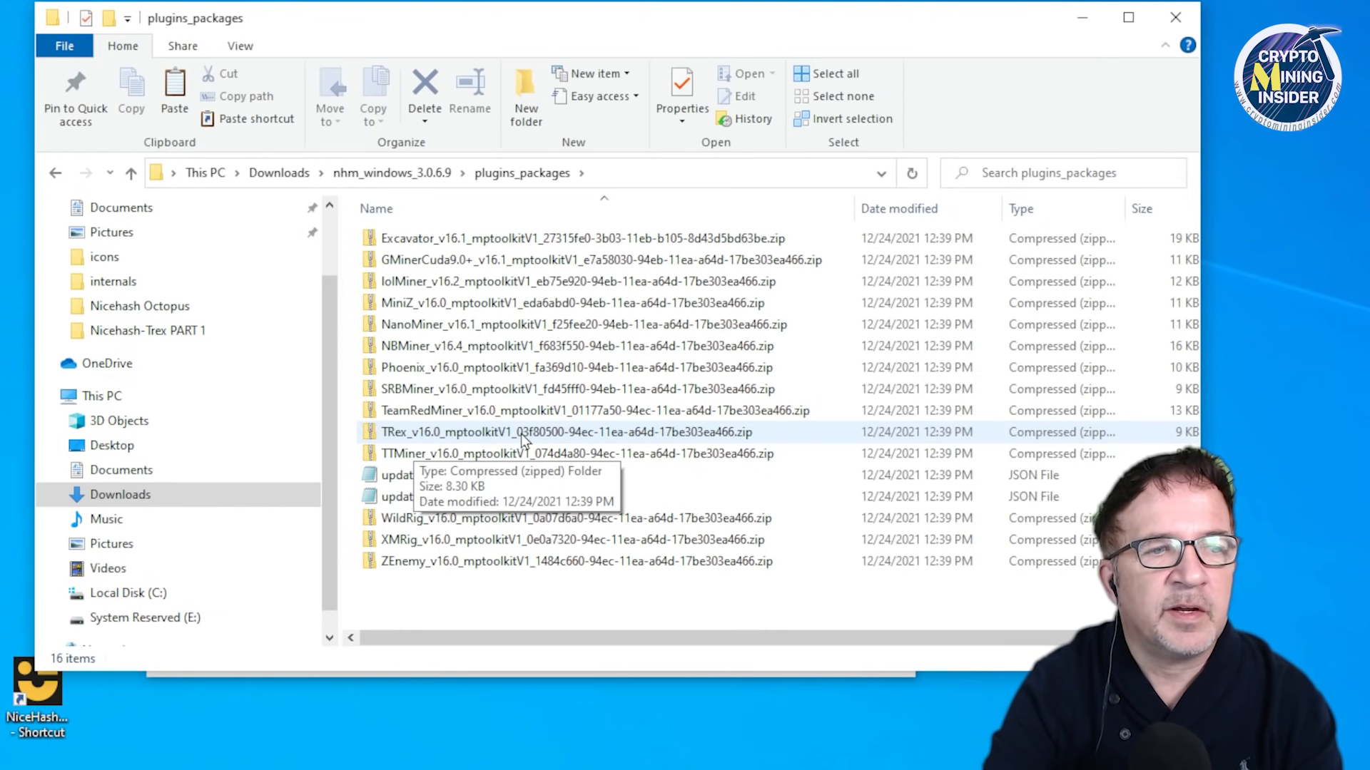
mouse_move(698, 441)
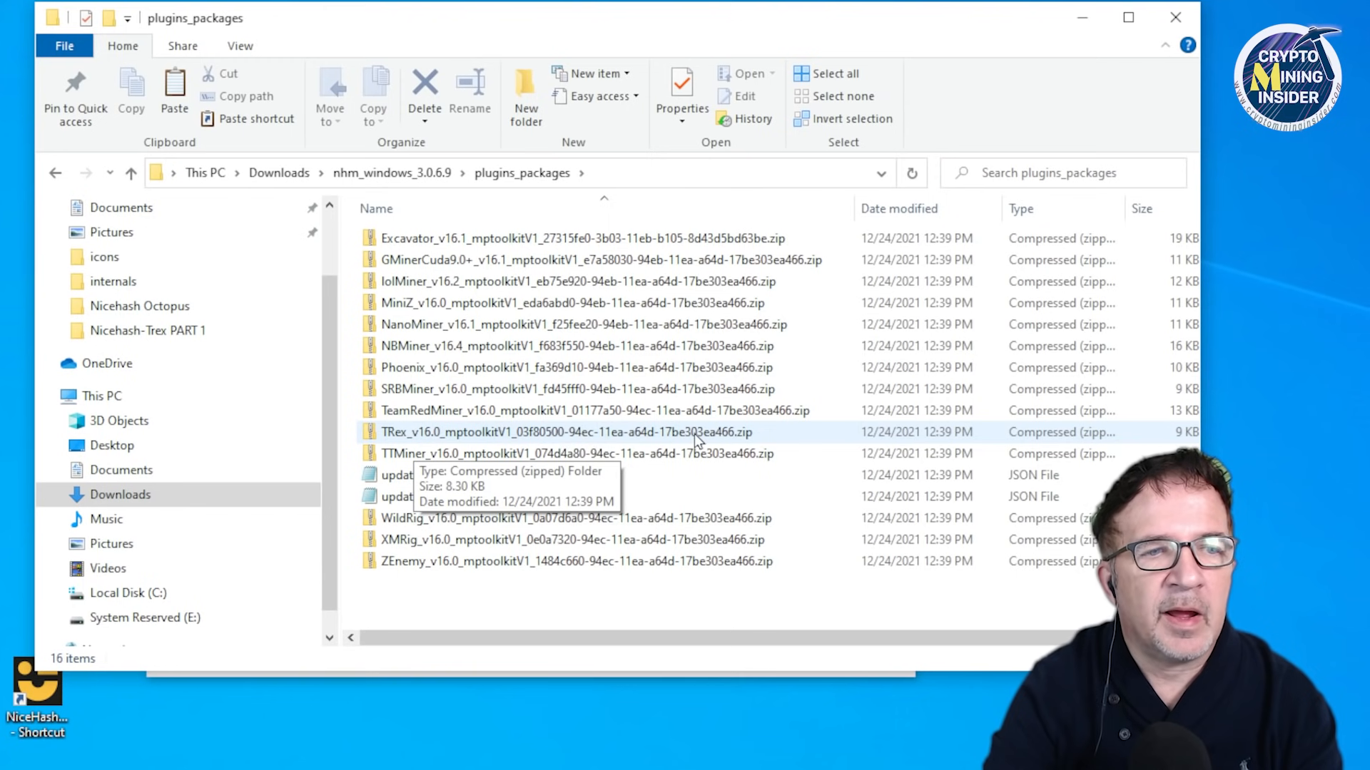
mouse_move(746, 441)
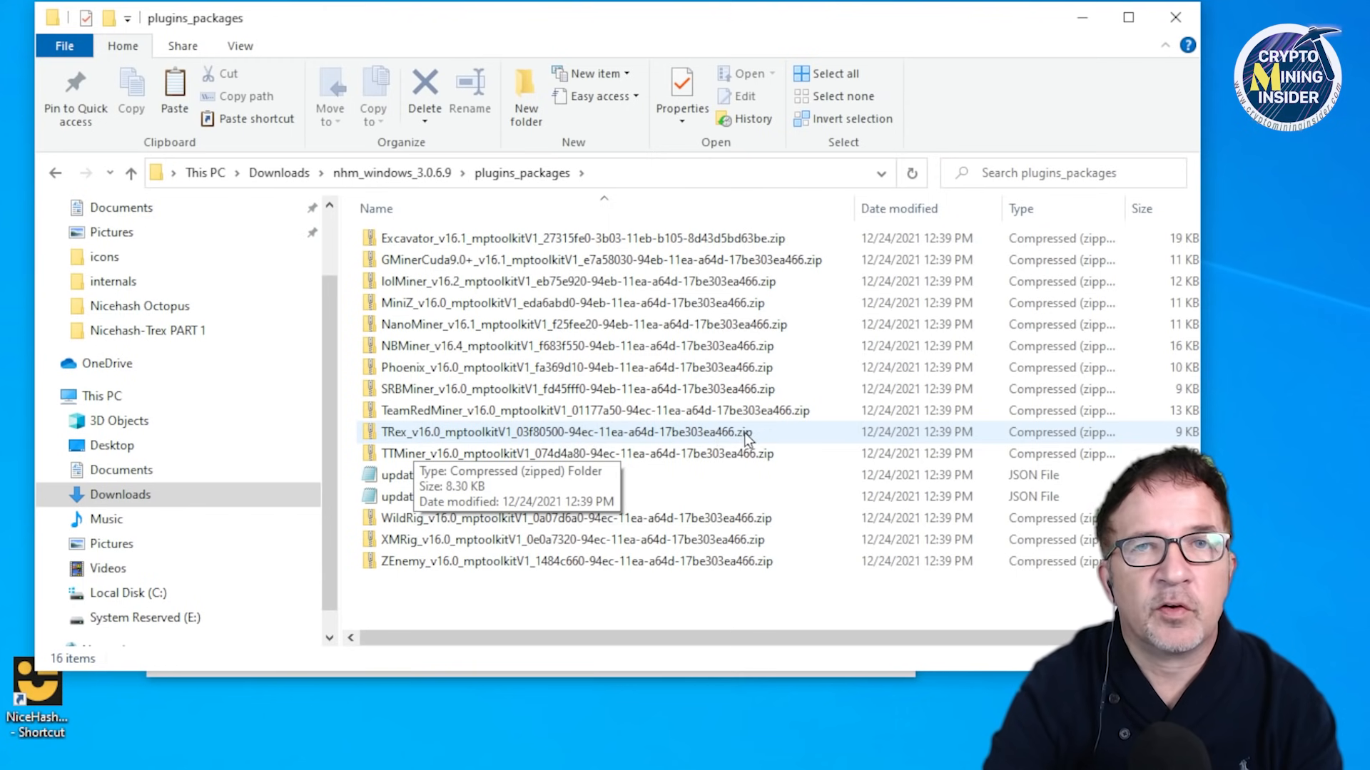
Step: Open the TRex v16.0 plugin package zip from plugins_packages
left_click(568, 431)
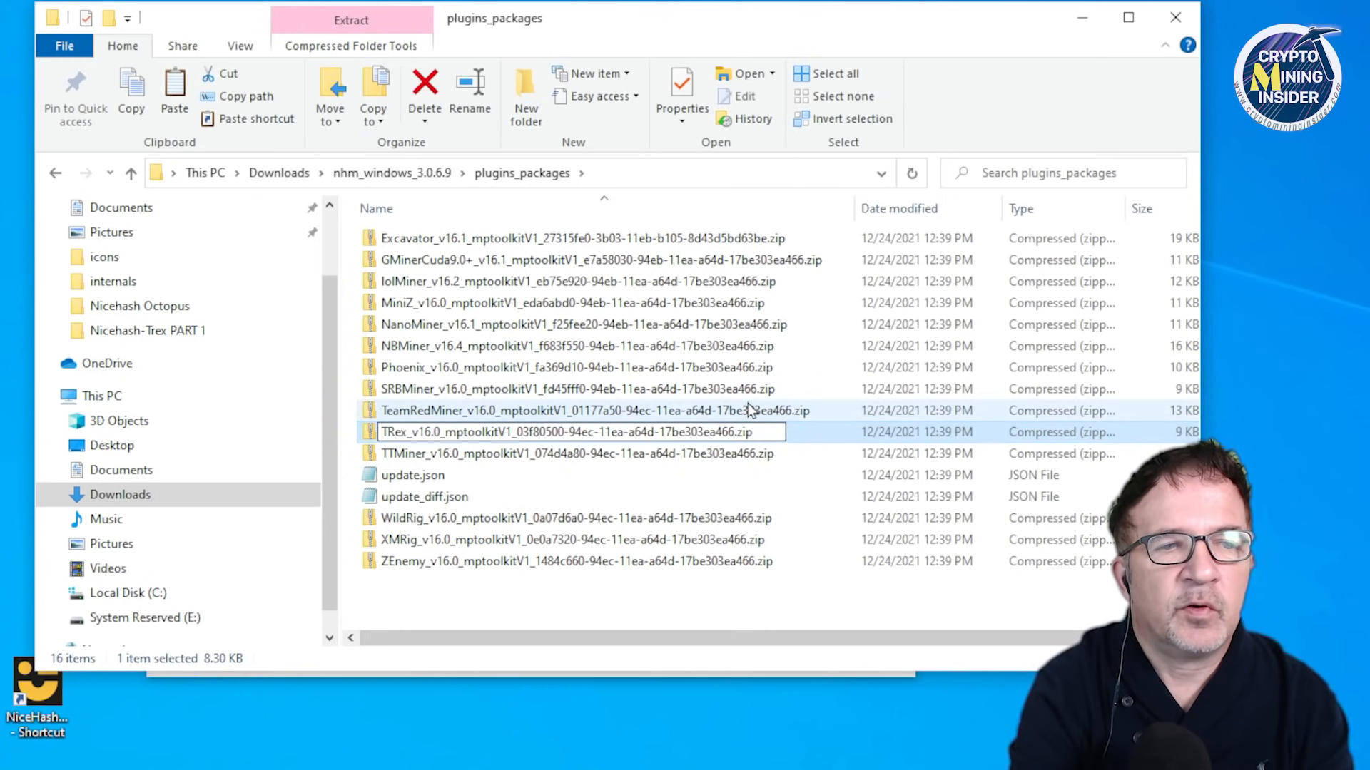
double_click(612, 431)
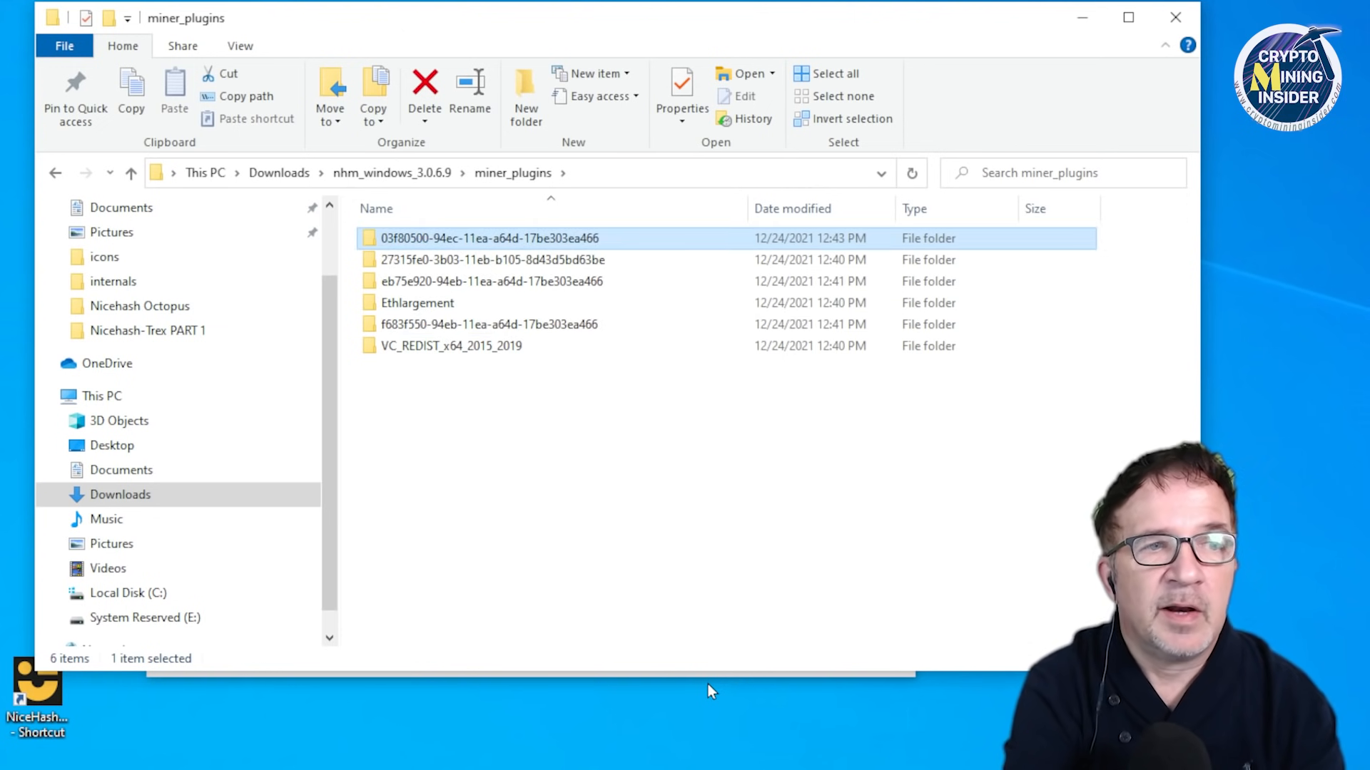
Step: Check the empty 03f80500 T-Rex folder, then place MP.TRex.dll from the TRex zip into it
double_click(489, 239)
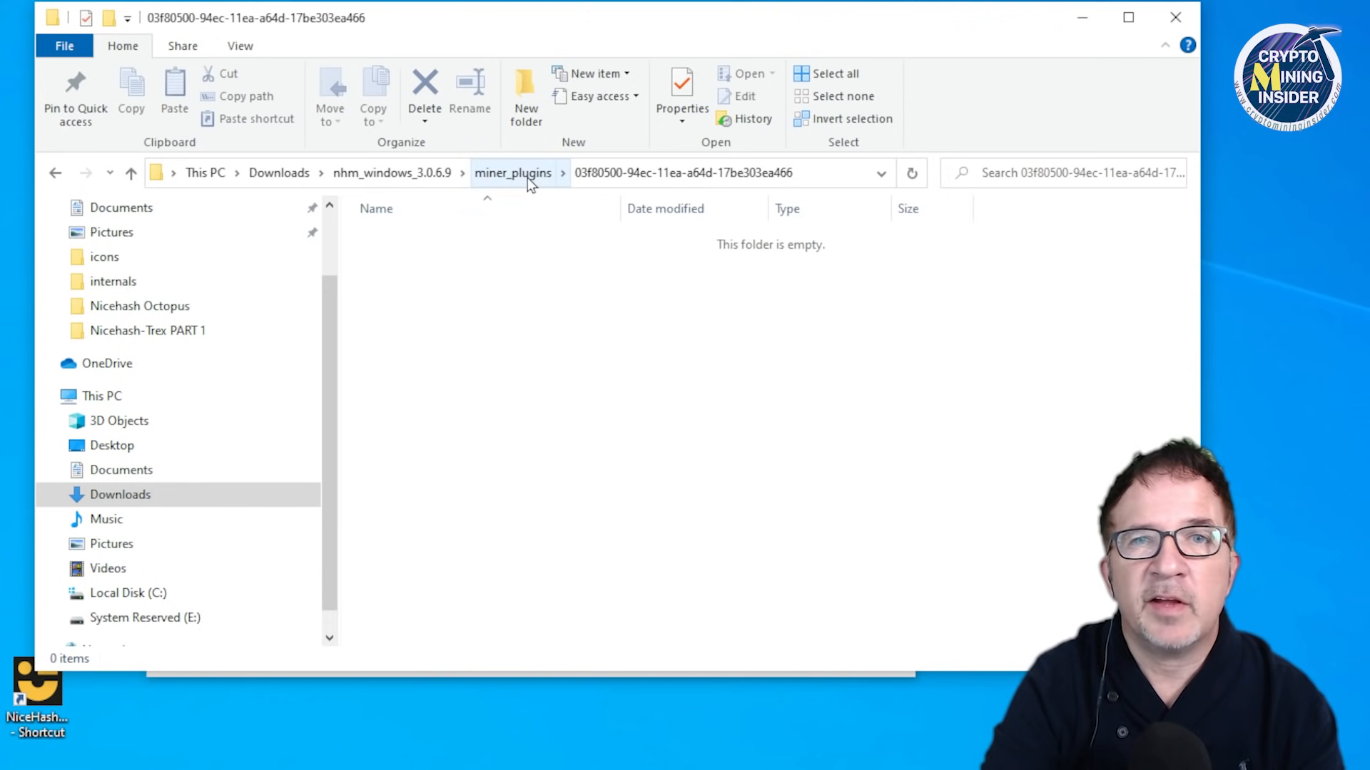
left_click(512, 172)
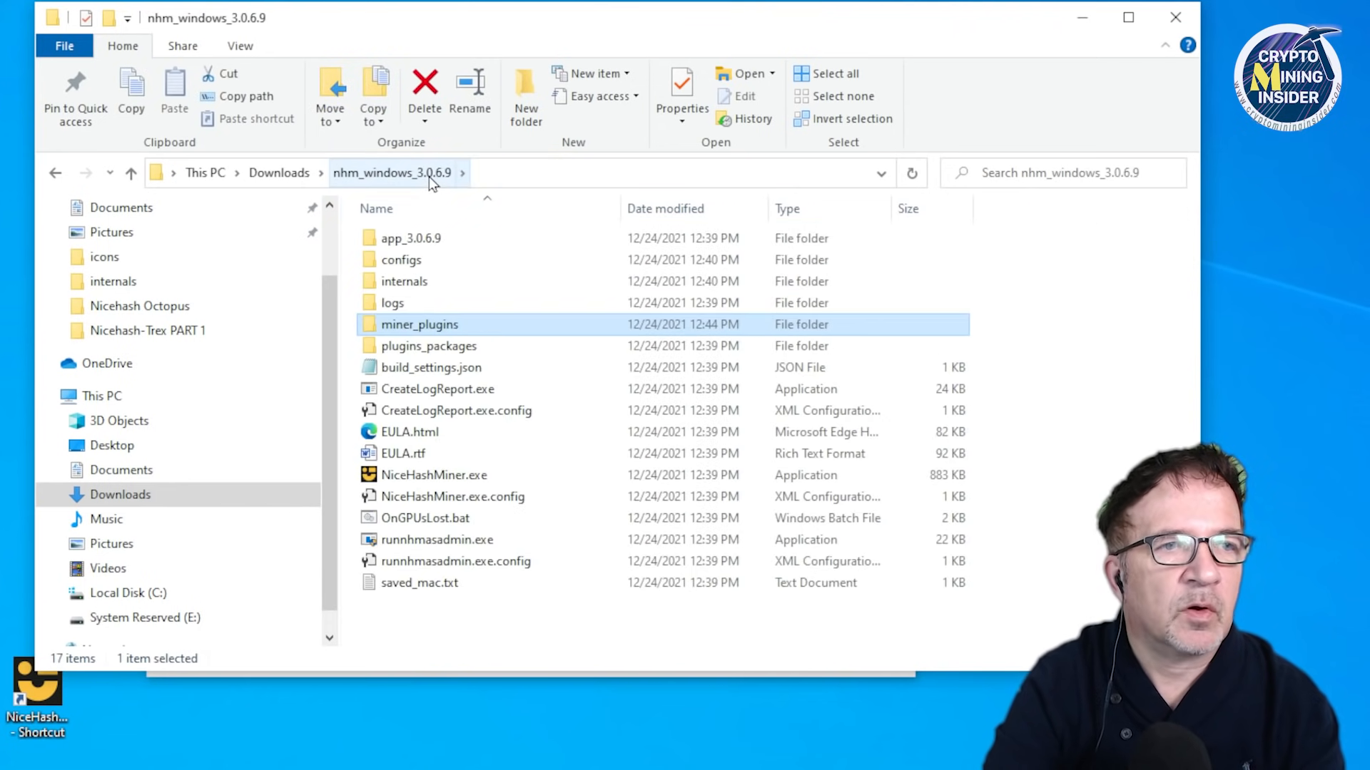
double_click(428, 346)
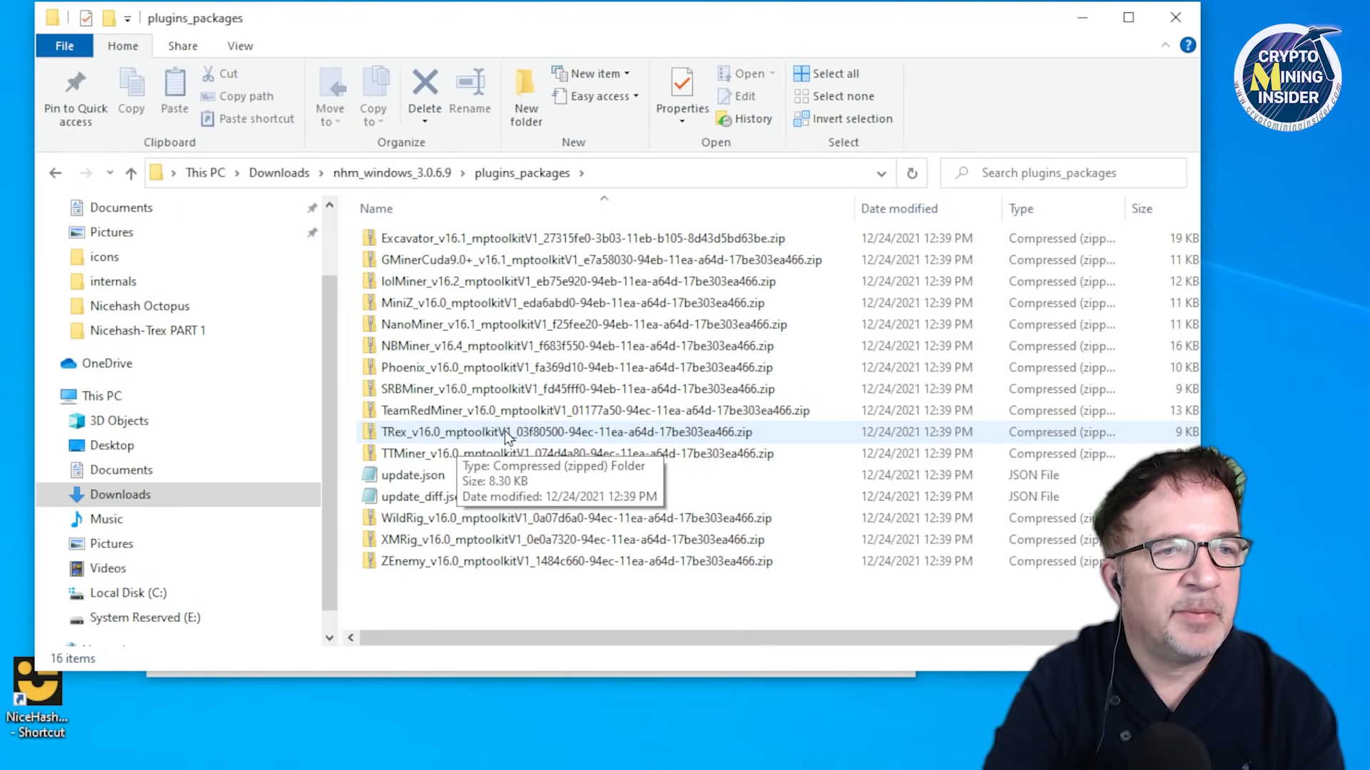
right_click(512, 431)
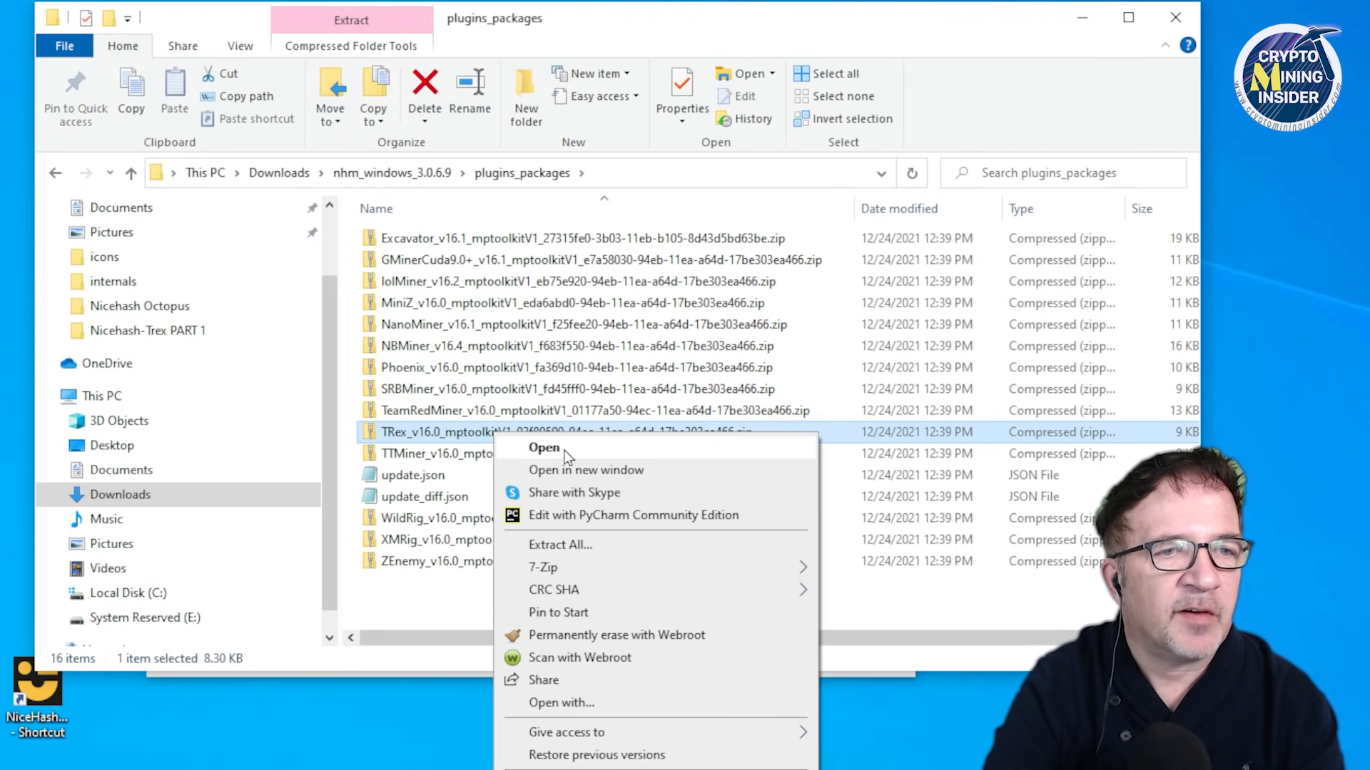
left_click(544, 447)
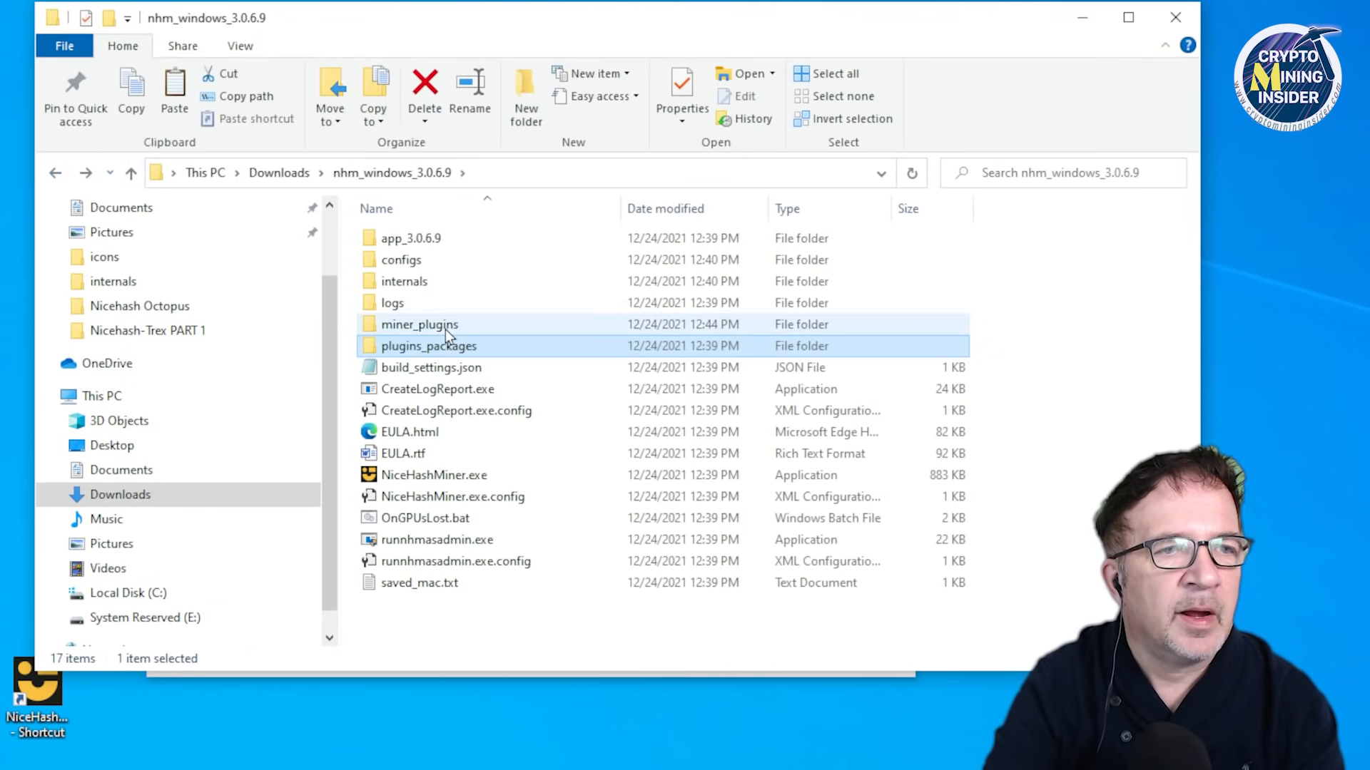
double_click(419, 324)
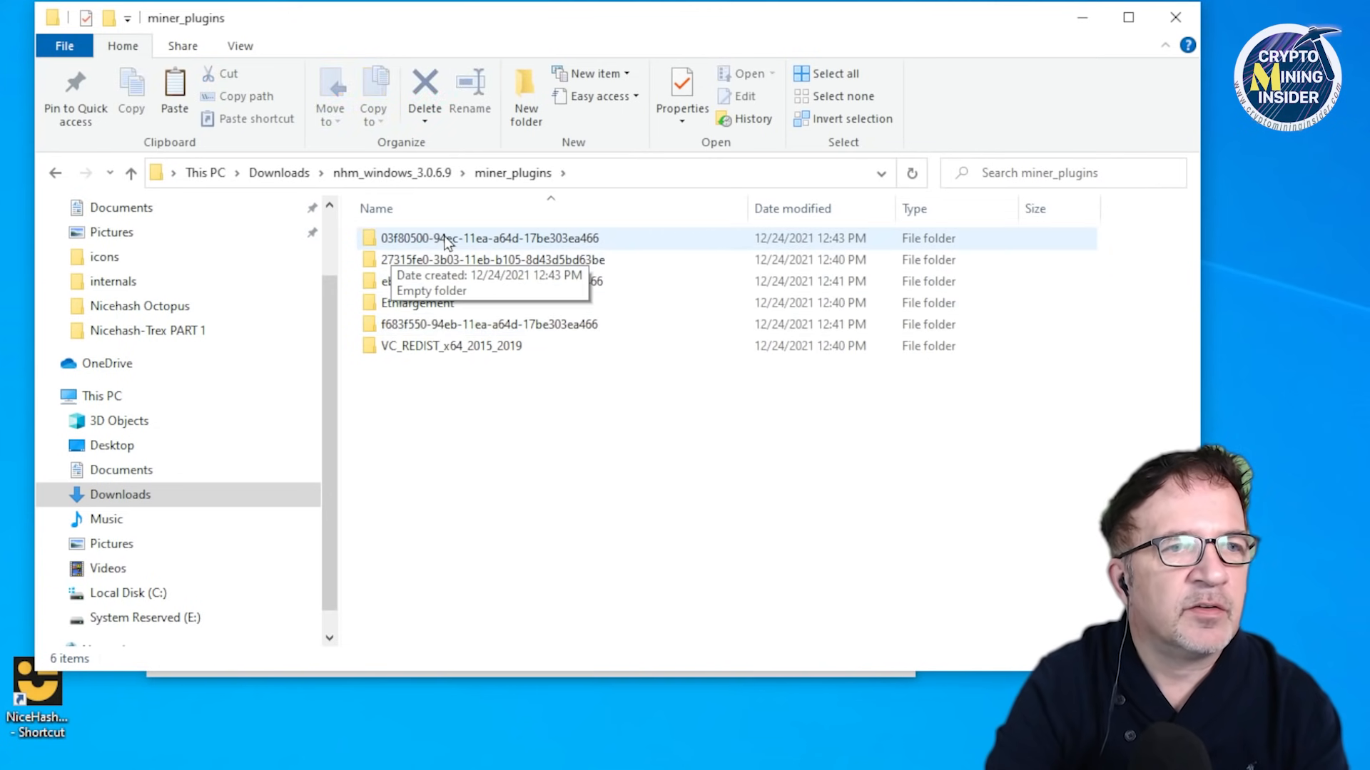
right_click(576, 394)
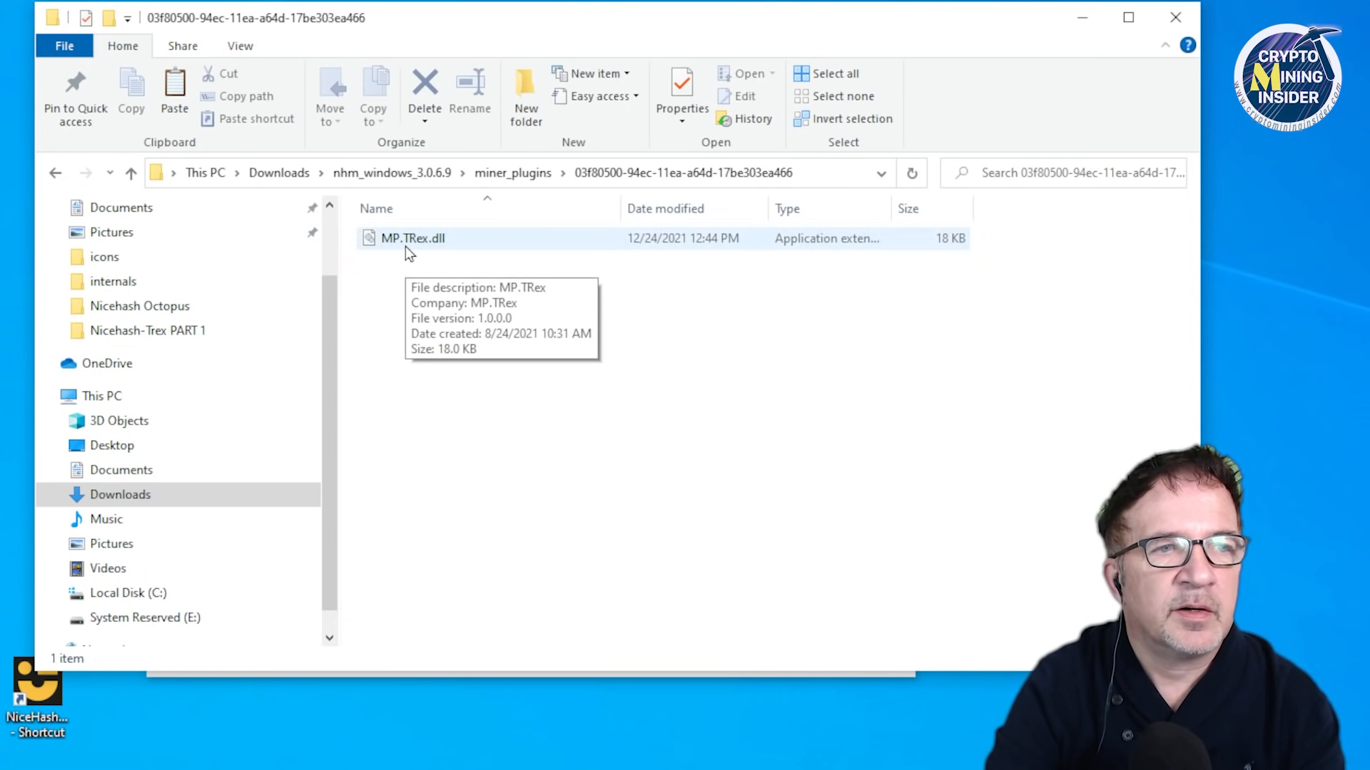
mouse_move(944, 41)
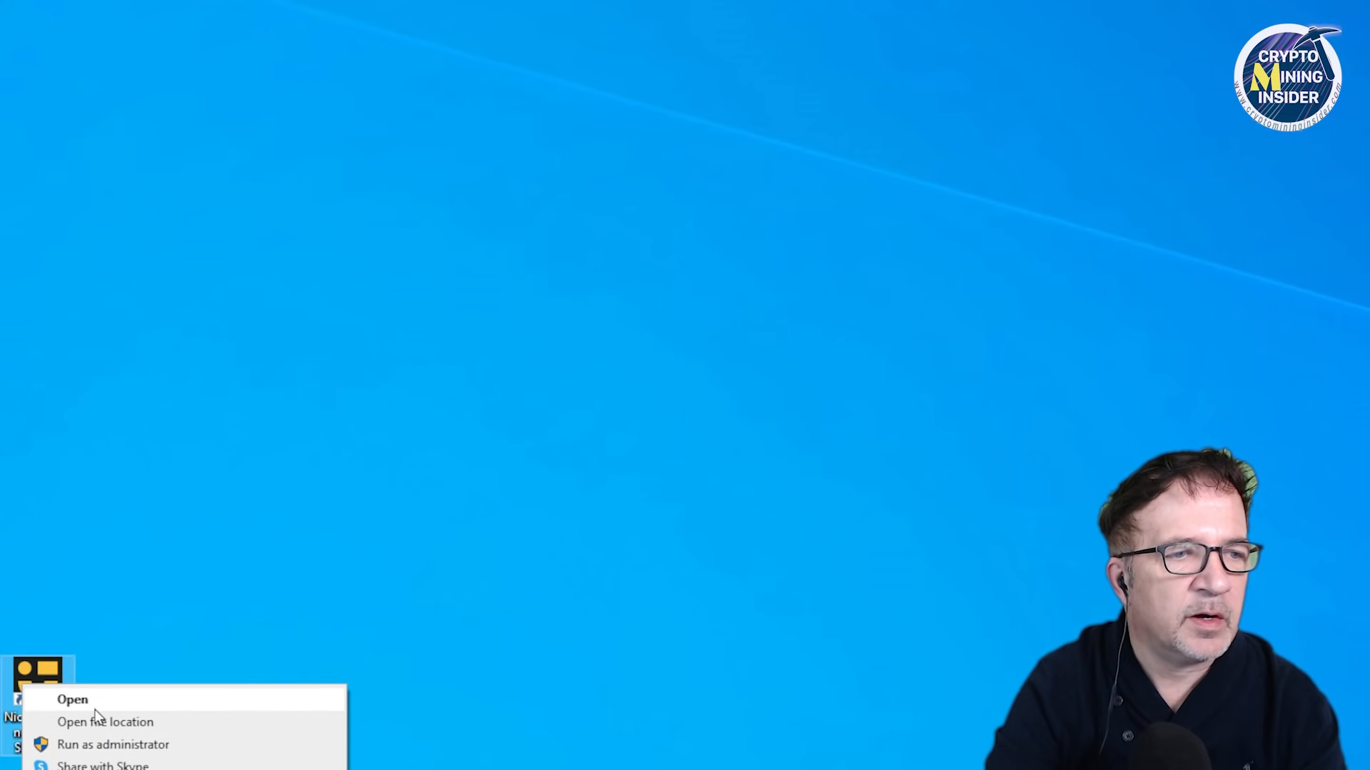
Step: Launch NiceHash Miner, accept the TRex third-party disclaimer and relaunch to the Plugins list
left_click(73, 700)
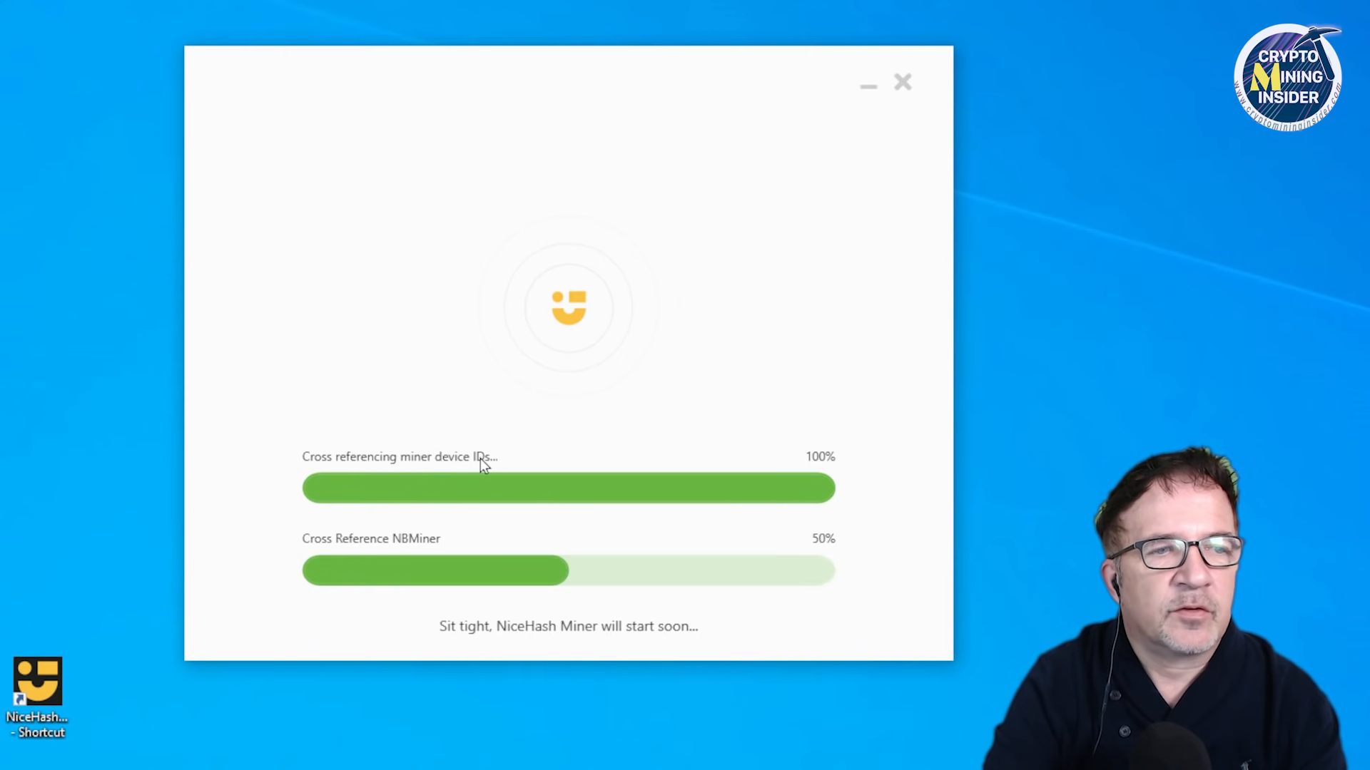
mouse_move(428, 551)
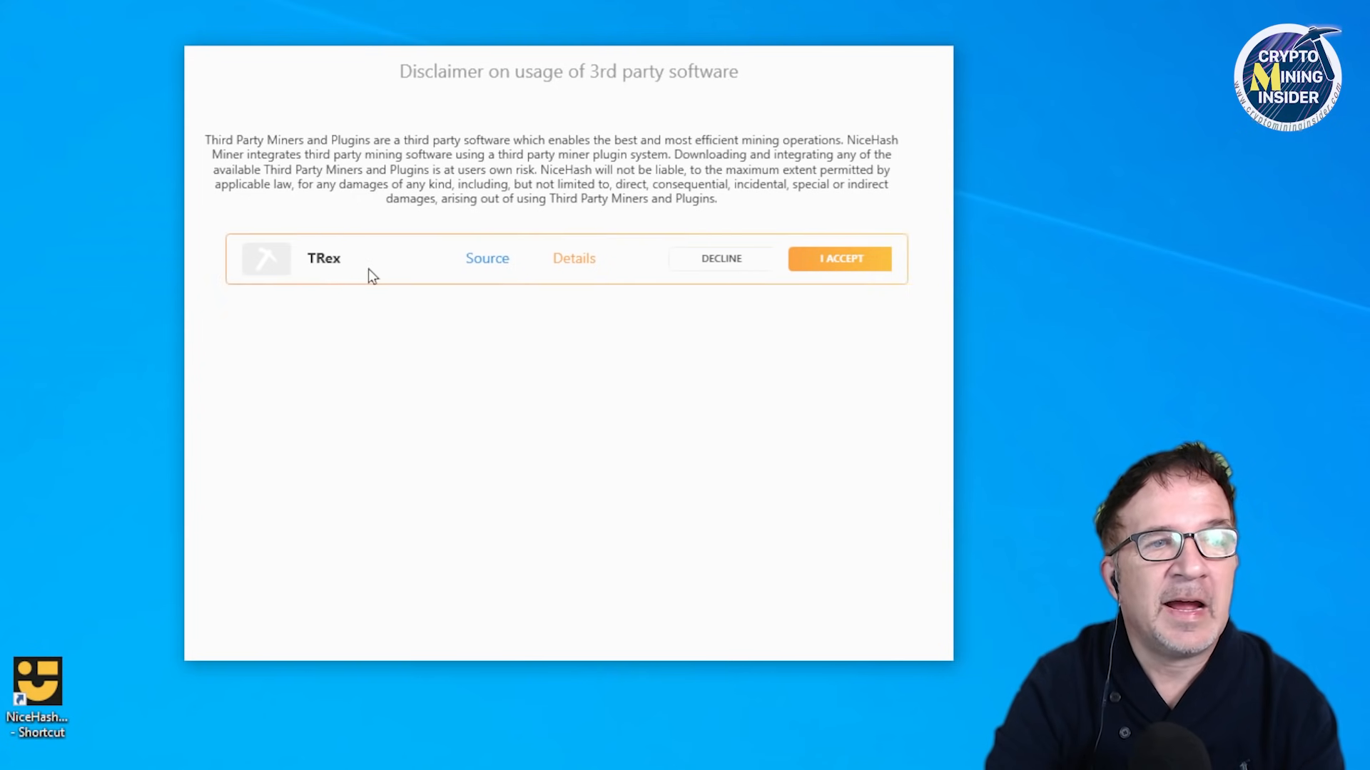
mouse_move(608, 270)
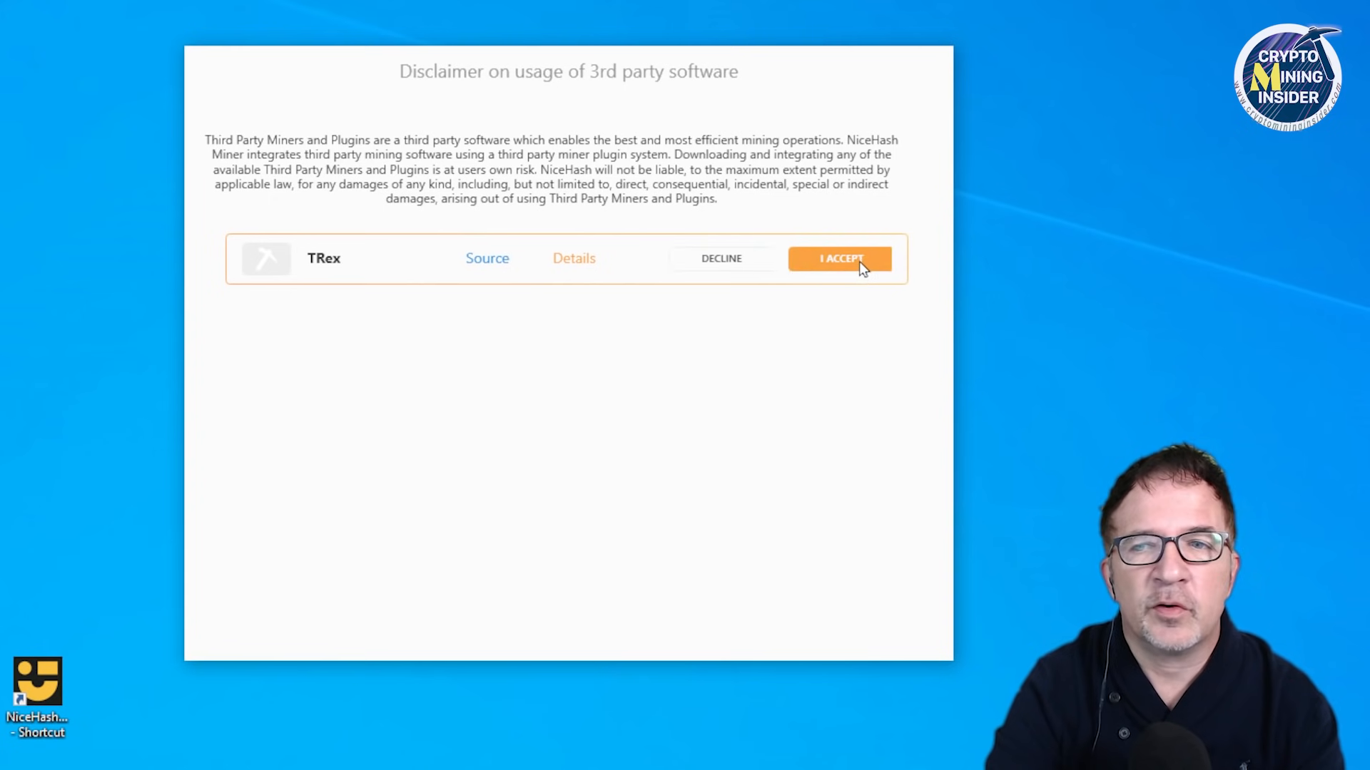
left_click(839, 258)
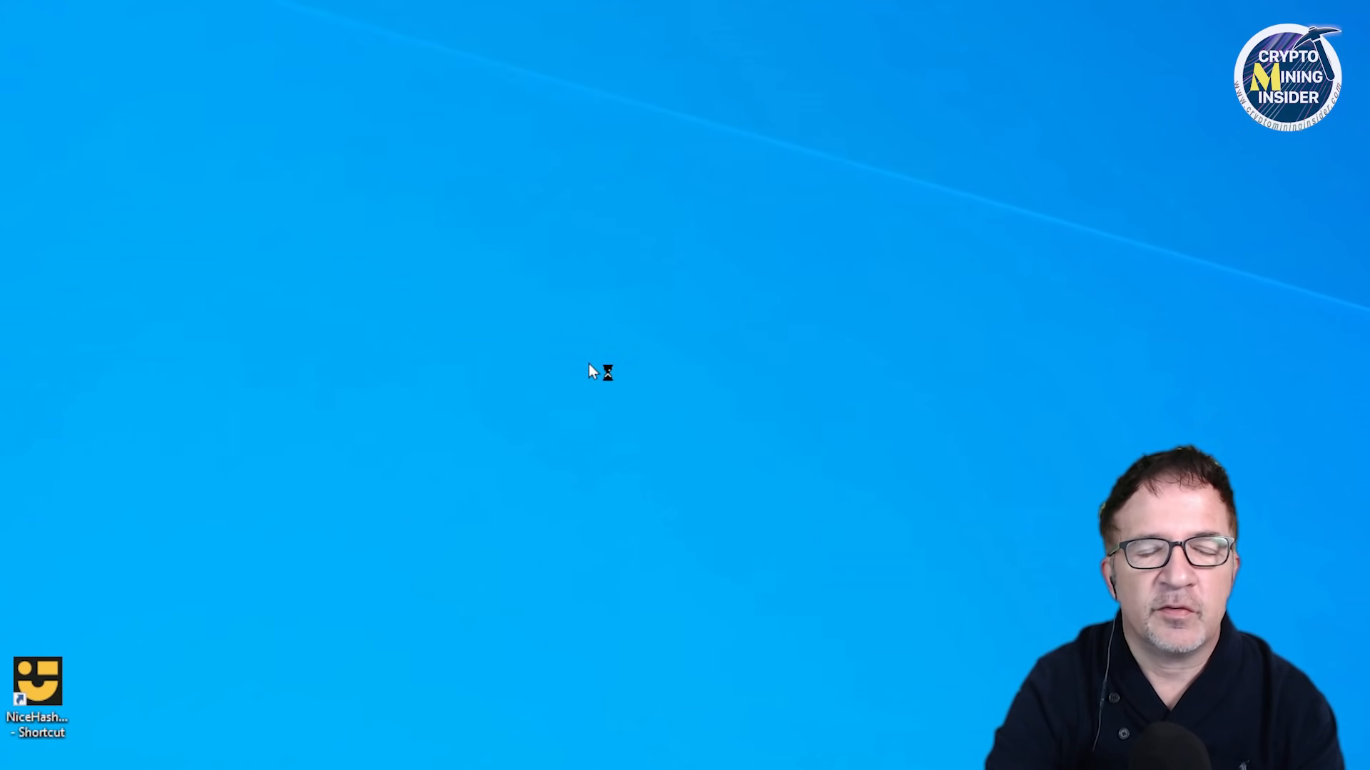
double_click(37, 672)
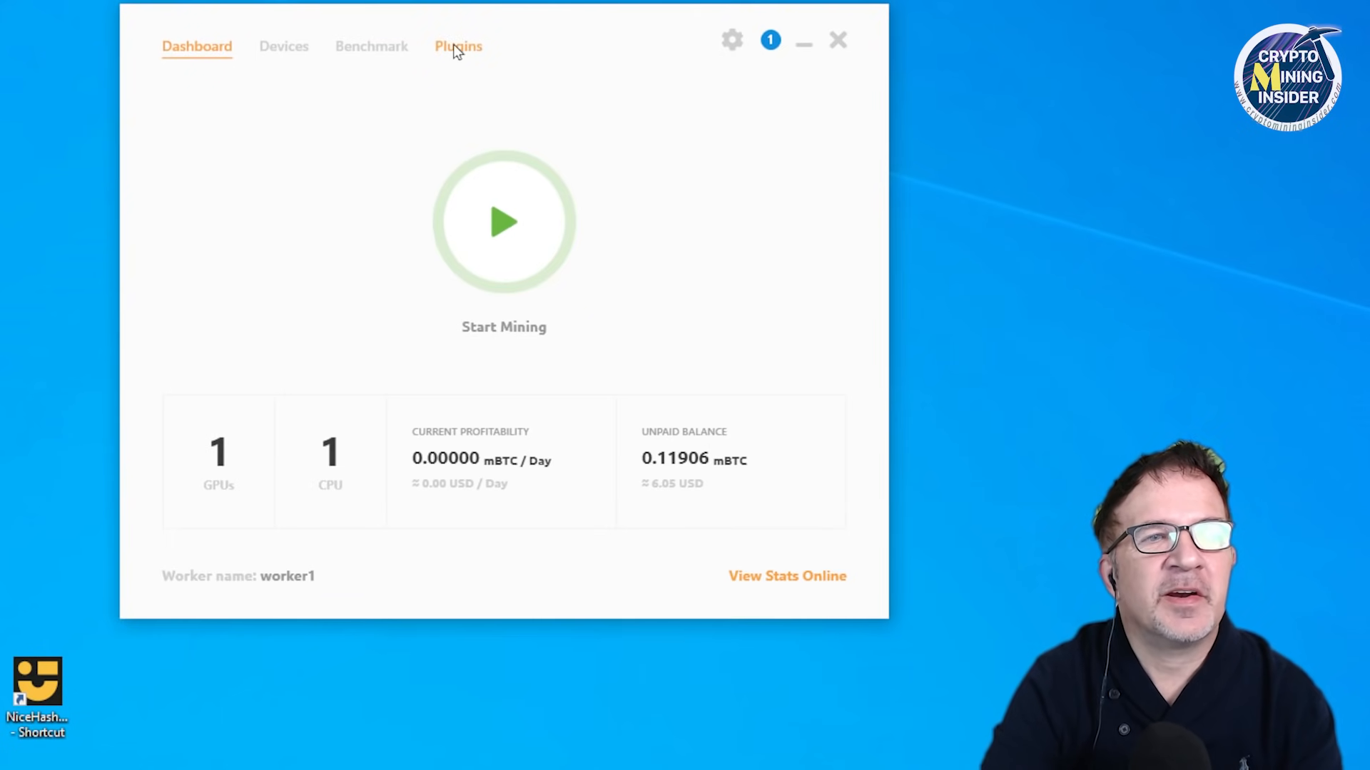
left_click(458, 45)
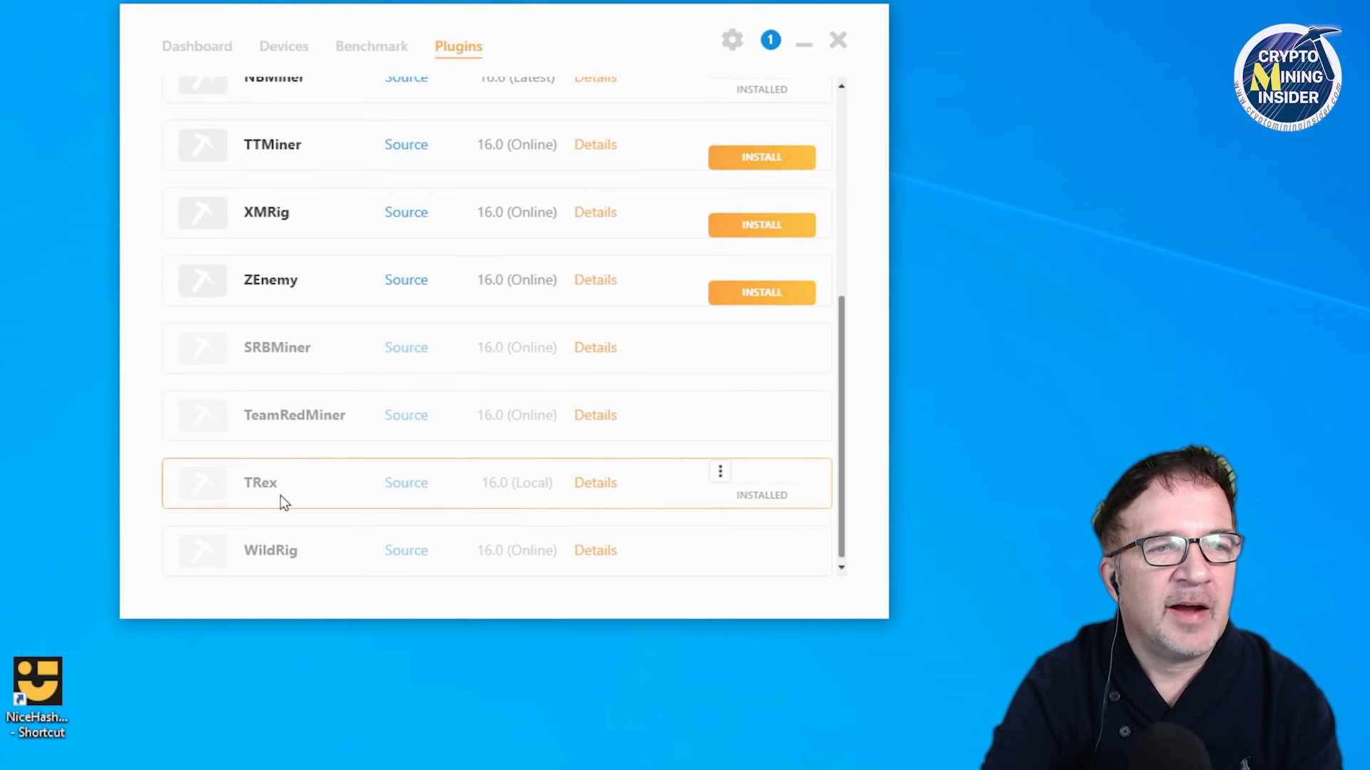
mouse_move(280, 489)
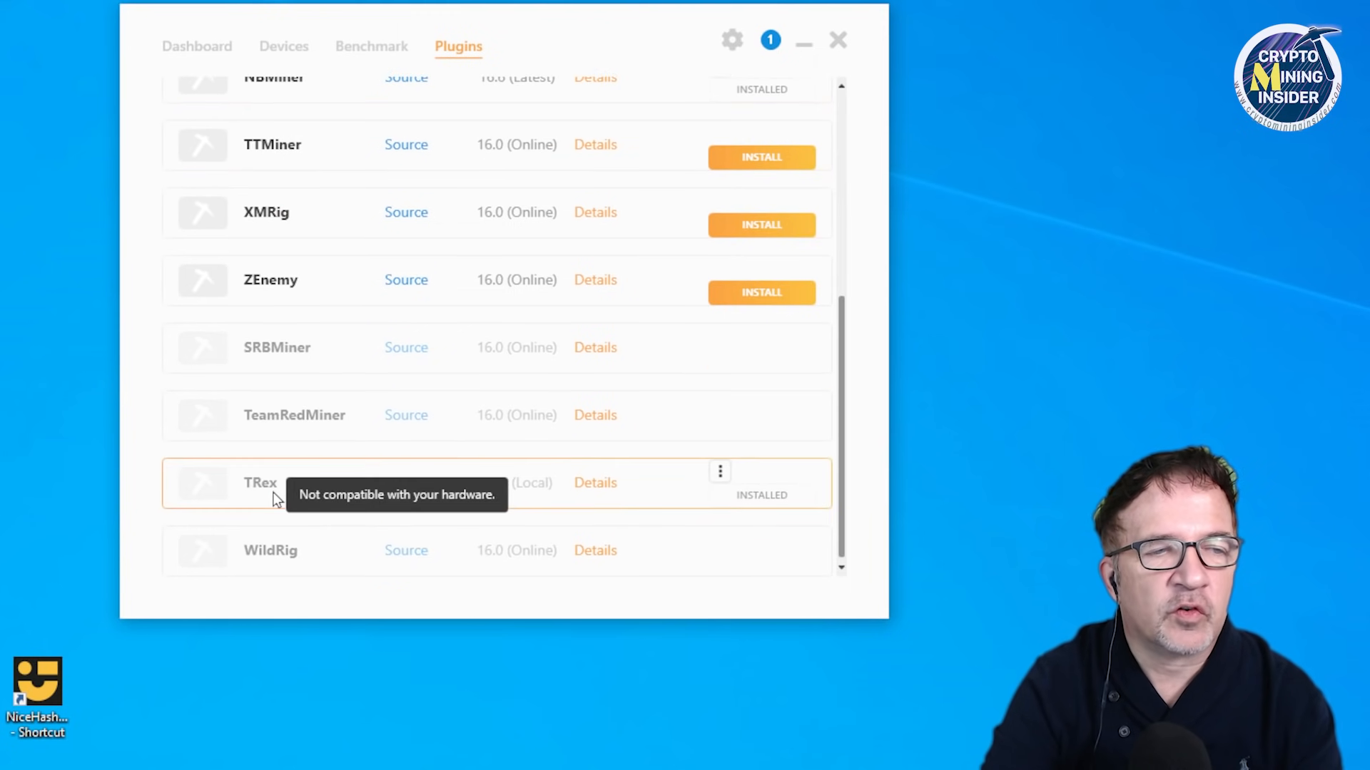
Step: Expand the installed TRex plugin's details and reveal its internal files on disk
left_click(595, 482)
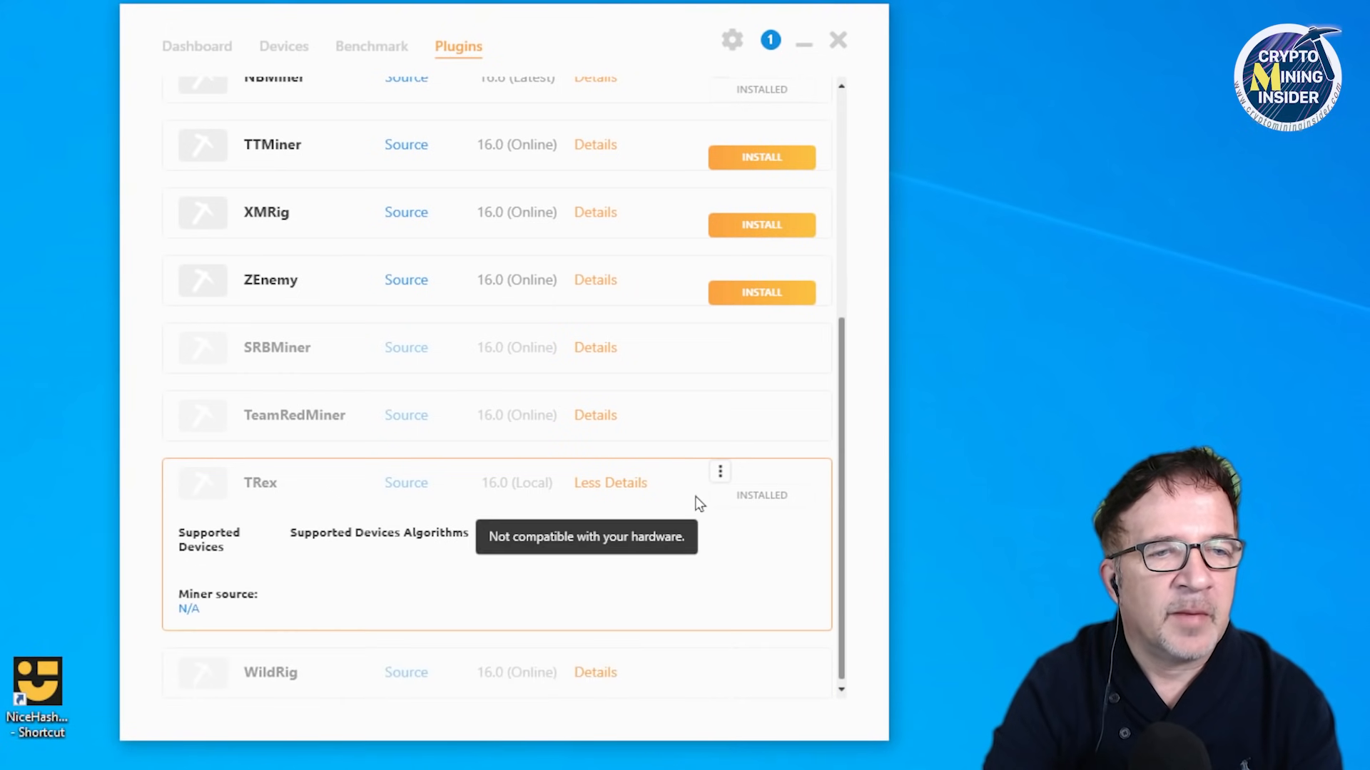
left_click(719, 472)
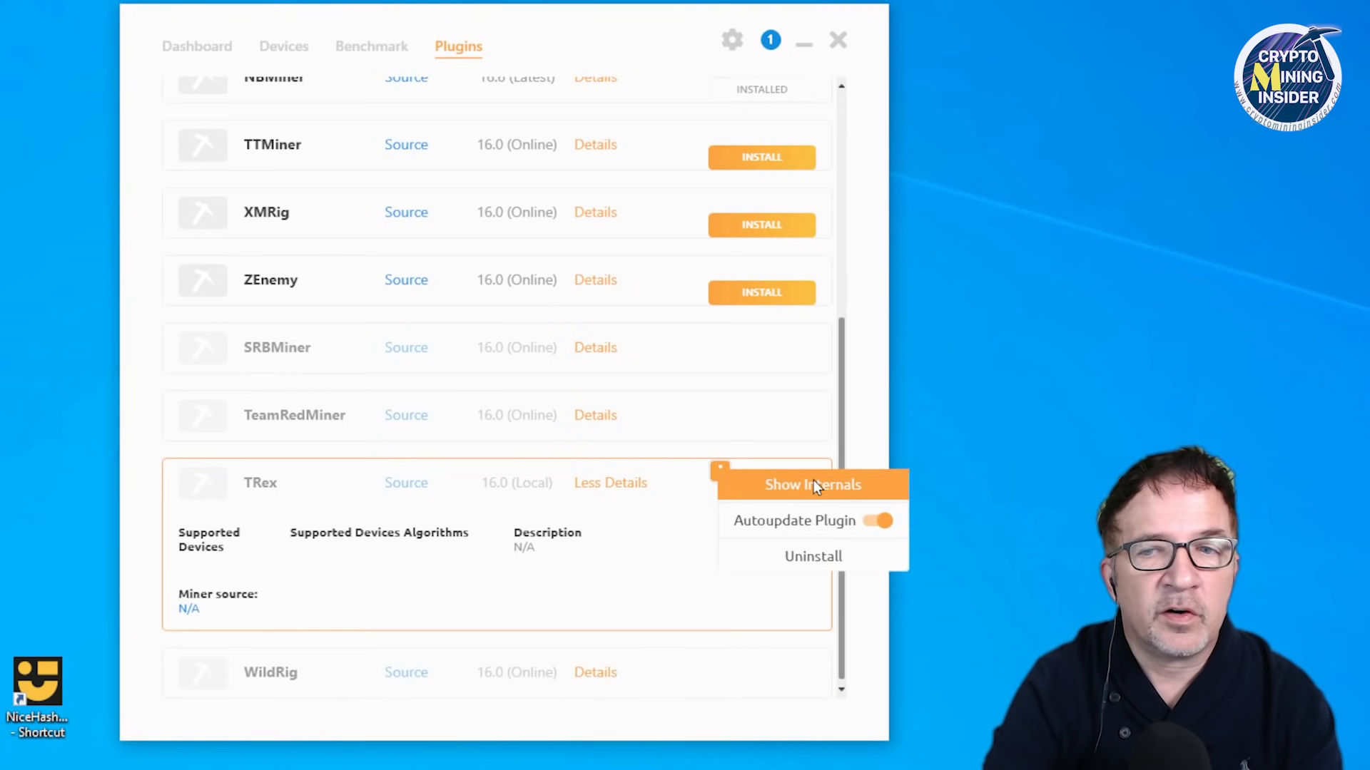
left_click(812, 485)
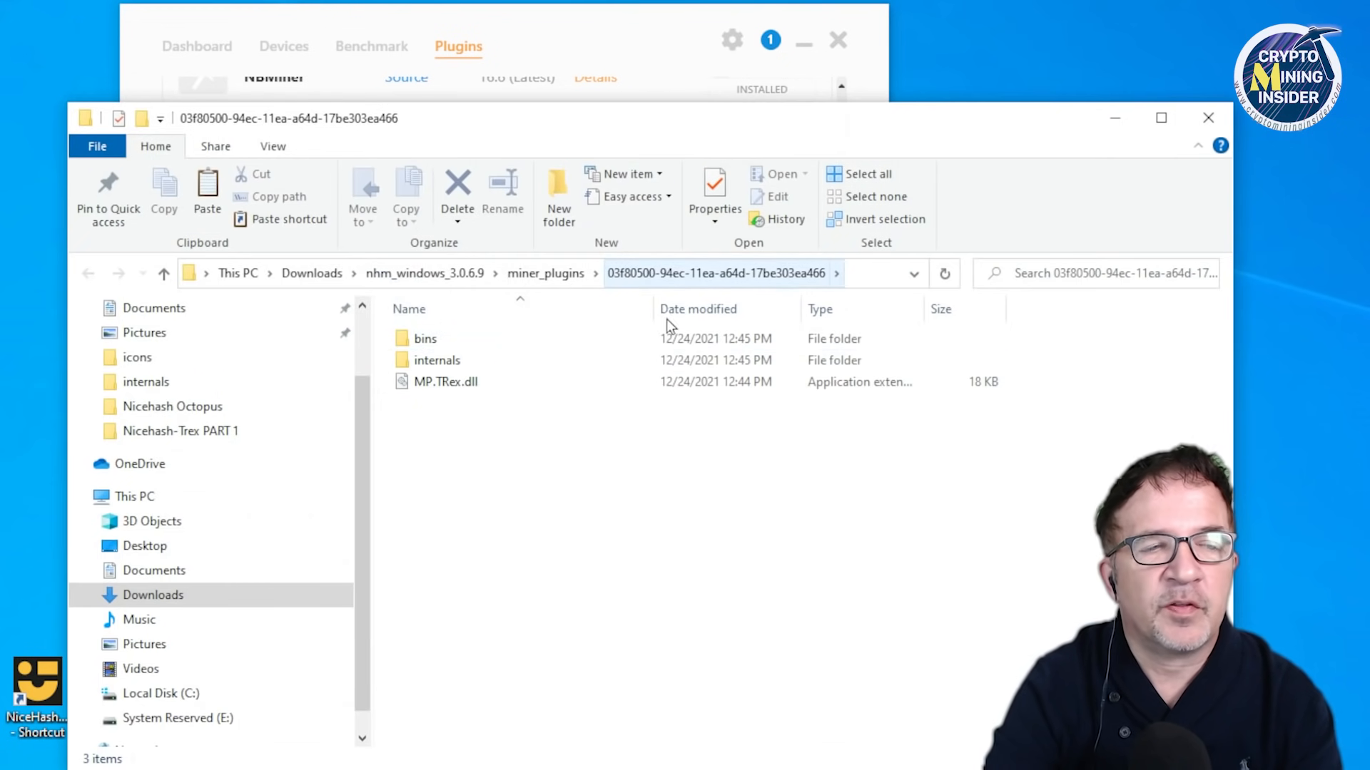
mouse_move(472, 382)
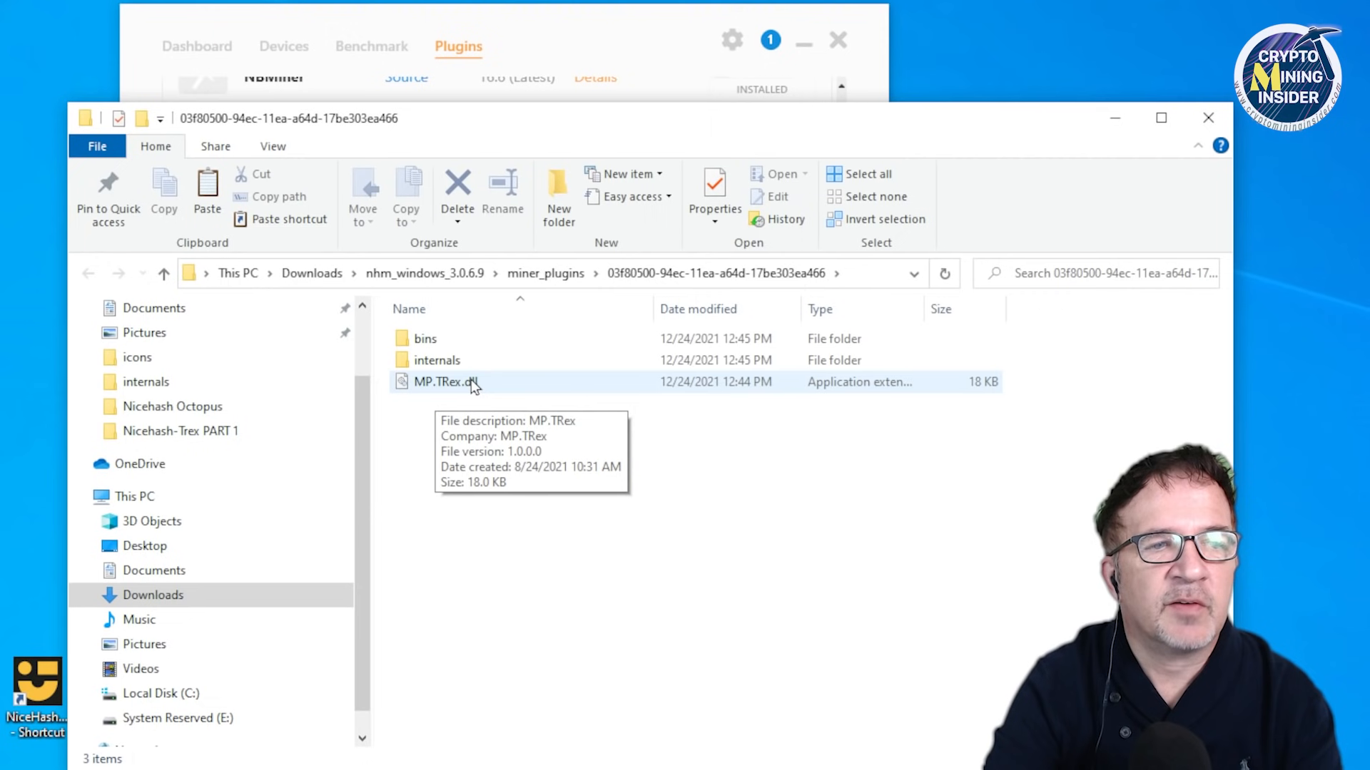
Step: Browse the TRex plugin's bins\16.0 folder with pool batch files, config_example and README
double_click(434, 360)
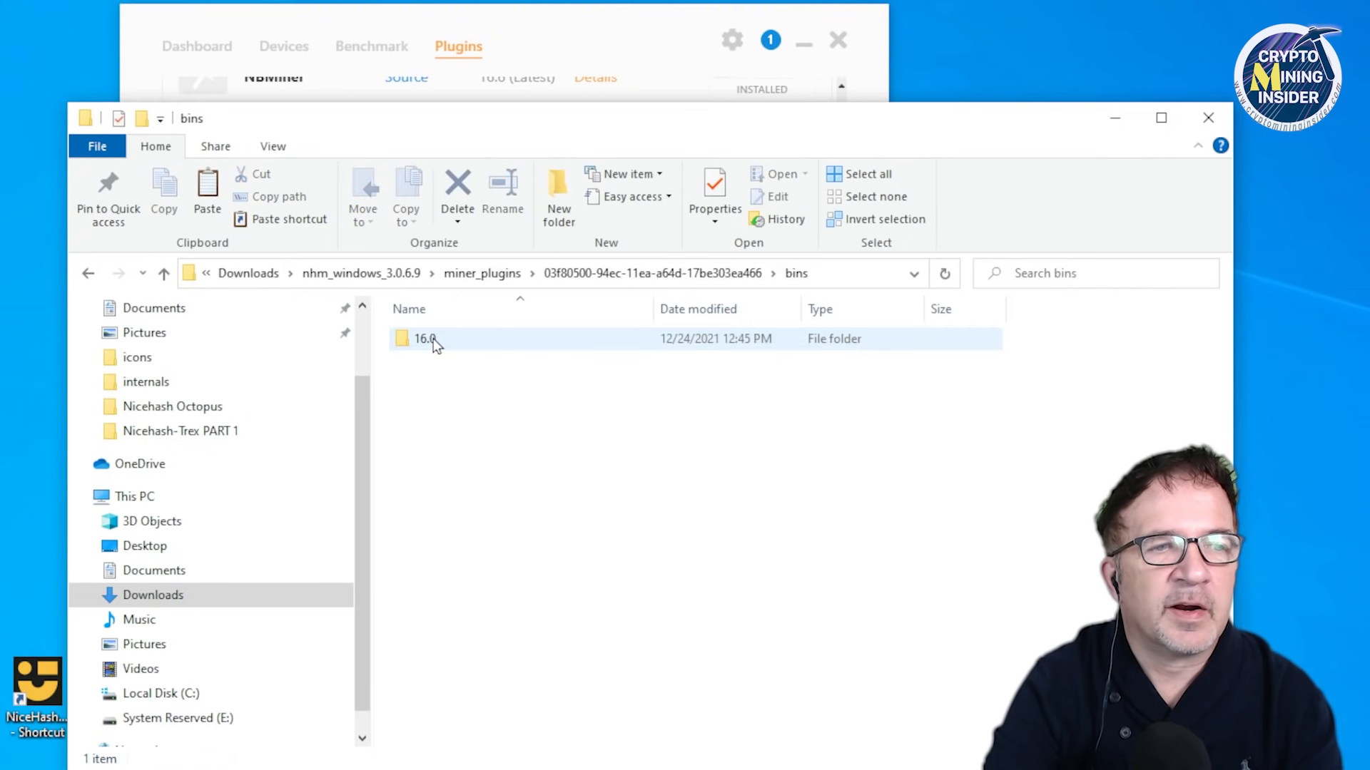
double_click(425, 340)
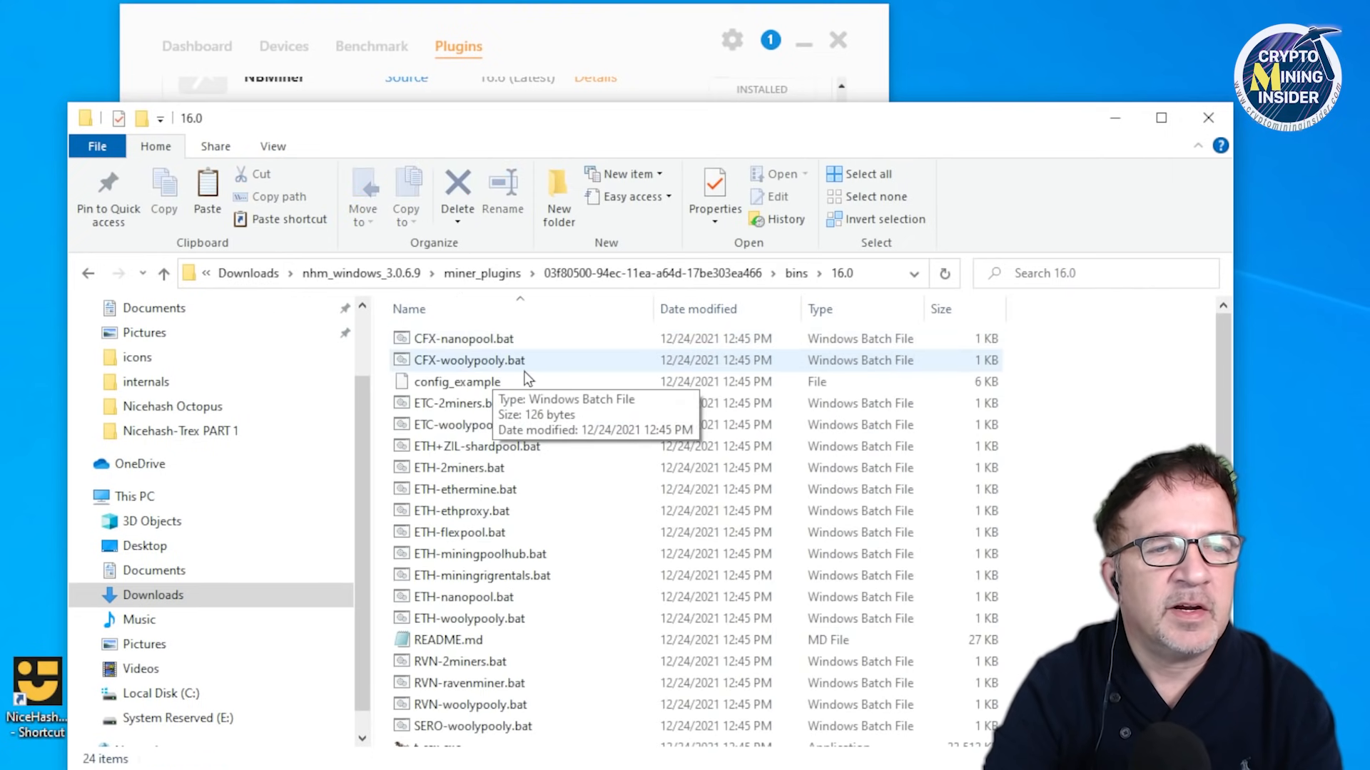
scroll("down", 3)
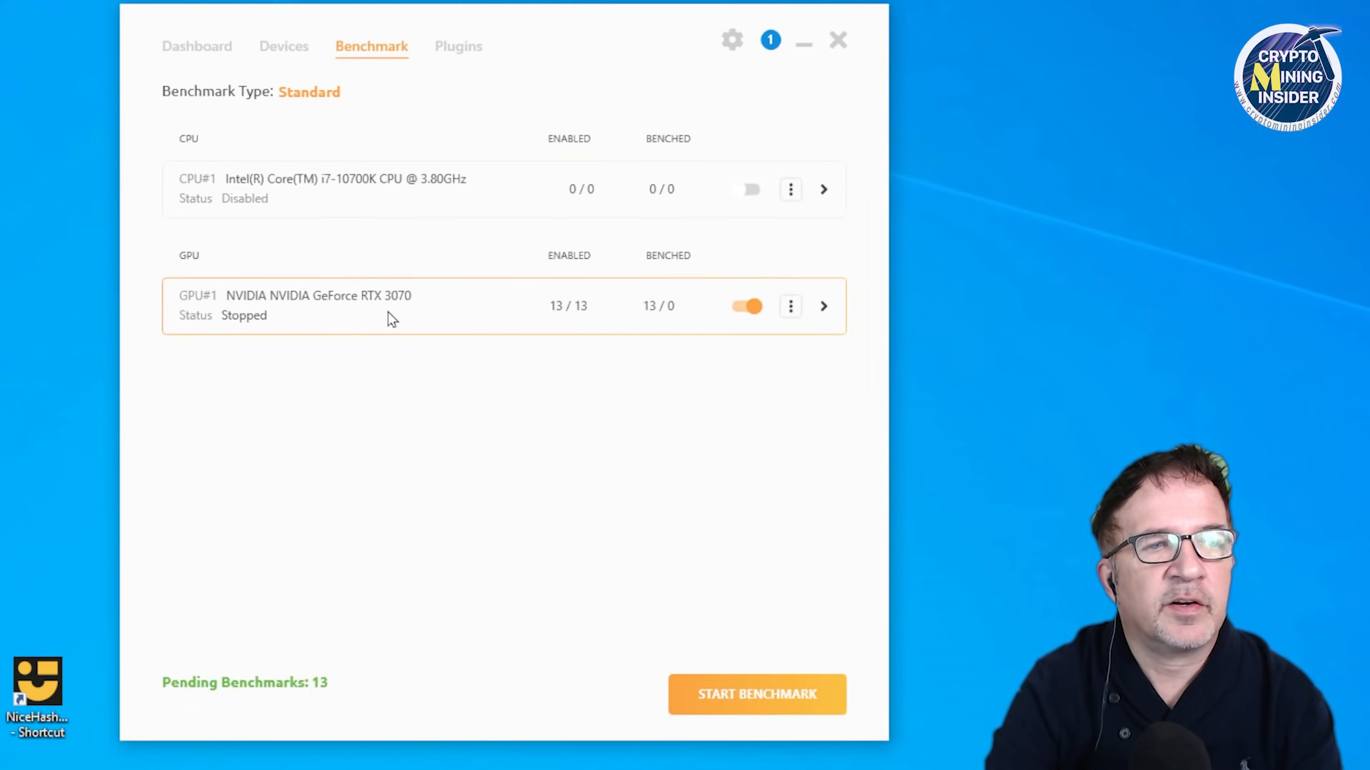
Step: Disable Octopus TRex on the RTX 3070 and start it to benchmark DaggerHashimoto at 44.011 MH/s
left_click(823, 305)
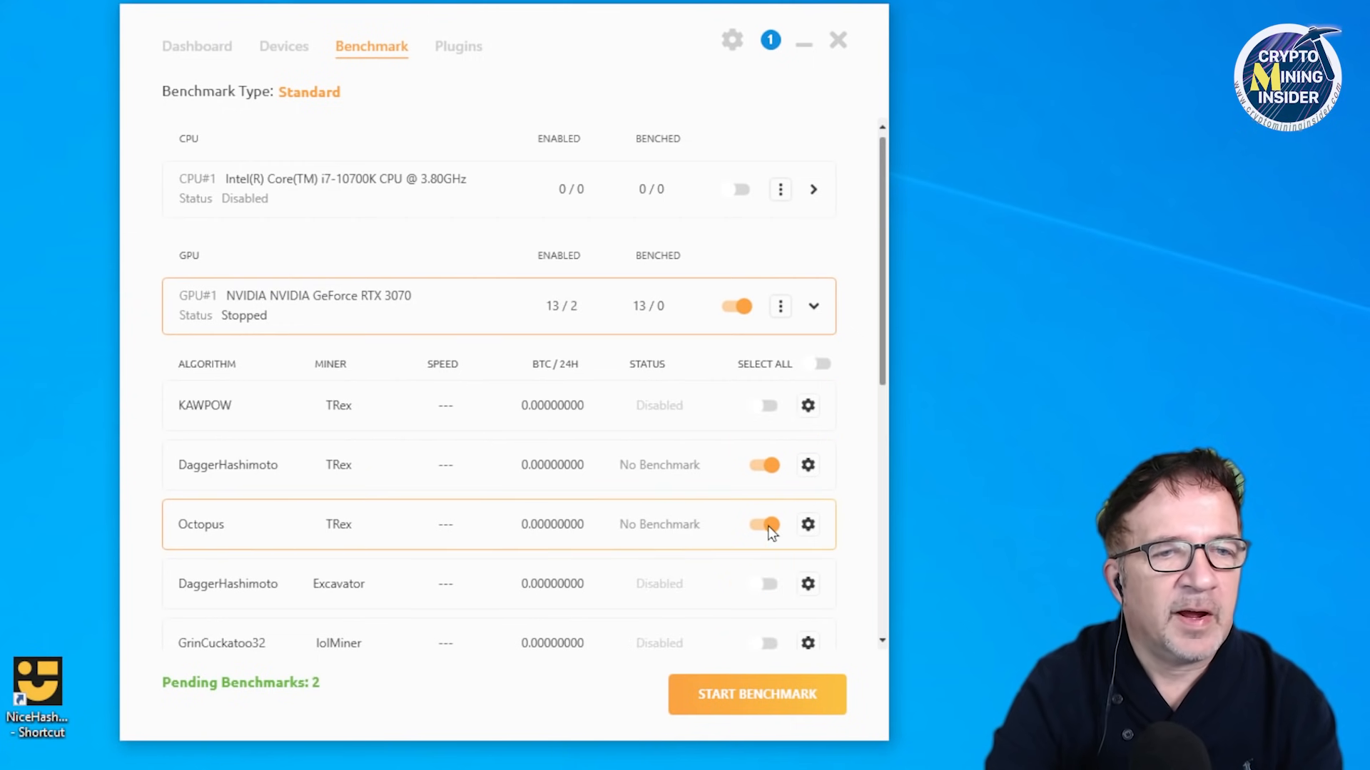
left_click(764, 524)
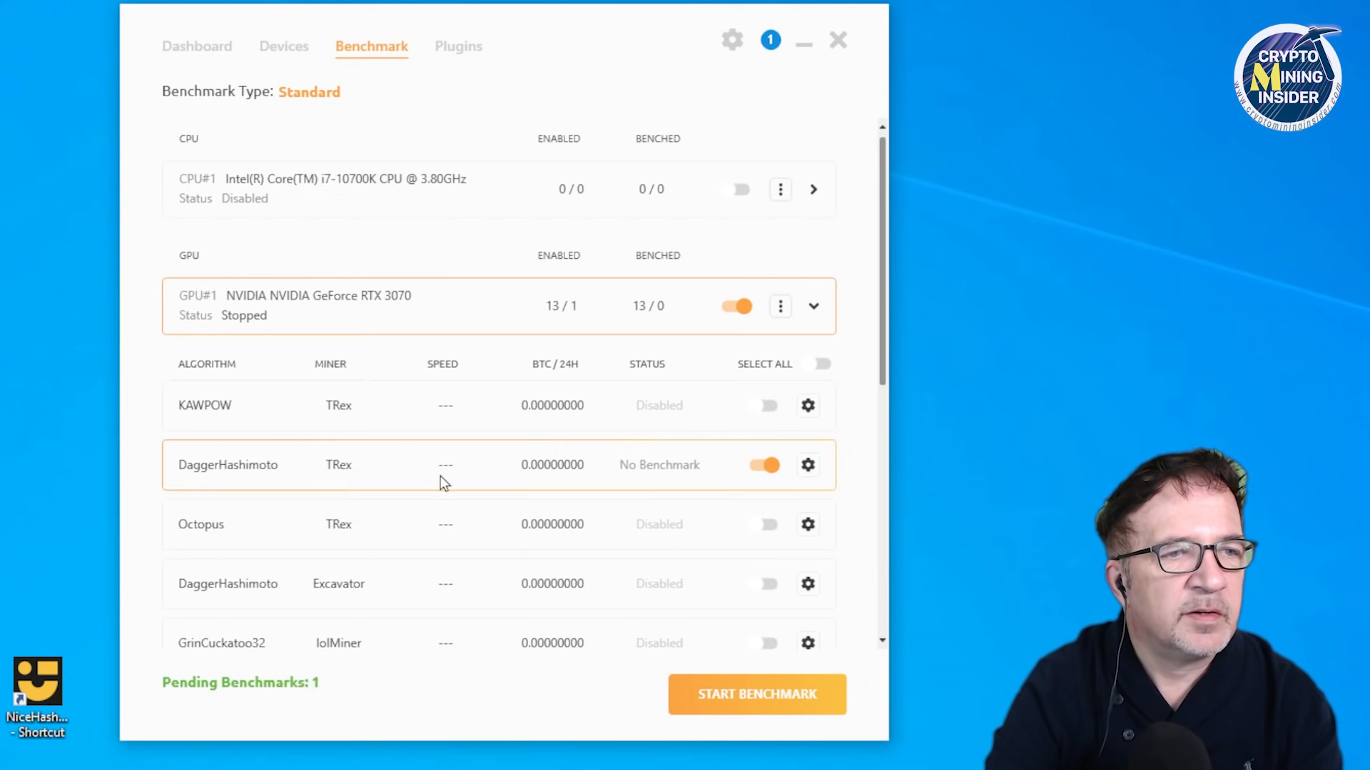
left_click(807, 466)
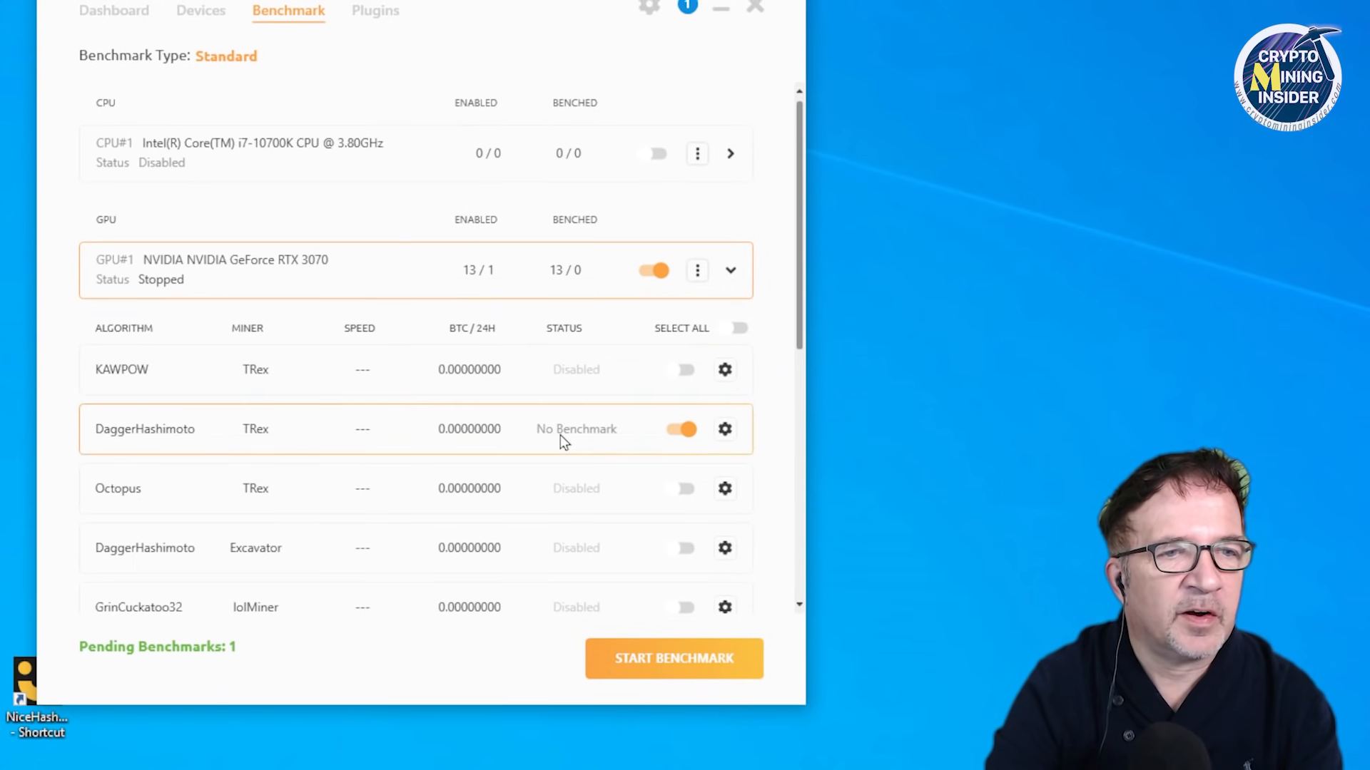
left_click(201, 10)
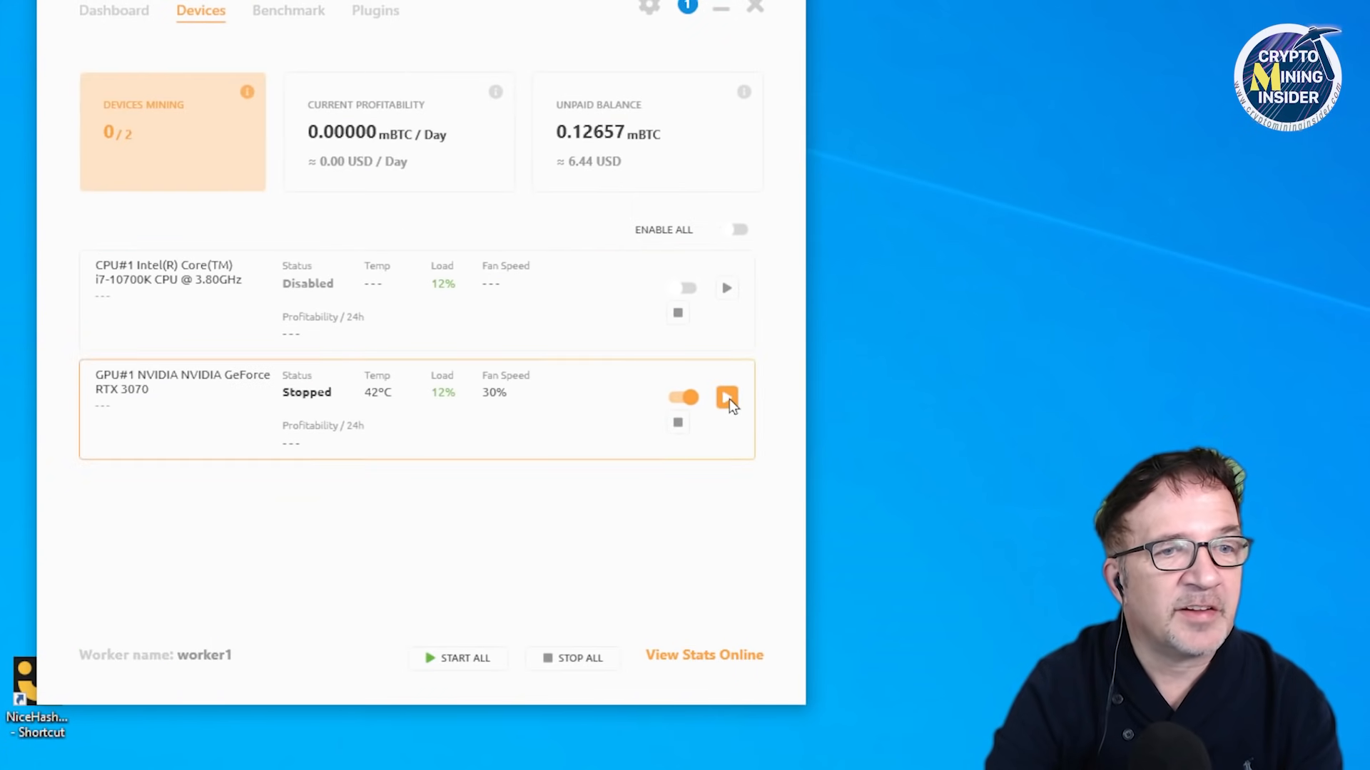
left_click(726, 398)
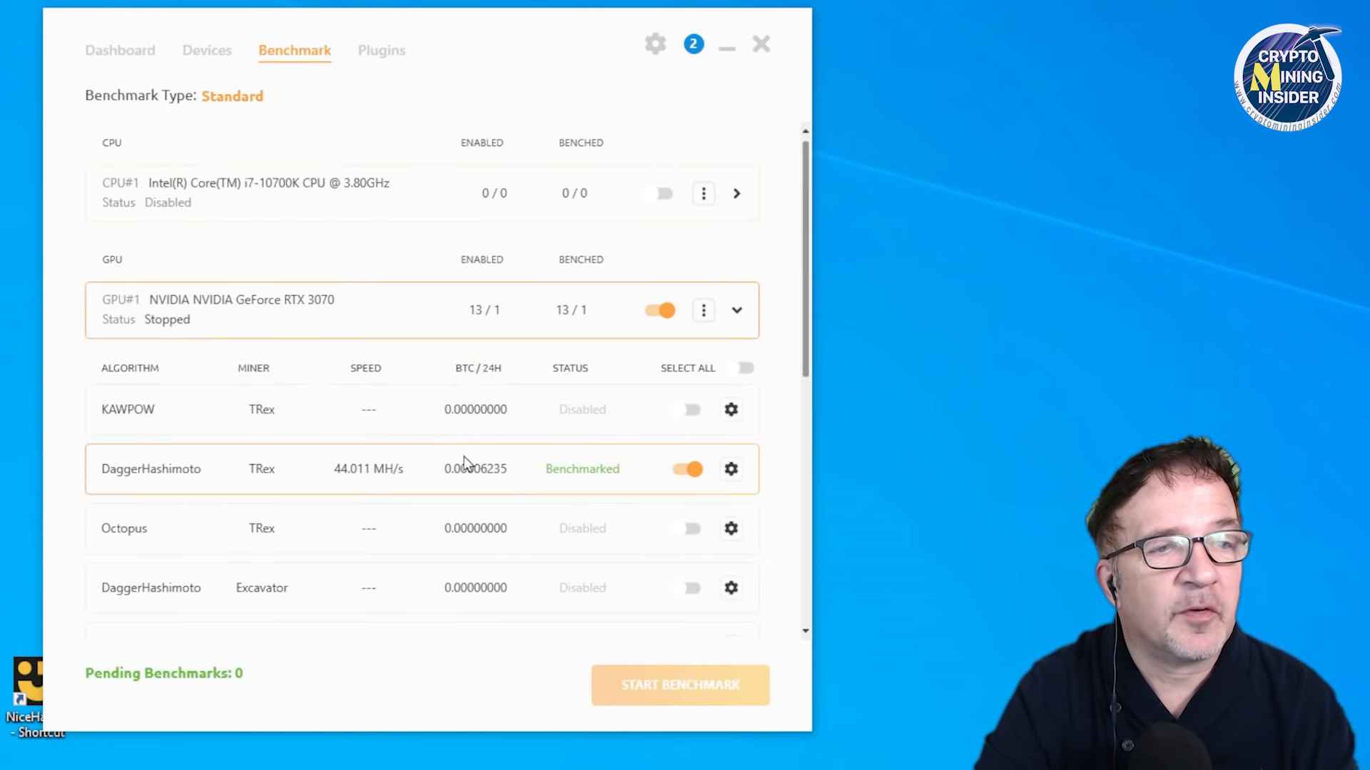
mouse_move(325, 469)
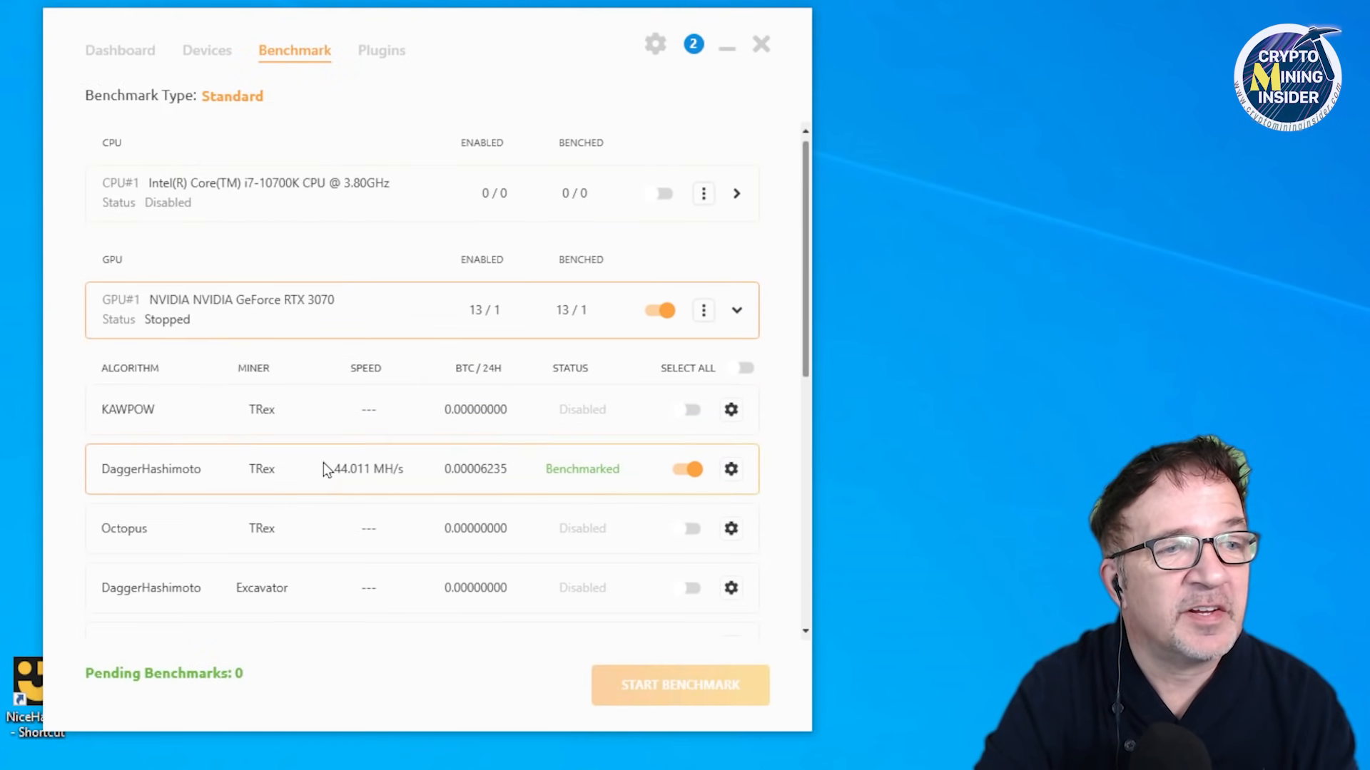
mouse_move(367, 471)
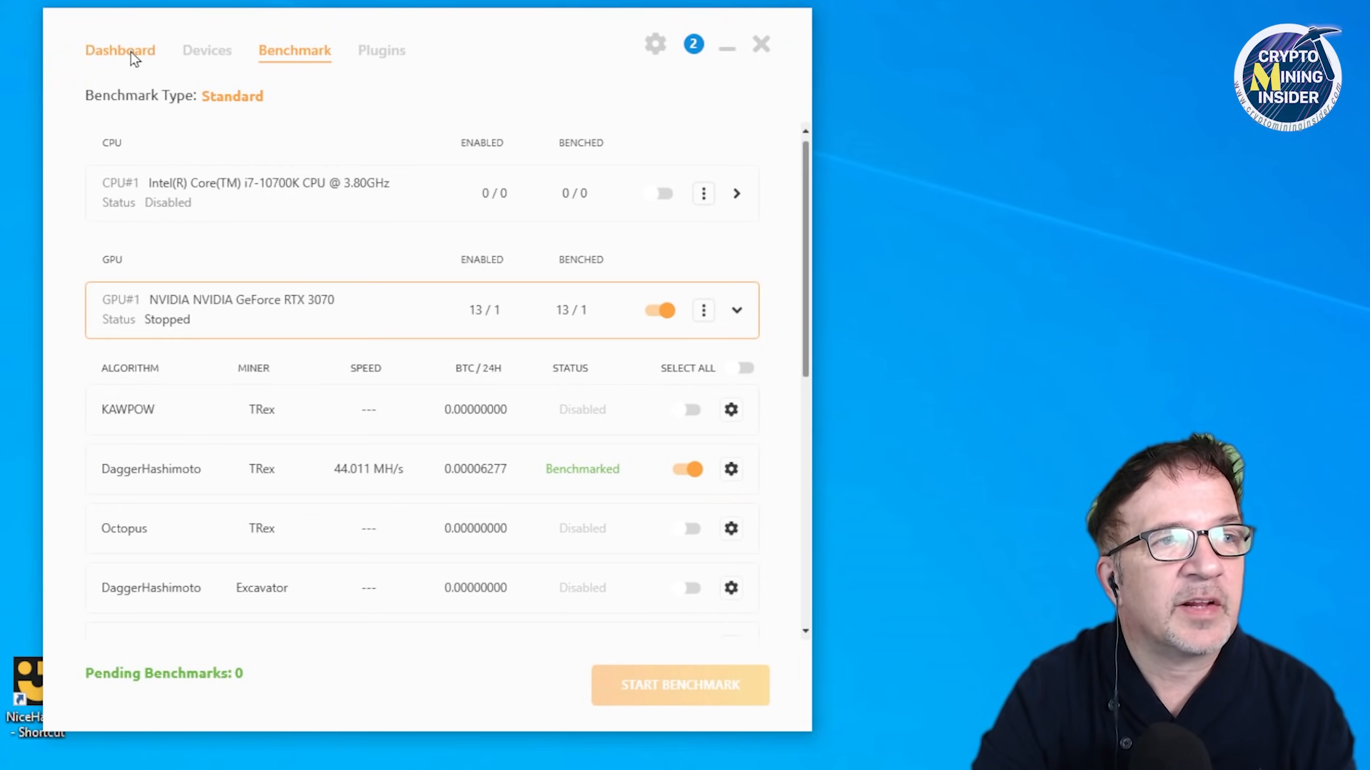
Step: Start mining and bring the T-Rex console forward as it runs on the RTX 3070
left_click(120, 50)
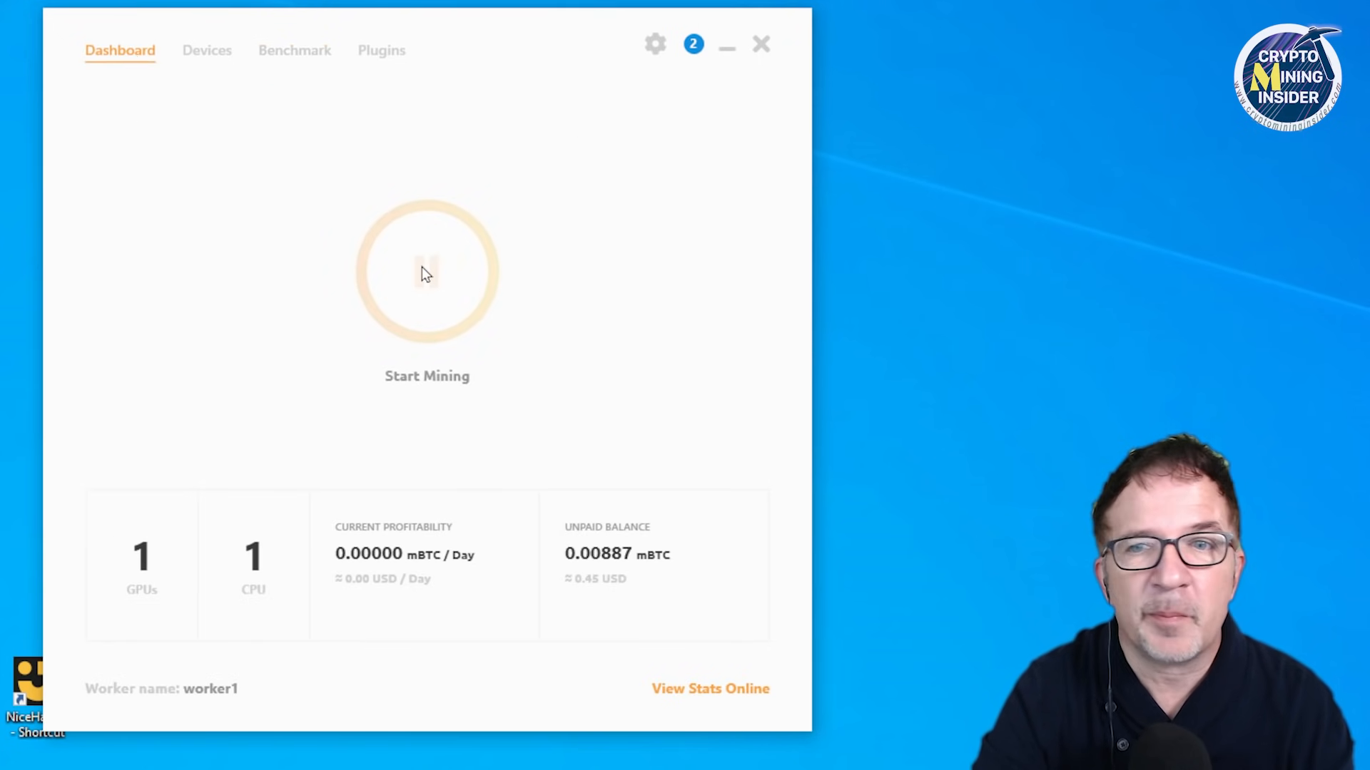
left_click(426, 271)
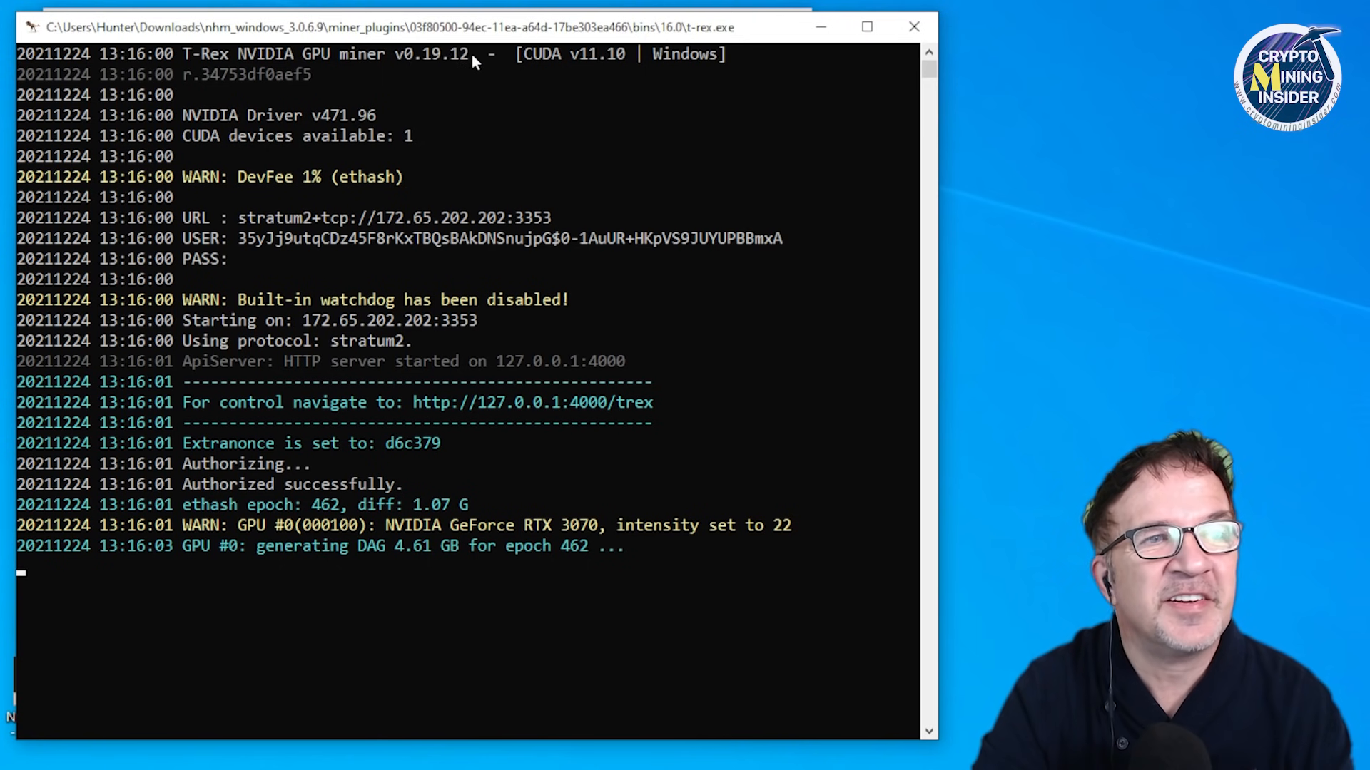
mouse_move(568, 111)
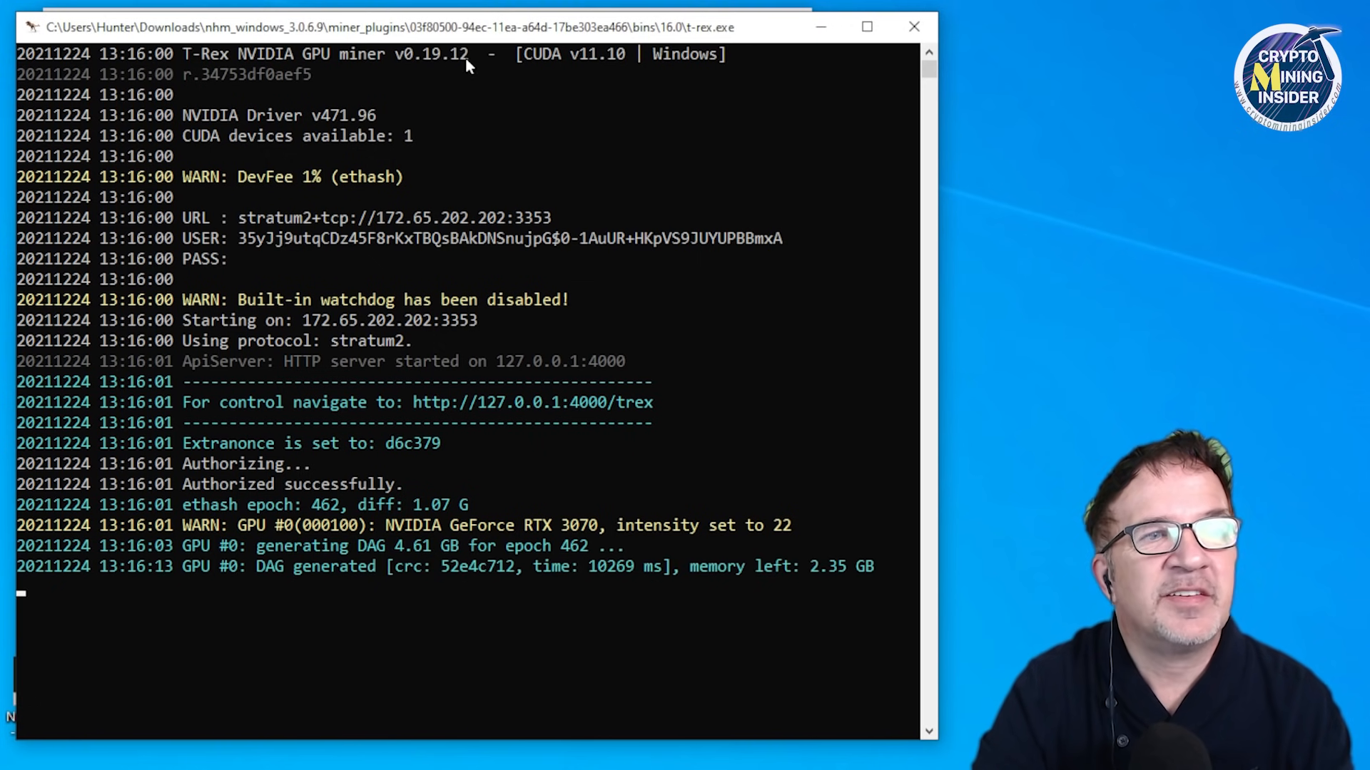
mouse_move(498, 123)
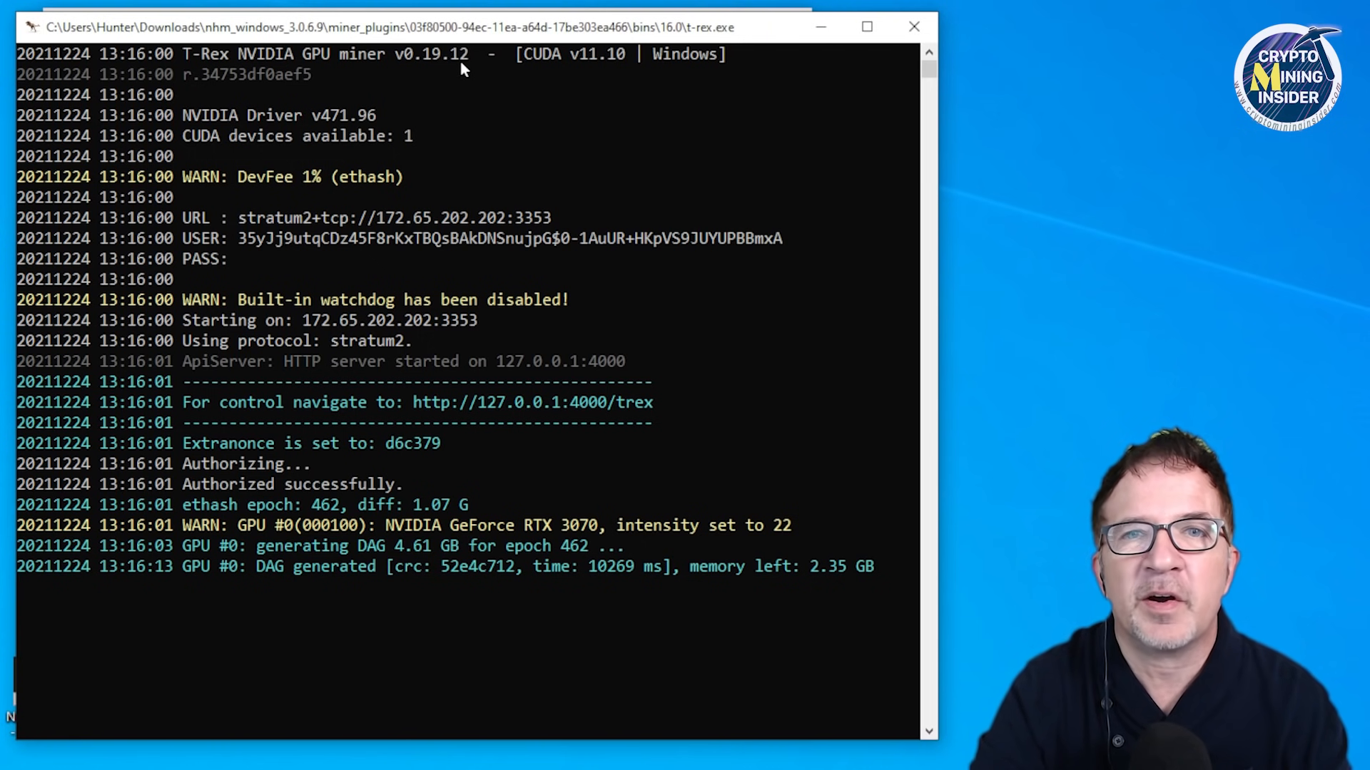
mouse_move(492, 77)
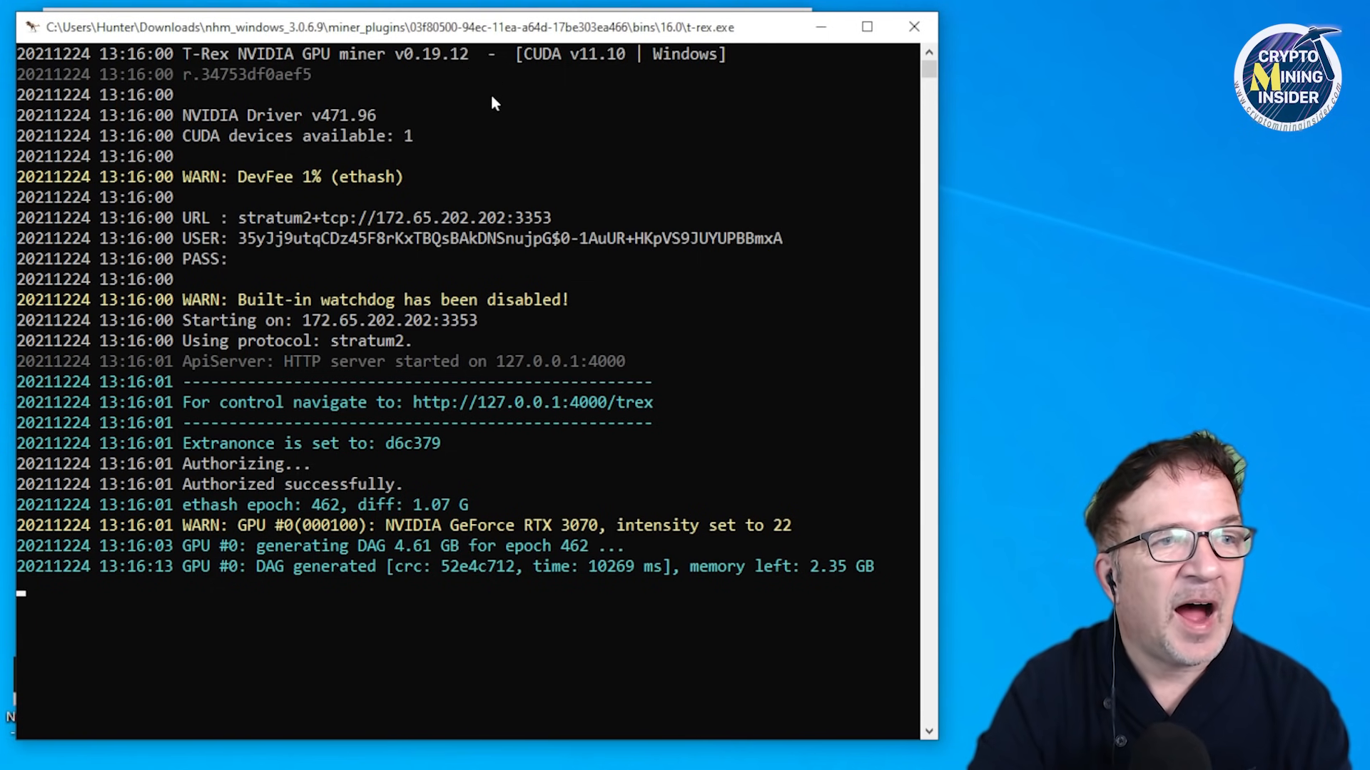
mouse_move(453, 154)
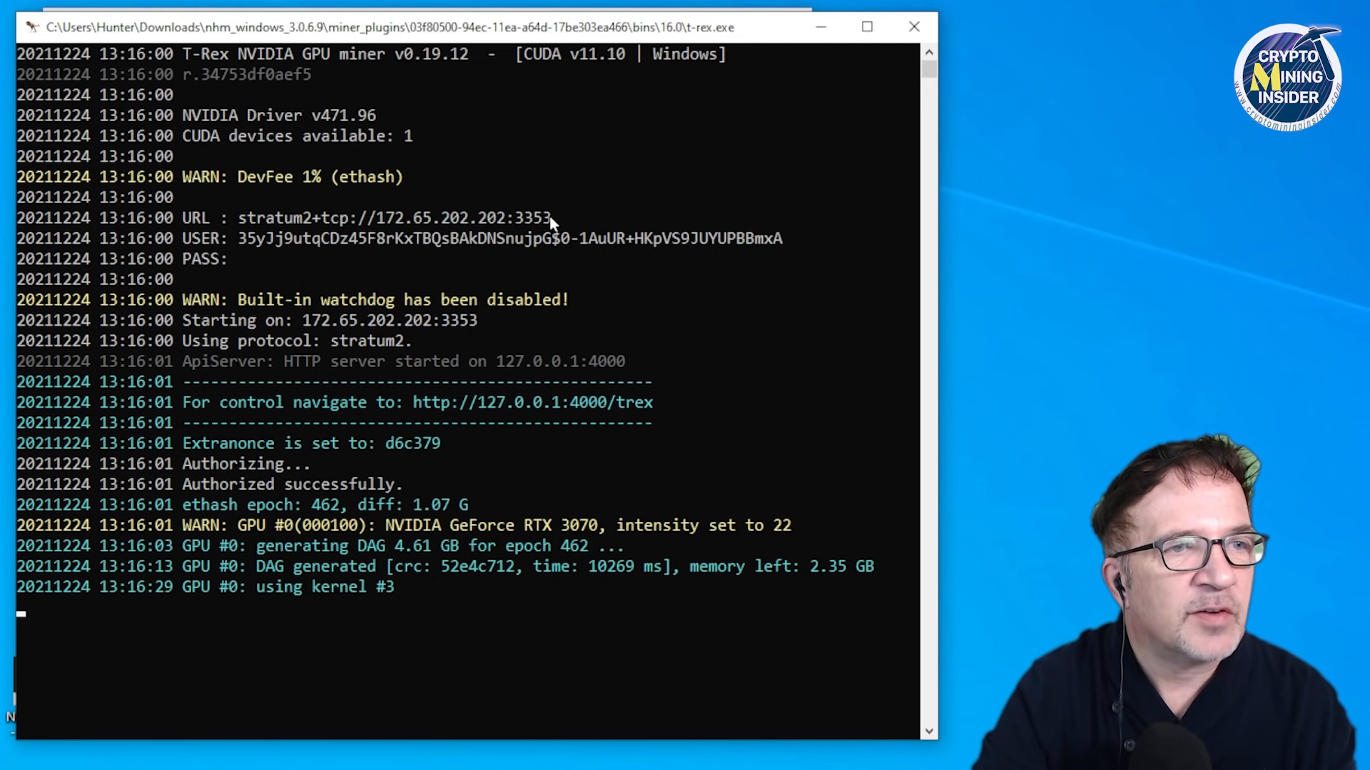
mouse_move(205, 248)
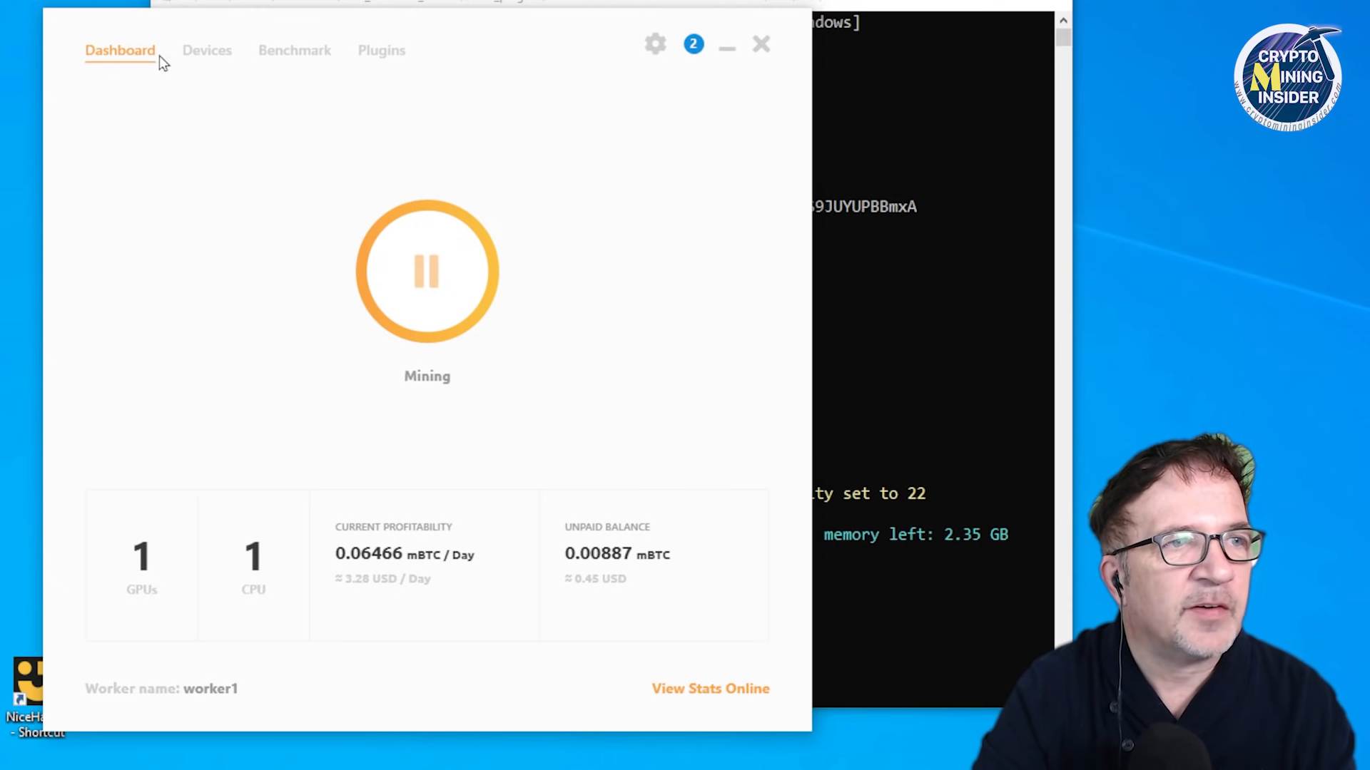
Step: View the Devices list showing the RTX 3070 mining DaggerHashimoto with TRex at ~45 MH/s
left_click(206, 50)
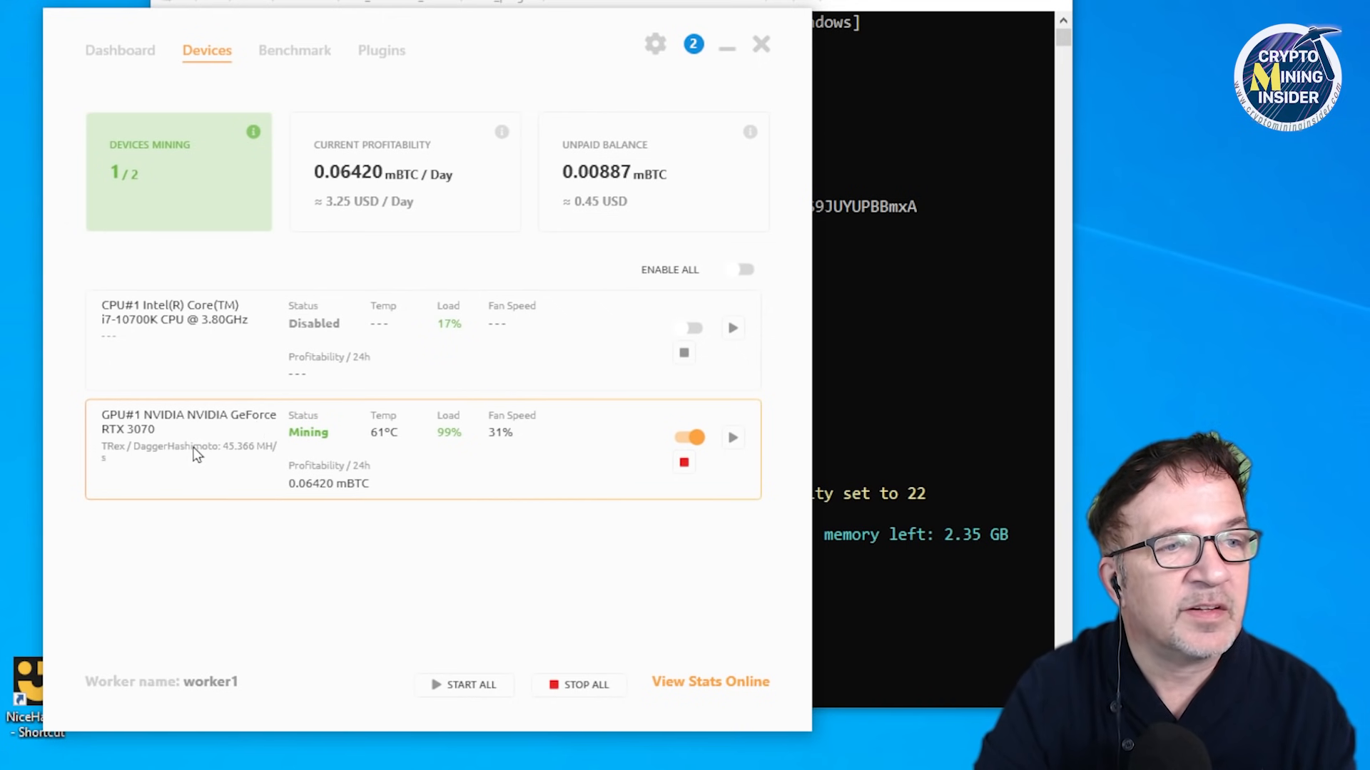
mouse_move(207, 458)
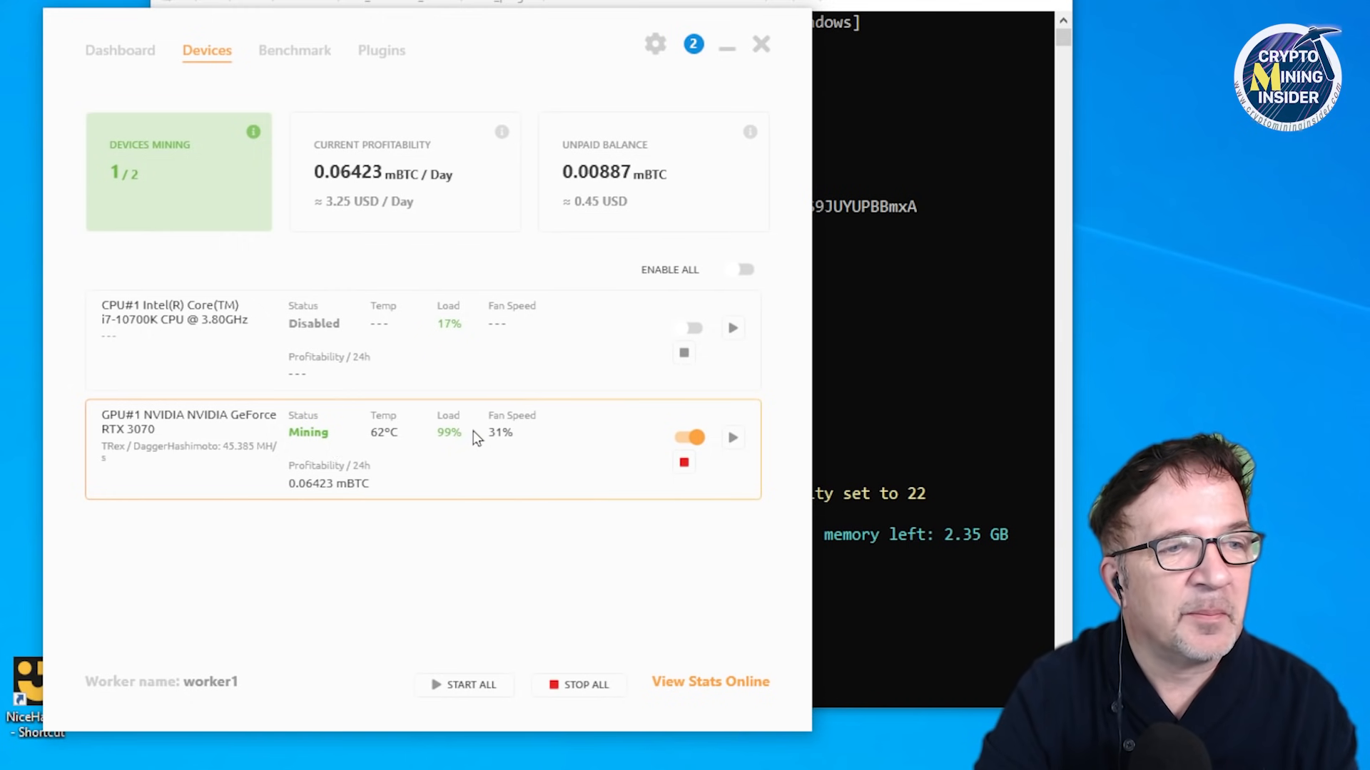
mouse_move(854, 184)
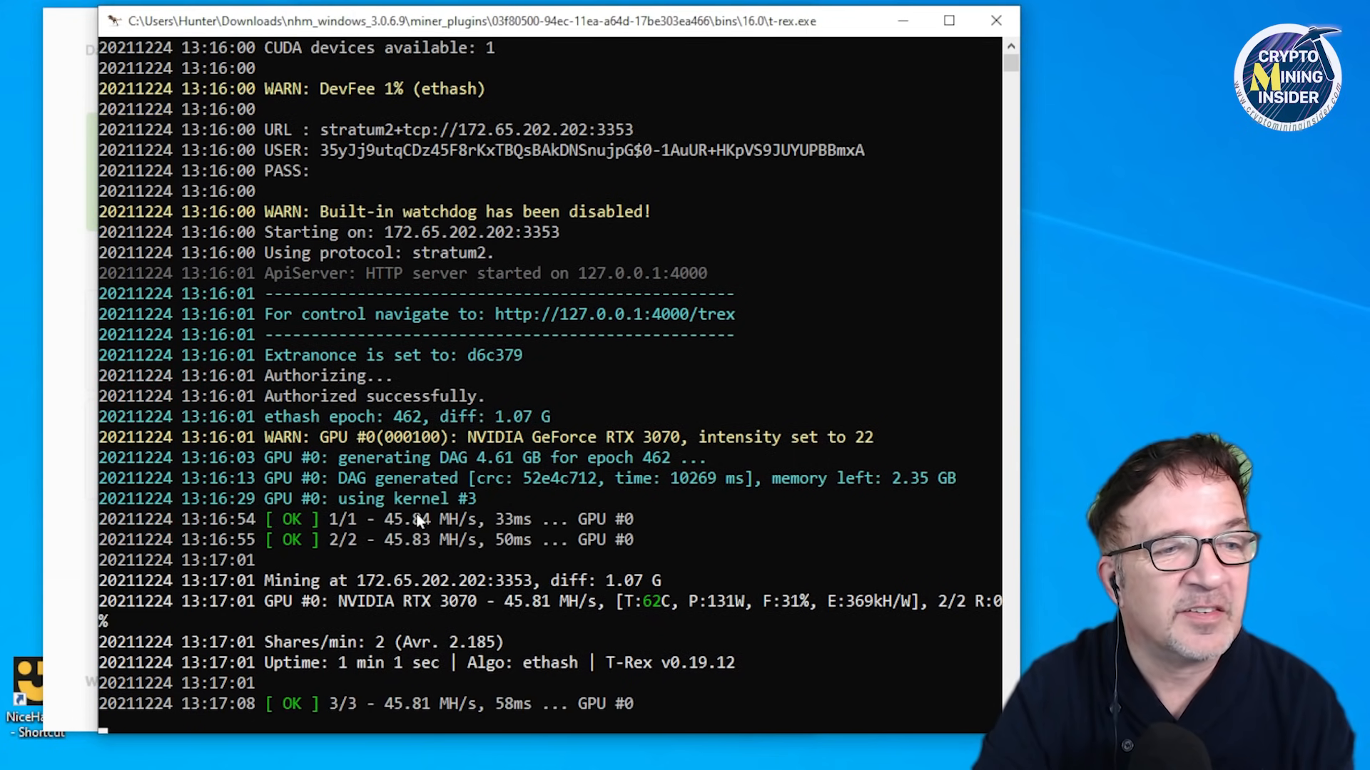
mouse_move(528, 617)
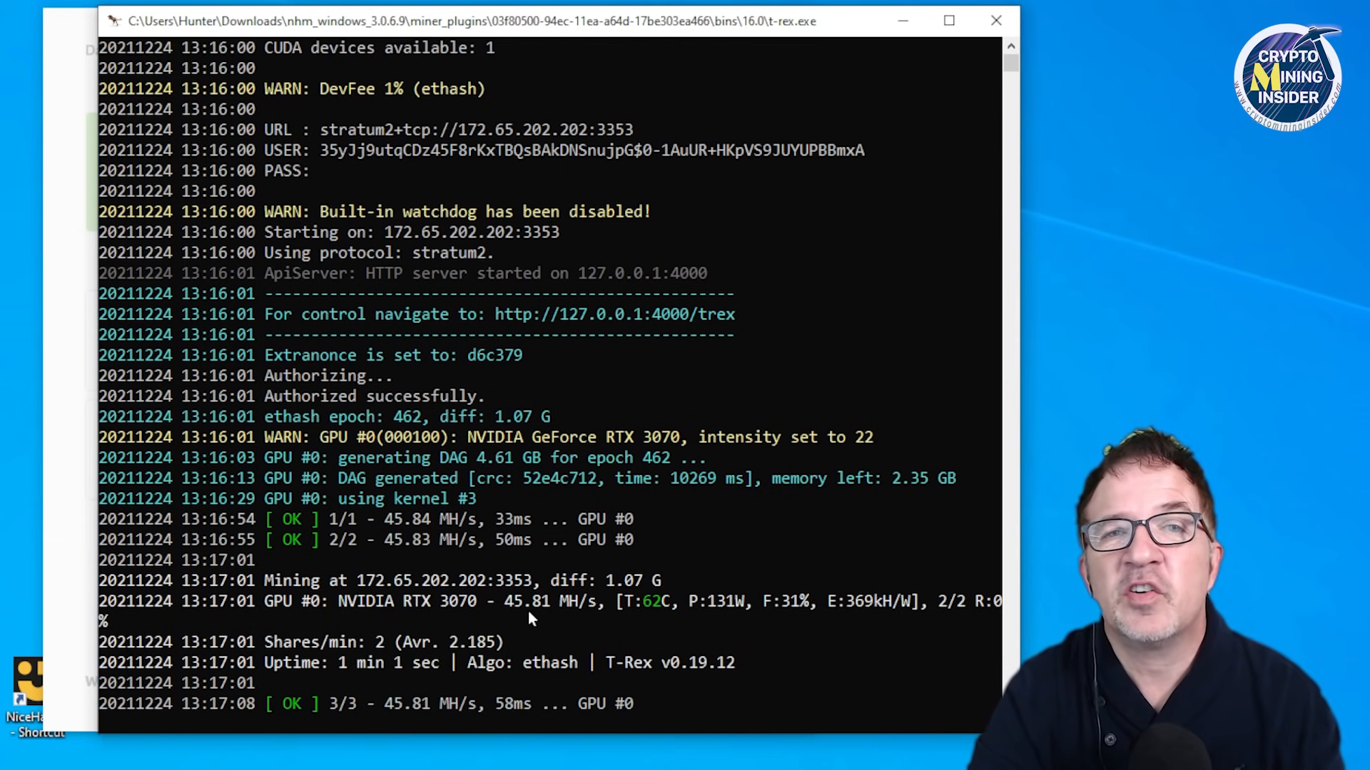
mouse_move(564, 367)
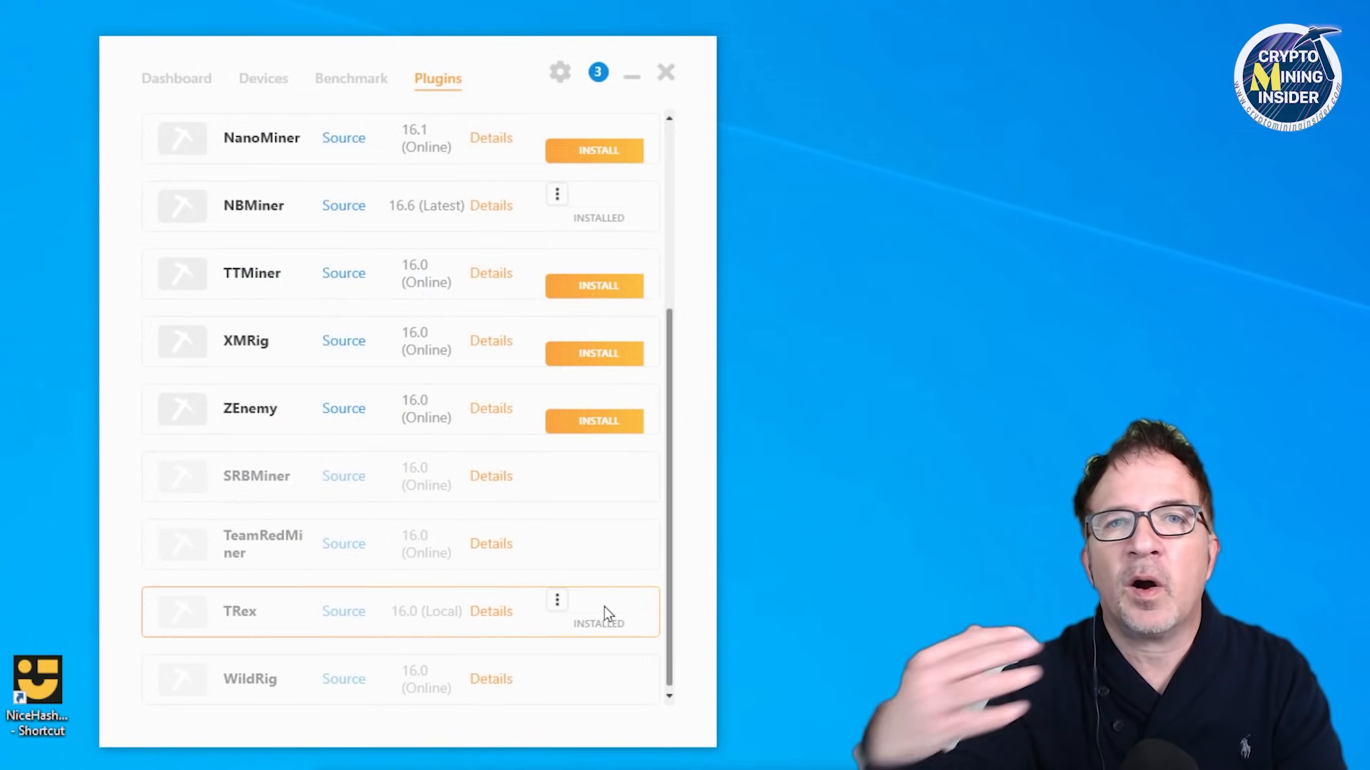
mouse_move(177, 77)
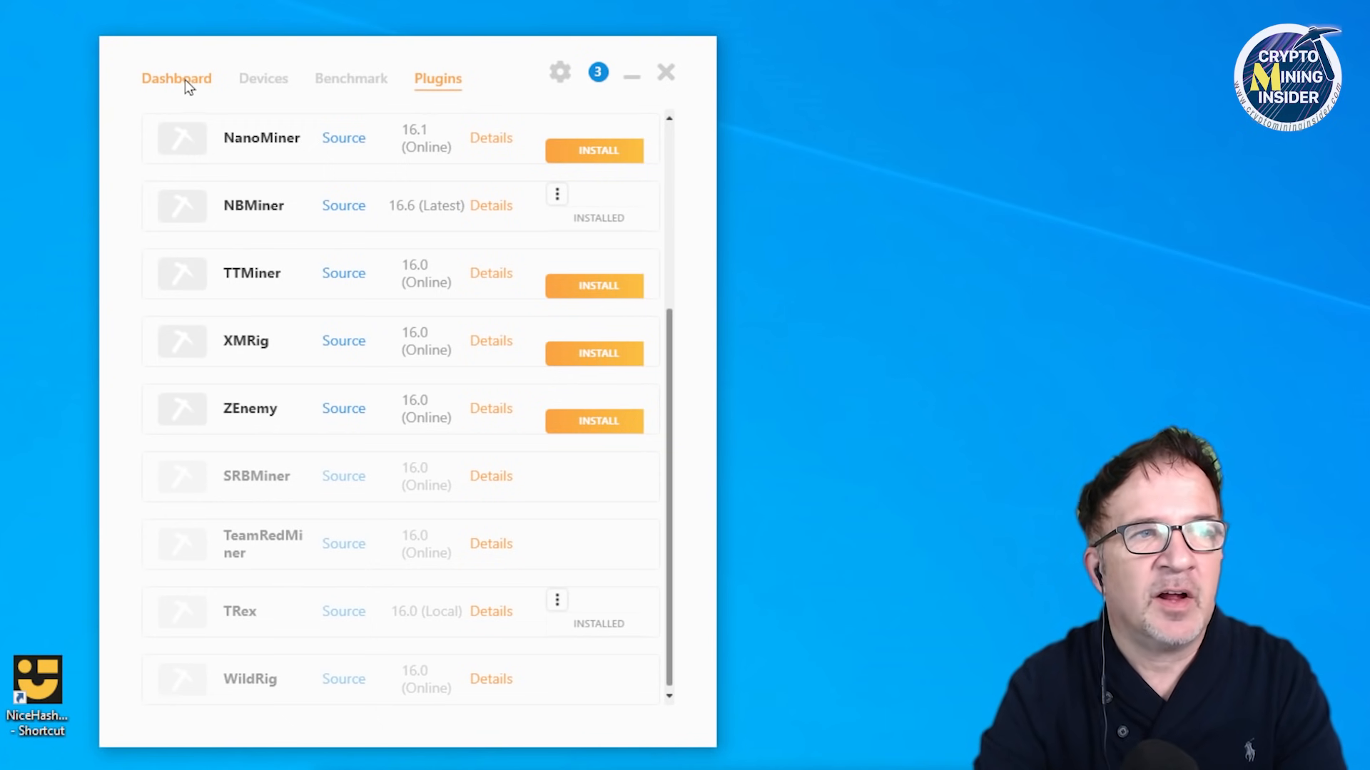
Step: Return to the Dashboard and stop mining so the TRex binary can be replaced
left_click(177, 77)
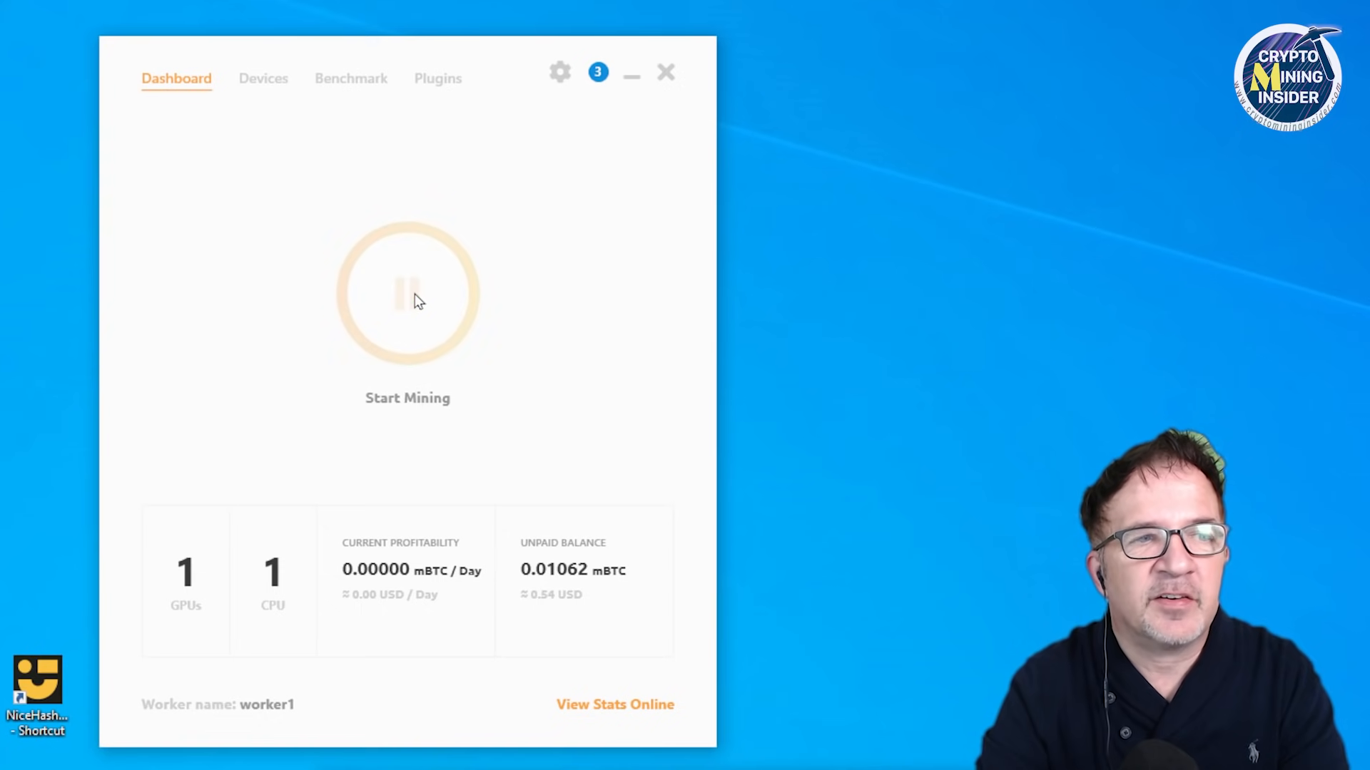
left_click(406, 293)
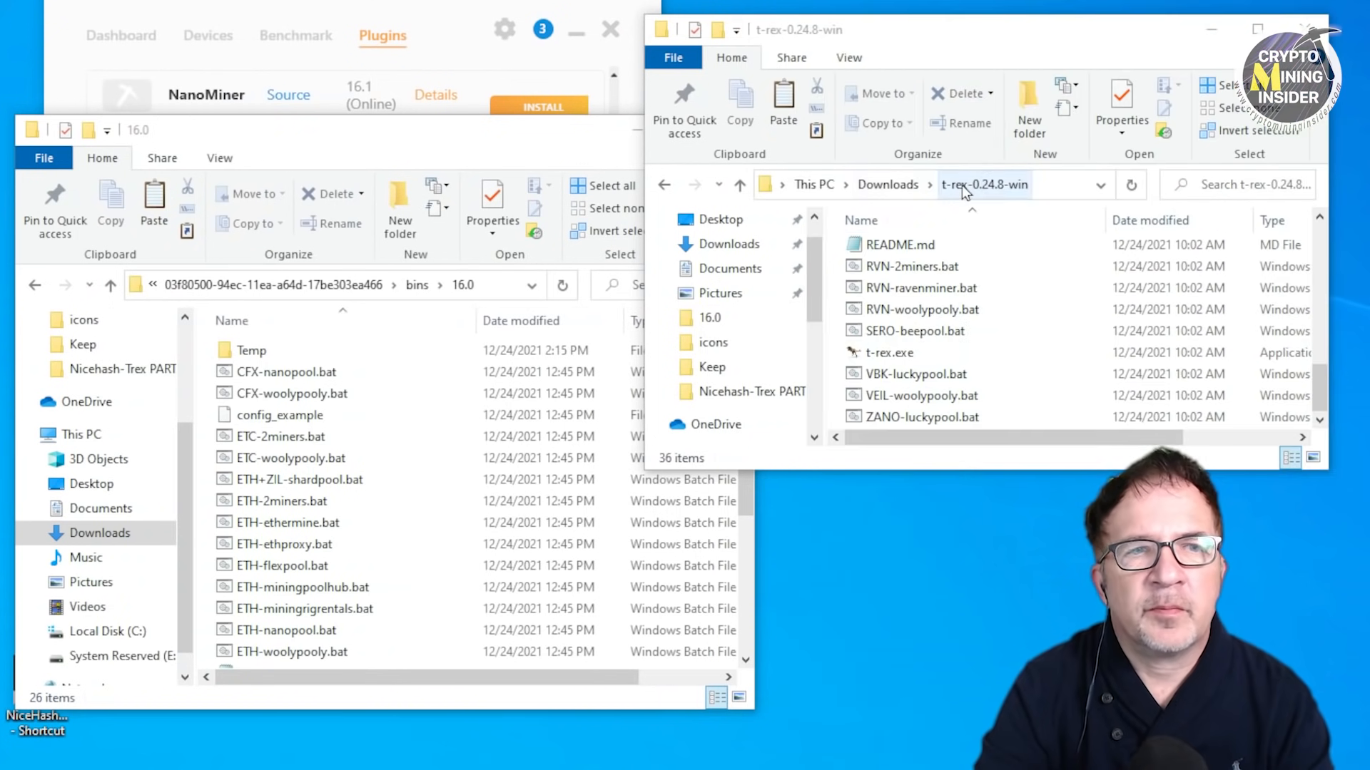
Step: Copy the newer t-rex.exe from t-rex-0.24.8-win into the plugin's bins\16.0 folder, replacing the old file
left_click(885, 353)
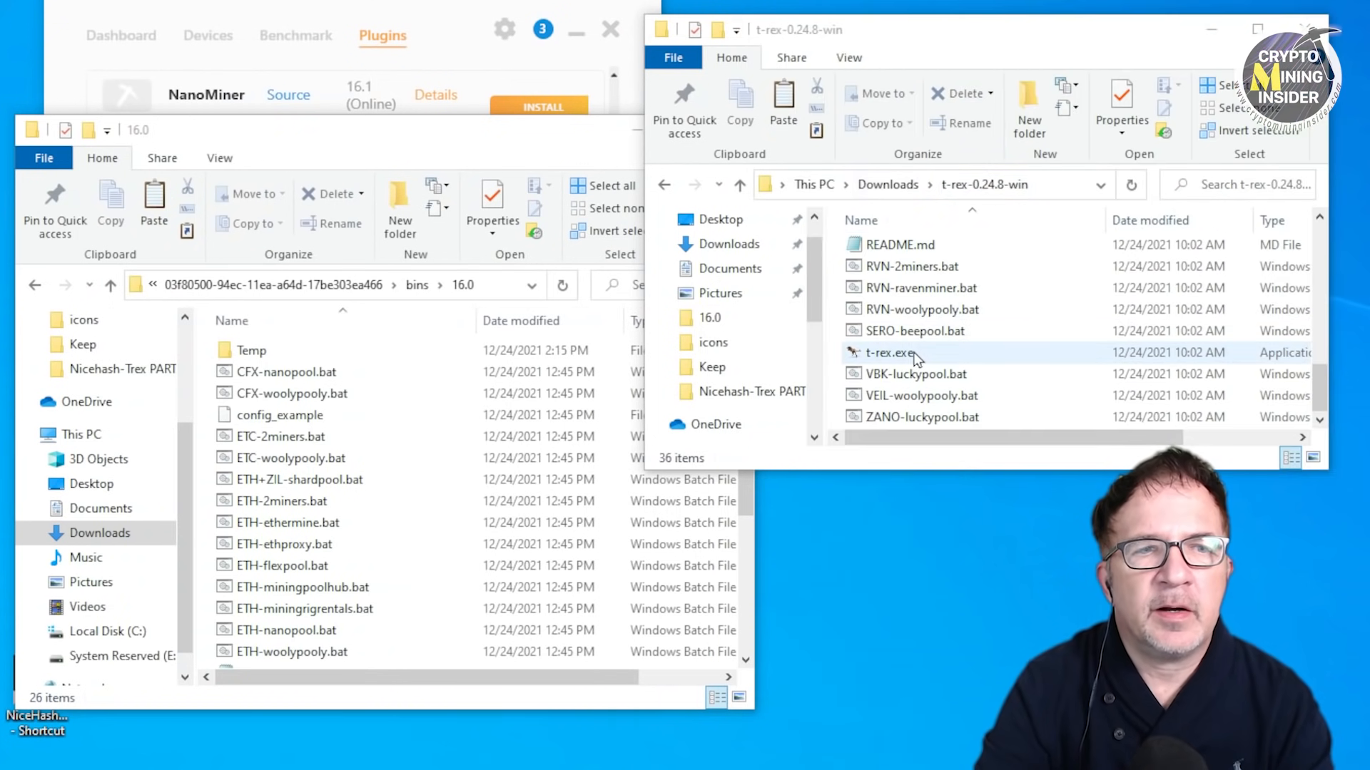
left_click(886, 352)
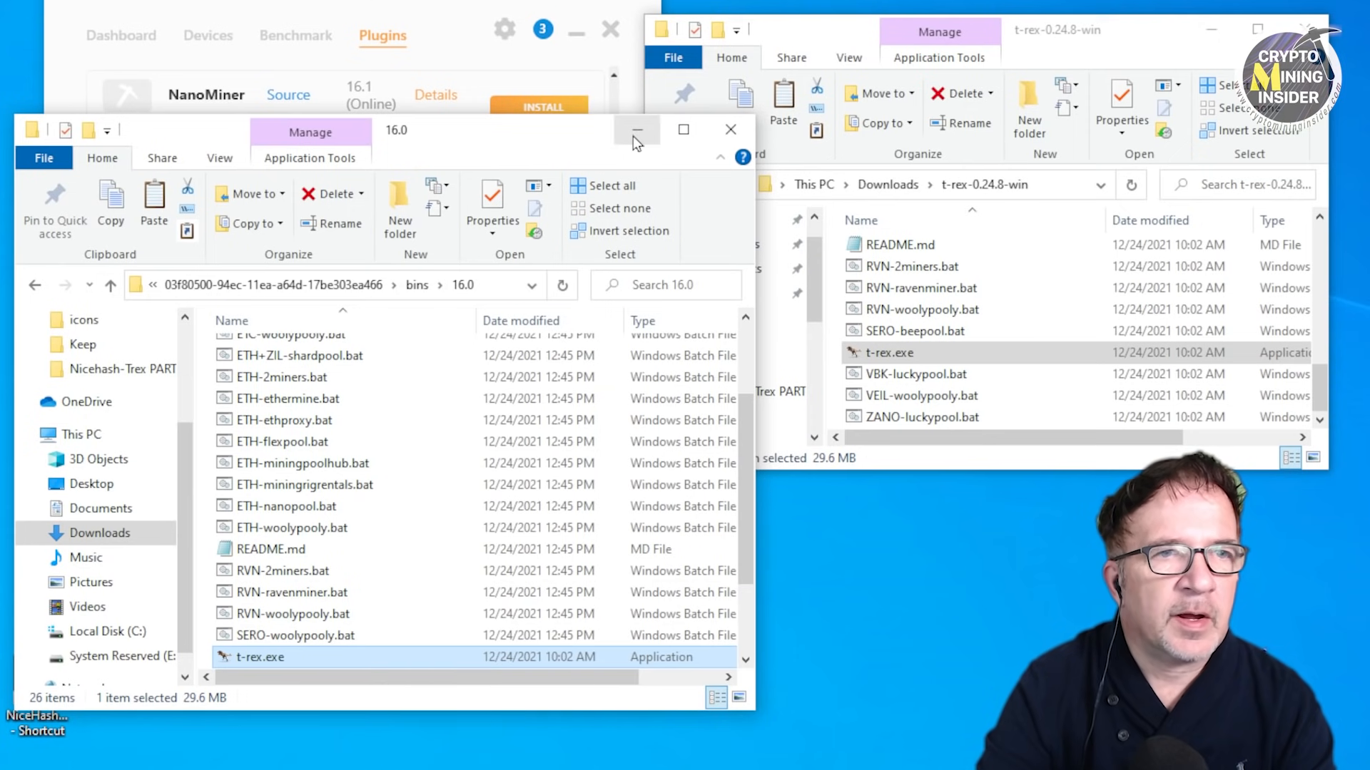
left_click(636, 129)
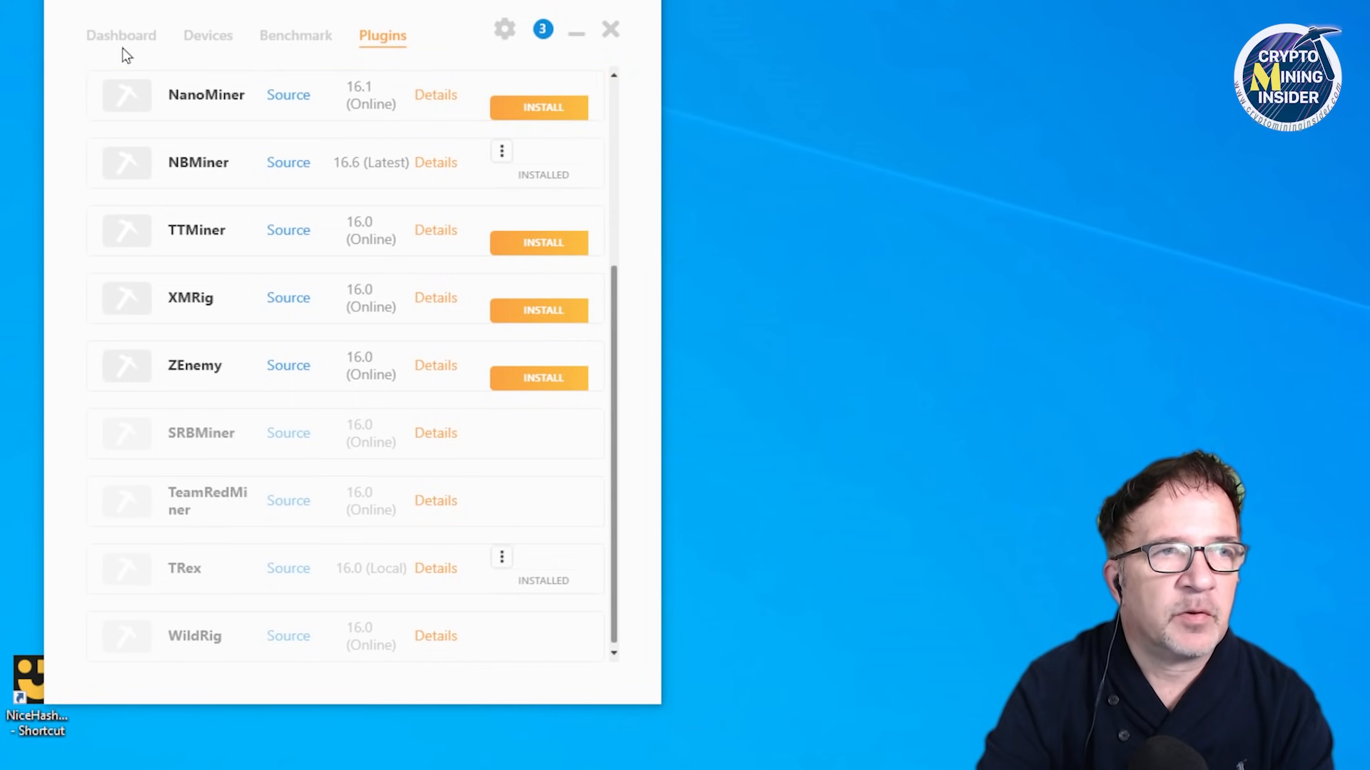
Step: Start mining again from the Dashboard so T-Rex v0.24.8 launches on the RTX 3070
left_click(120, 34)
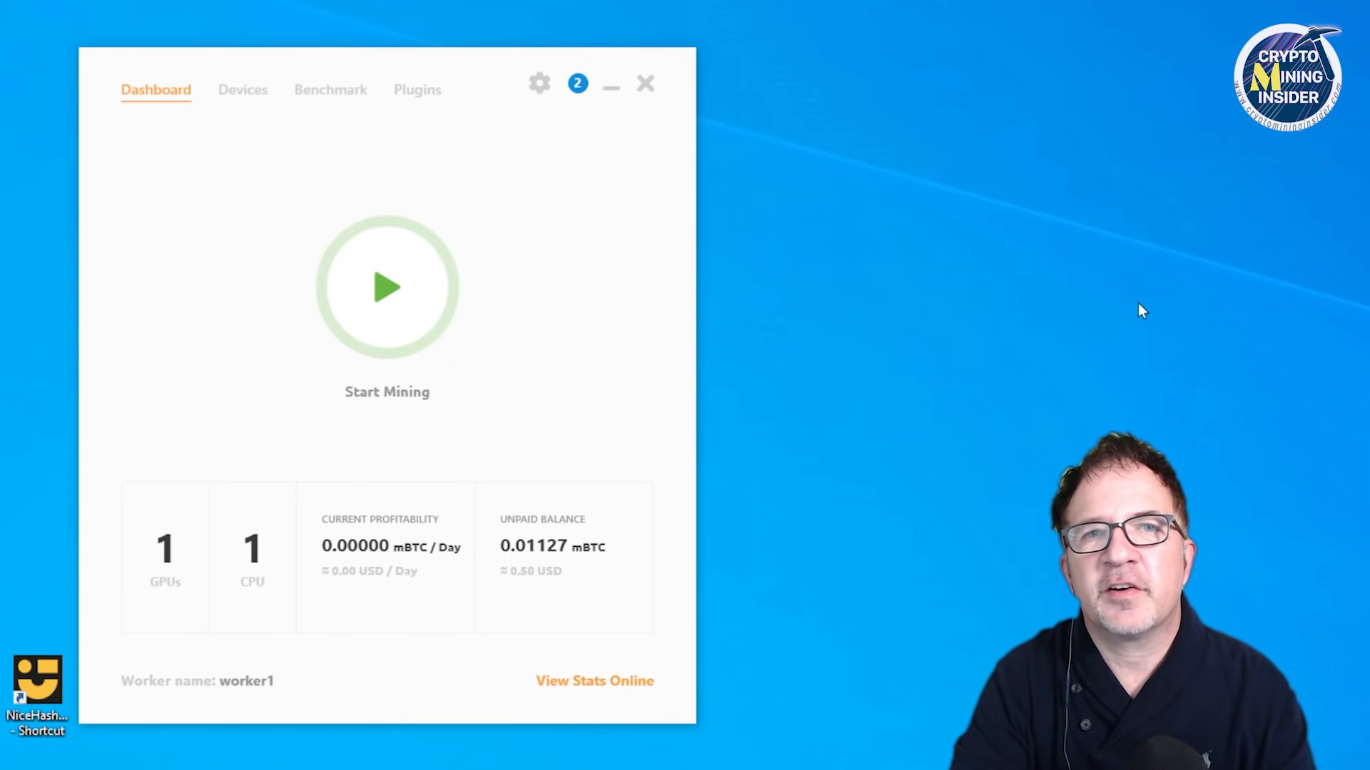
mouse_move(1274, 368)
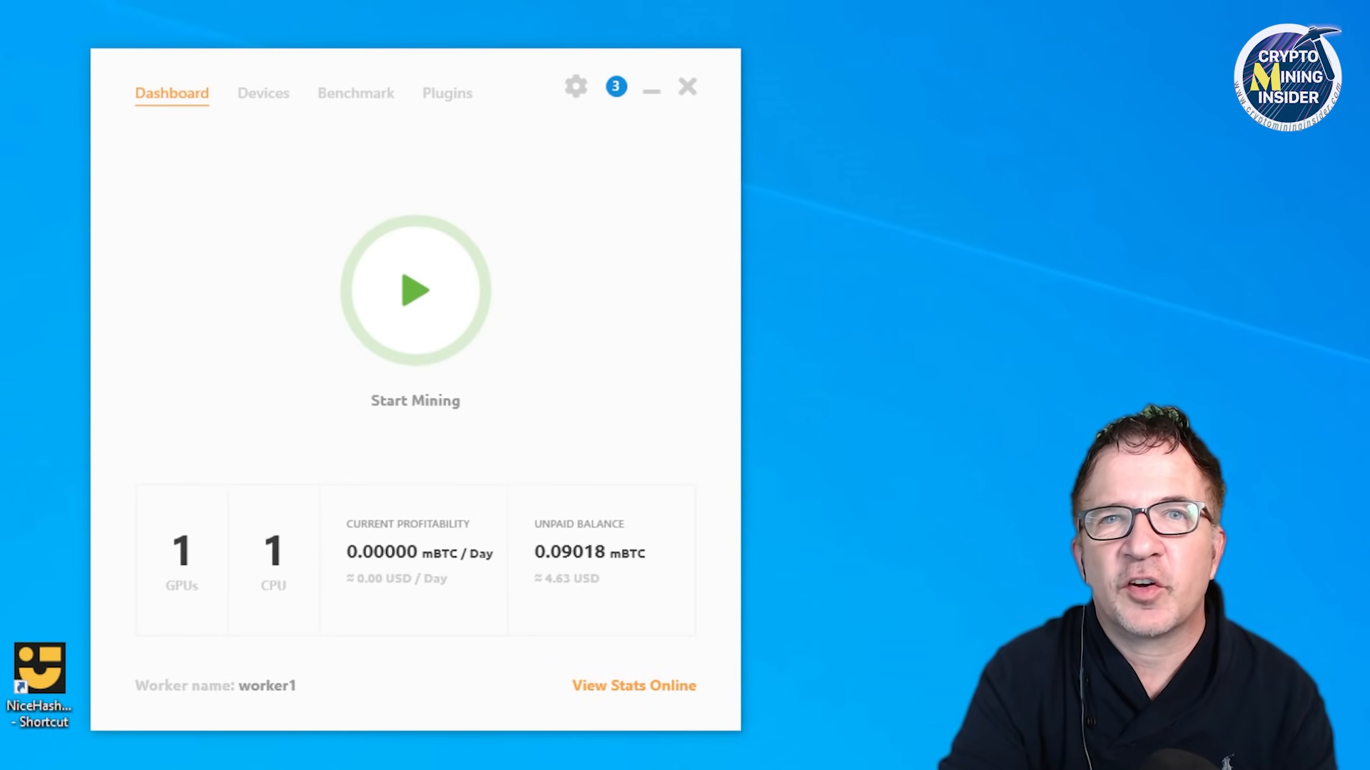
mouse_move(893, 364)
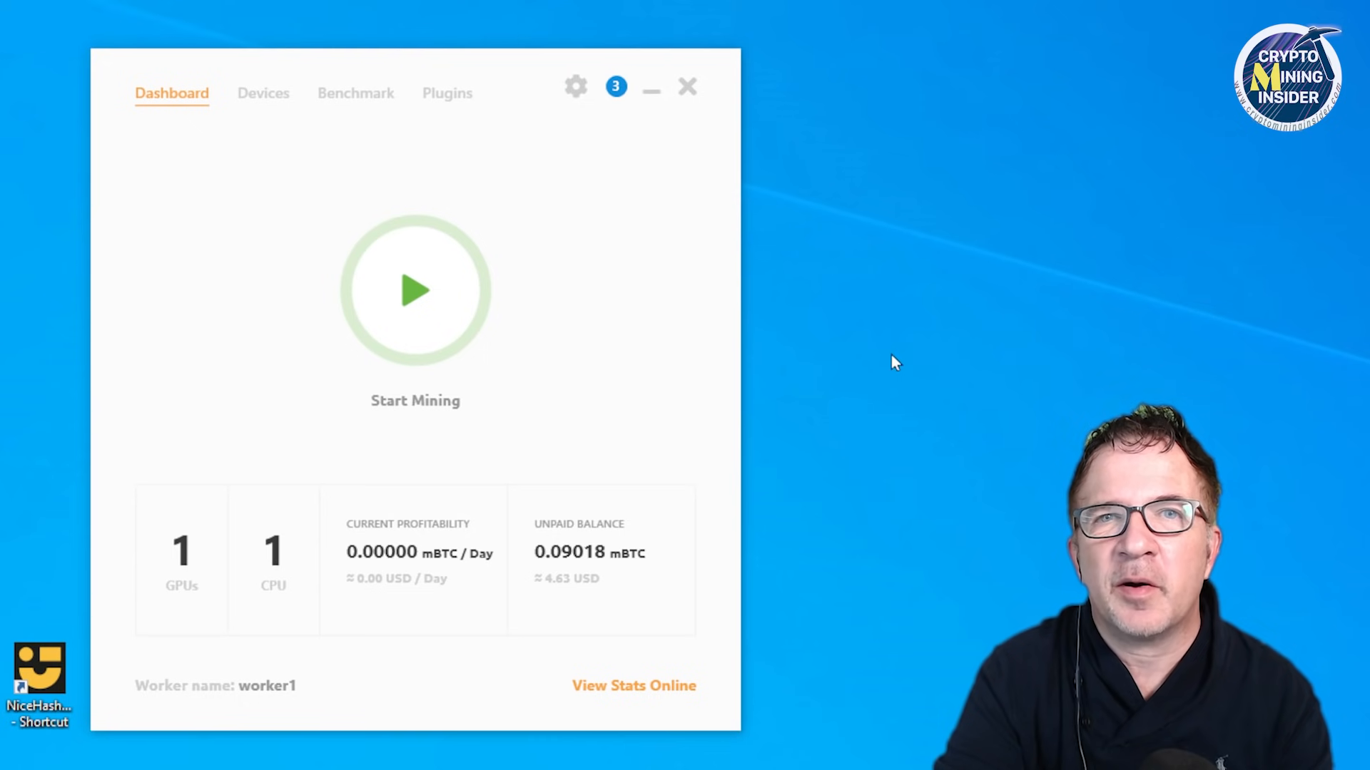
left_click(415, 290)
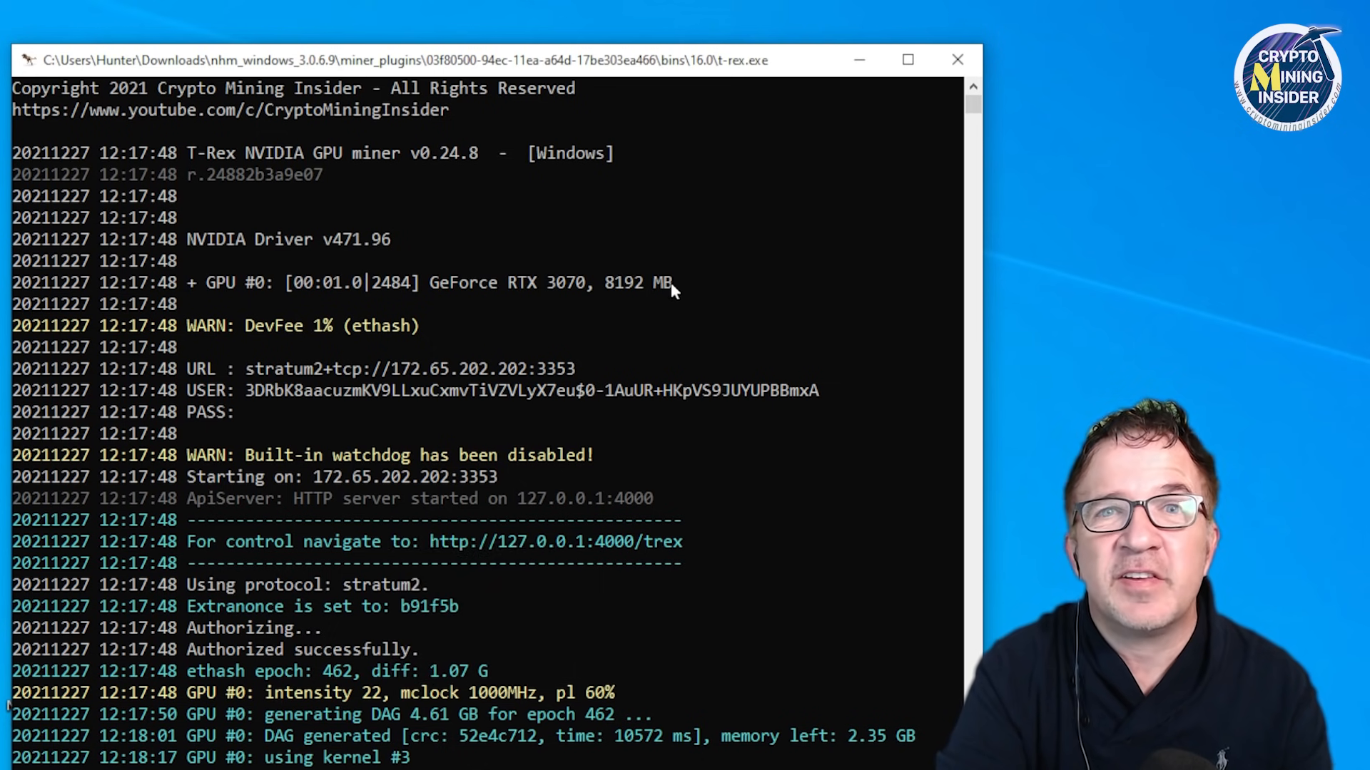
mouse_move(878, 301)
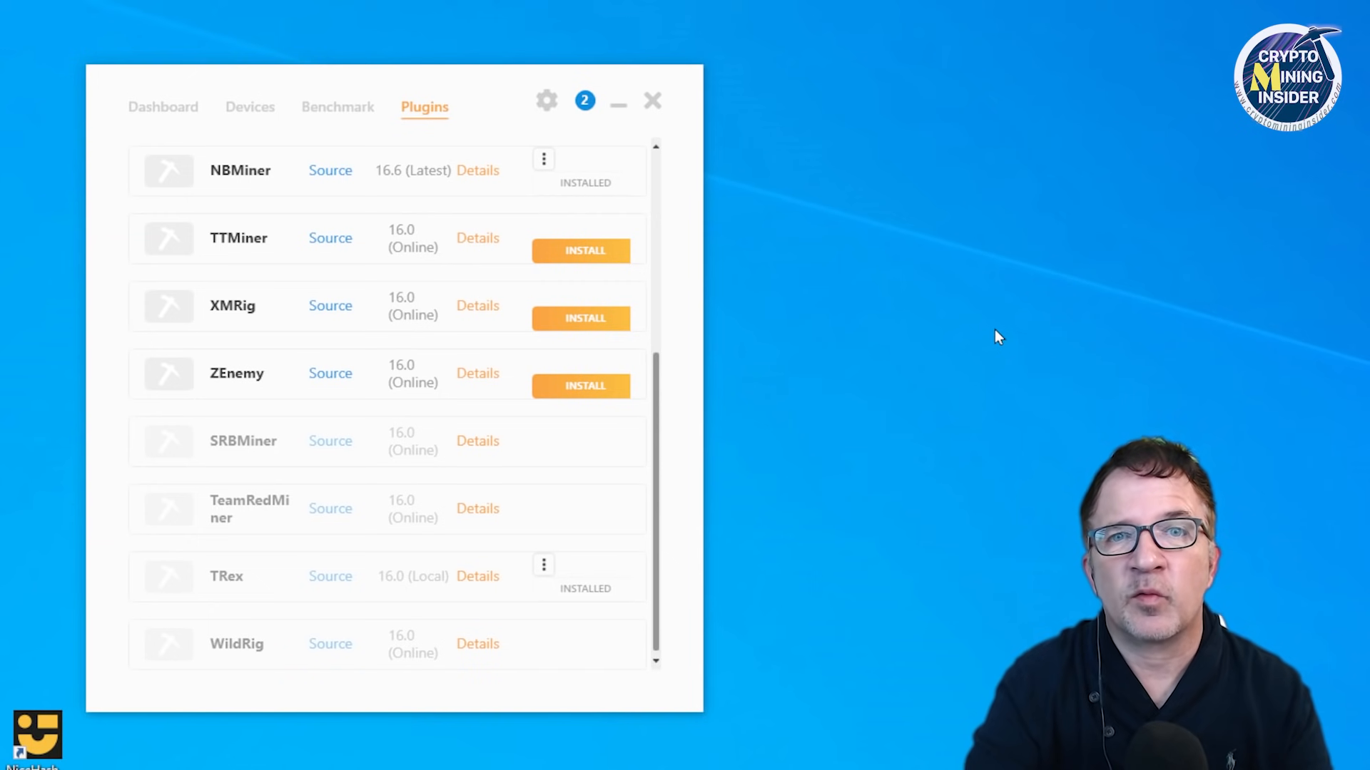
mouse_move(959, 294)
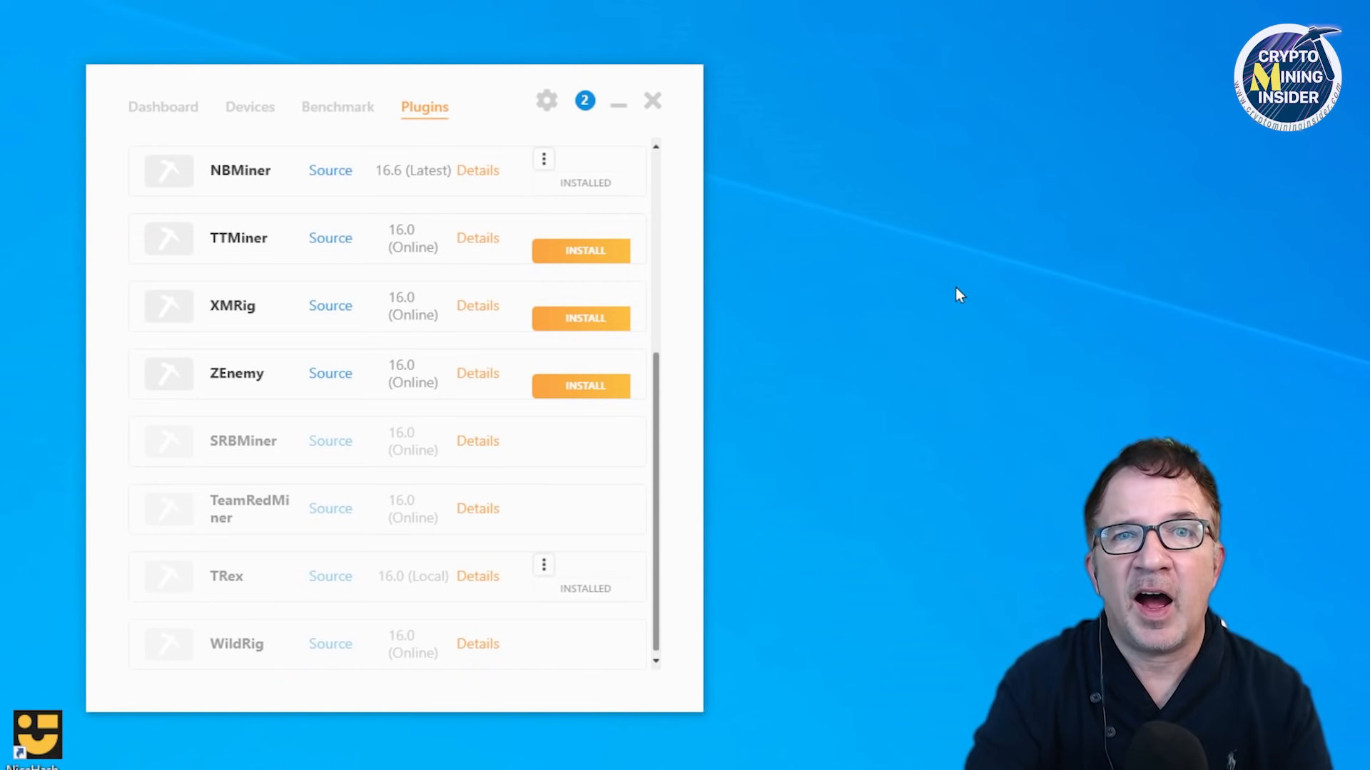
mouse_move(905, 202)
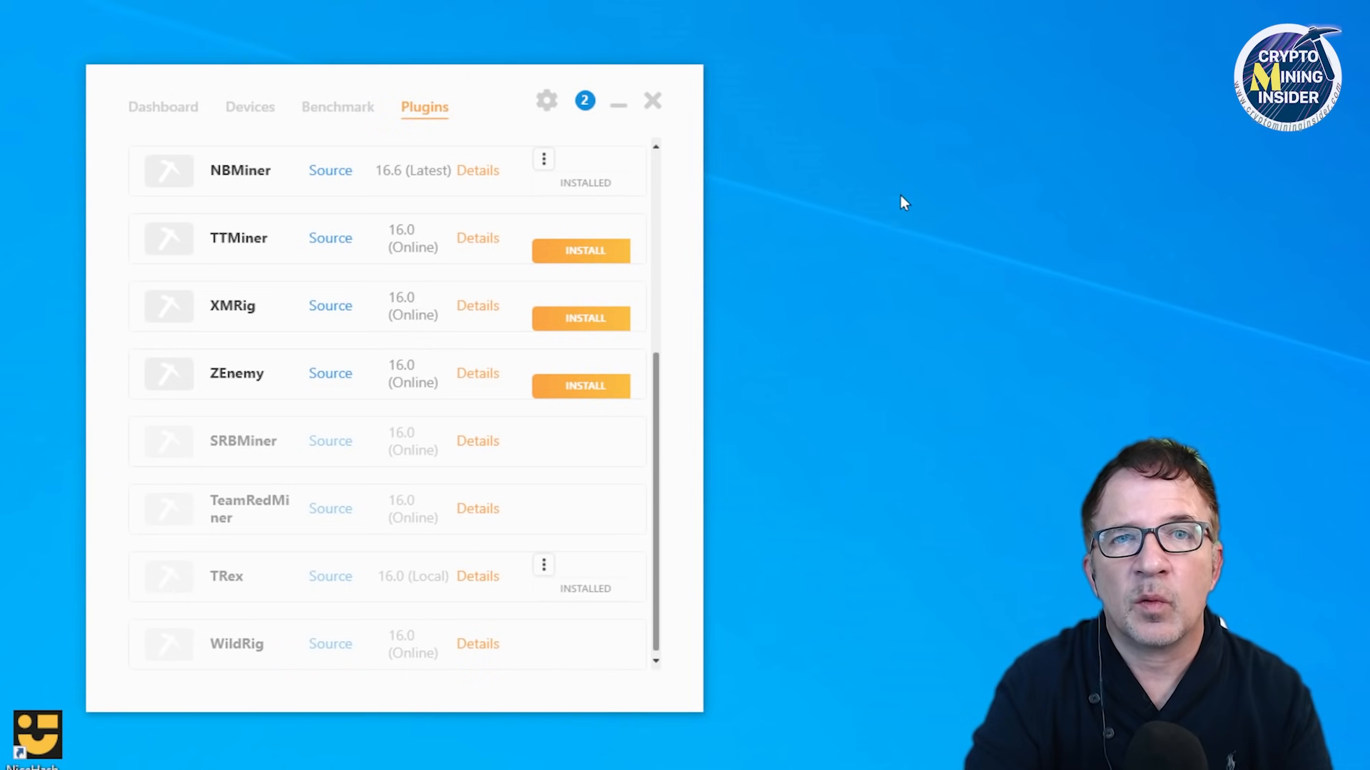
mouse_move(672, 172)
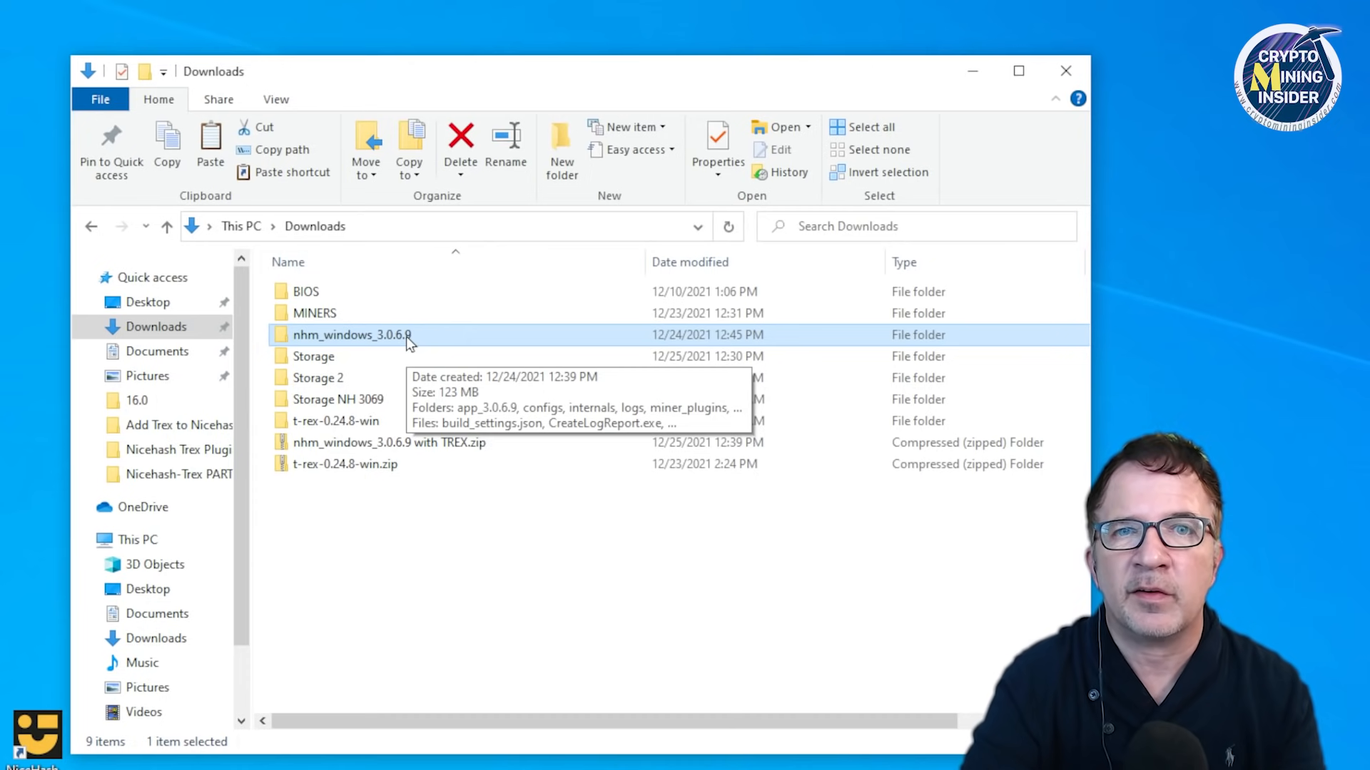
mouse_move(420, 333)
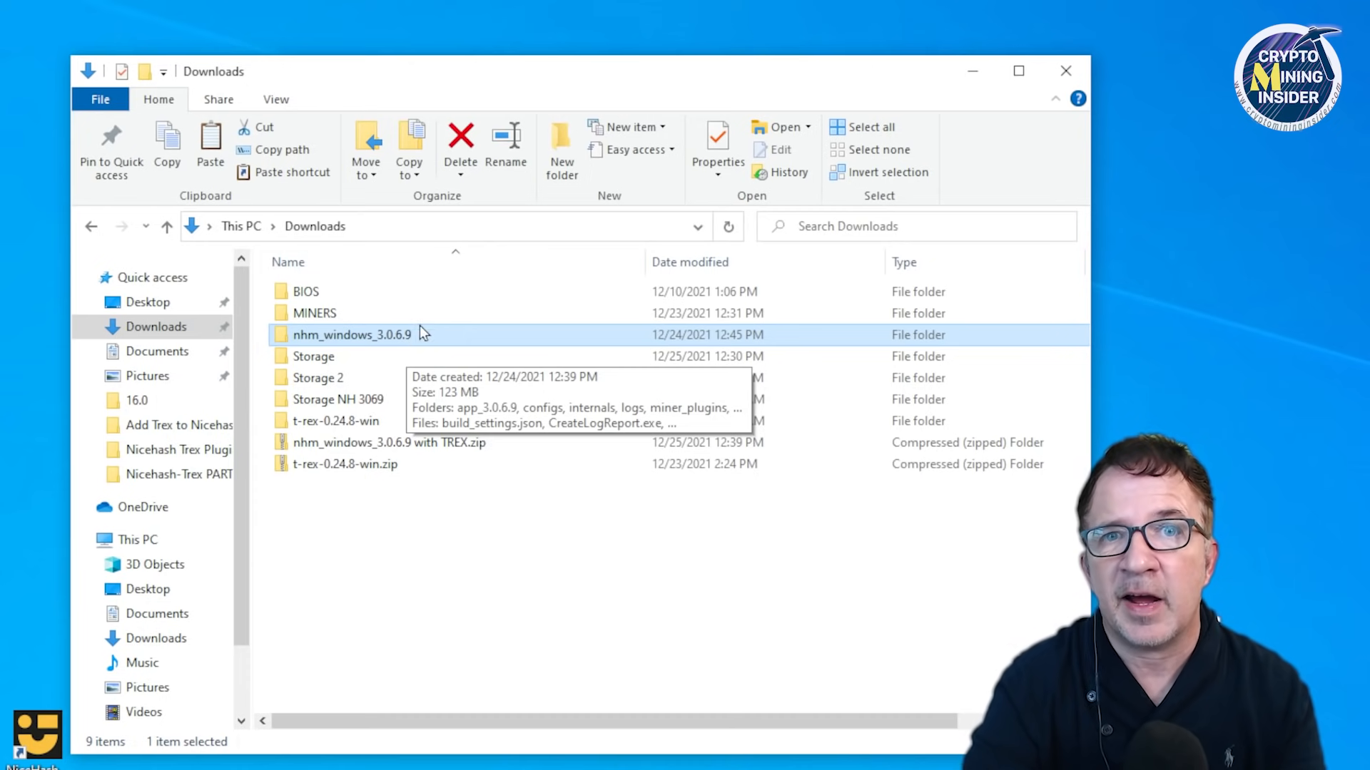